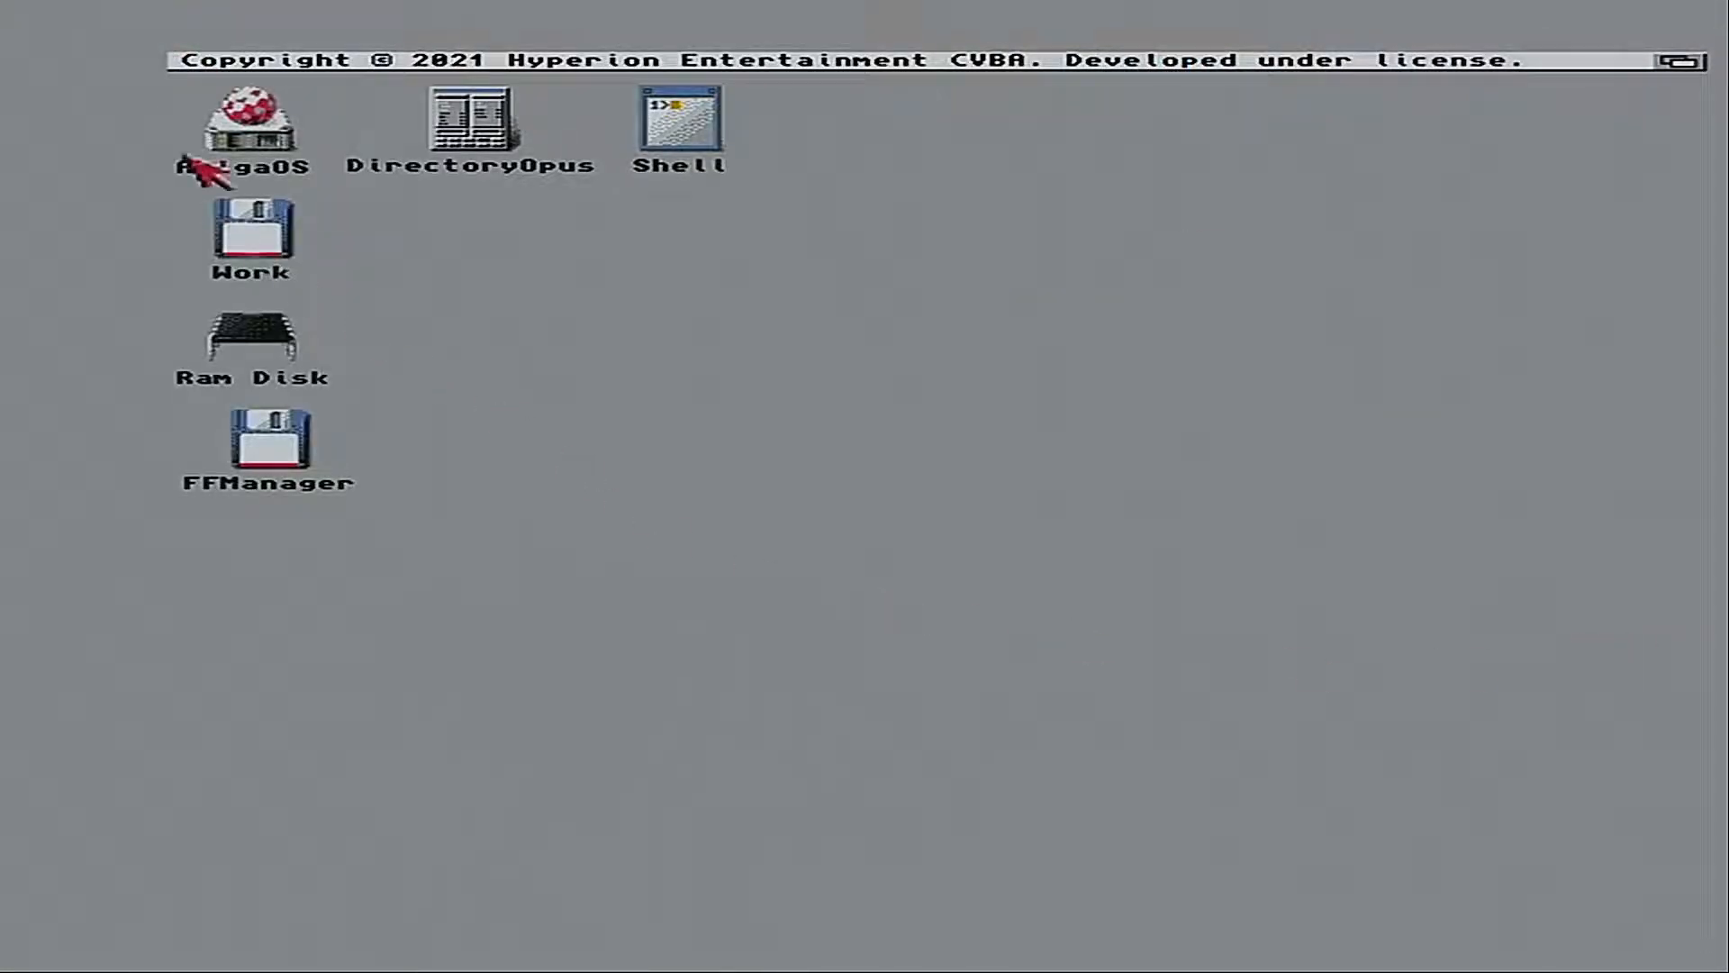
View the current system release in the Workbench About box, then dismiss it
{"action": "left_click", "coordinate": [279, 59]}
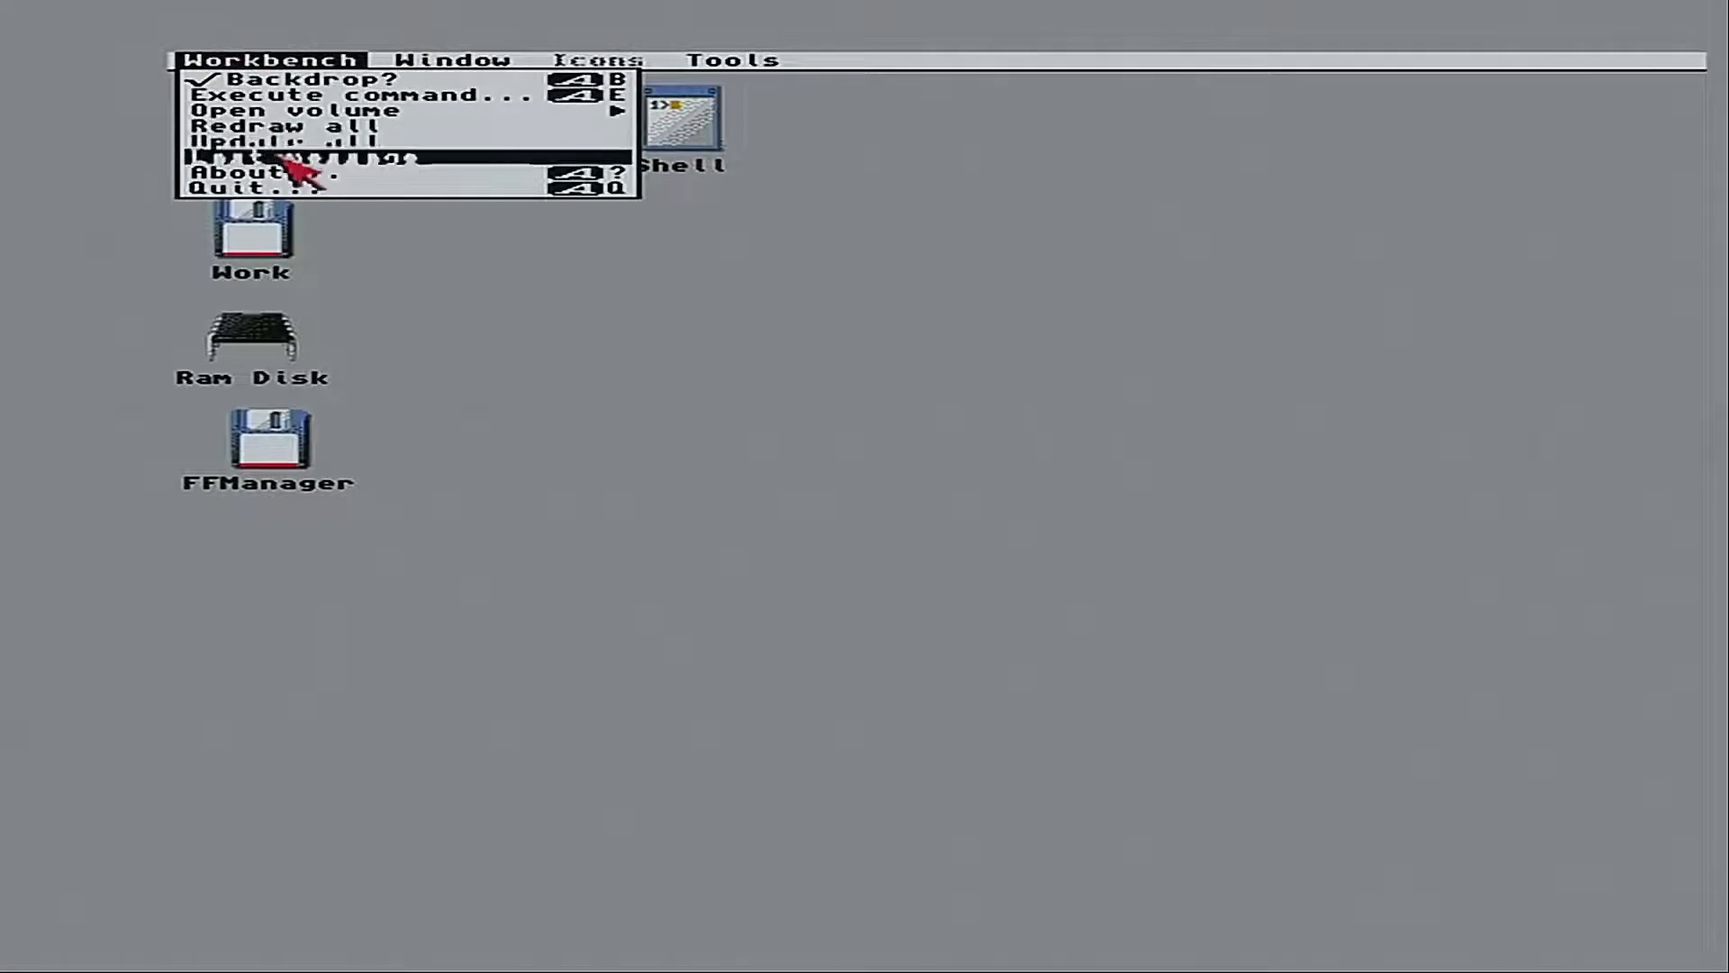
{"action": "left_click", "coordinate": [259, 173]}
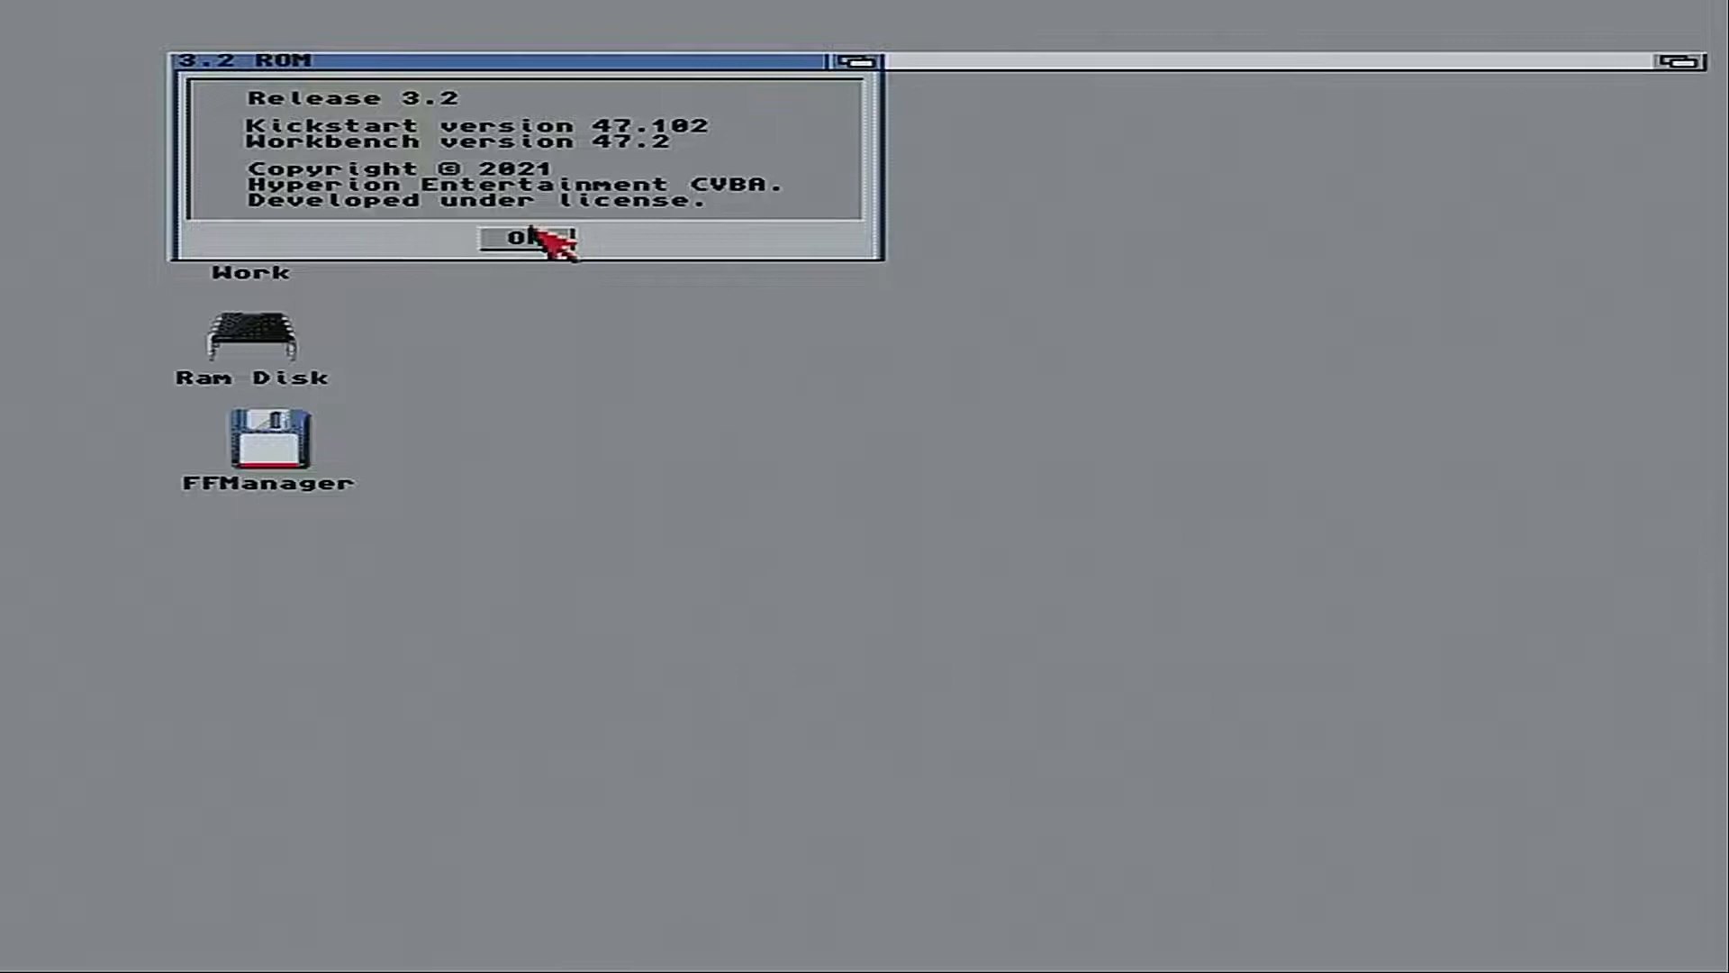
{"action": "left_click", "coordinate": [535, 238]}
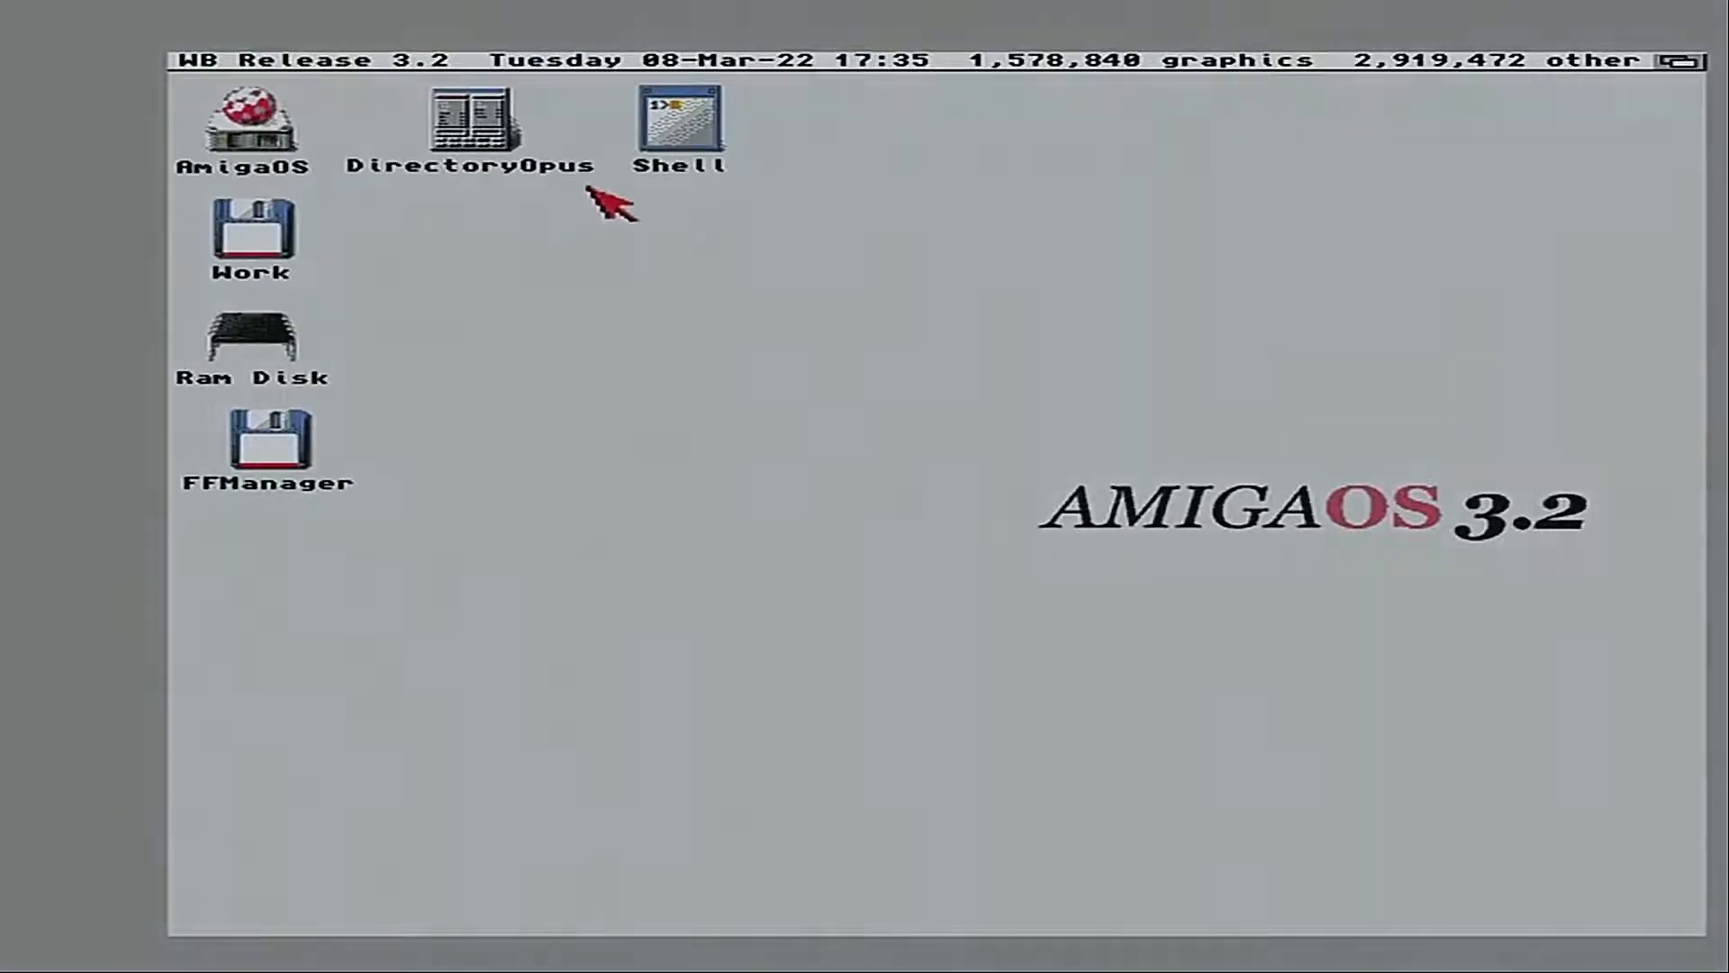
Type 'I have no patience ;)' in a shell, then open the Update3.2.1 disk's Install drawer
{"action": "double_click", "coordinate": [680, 122]}
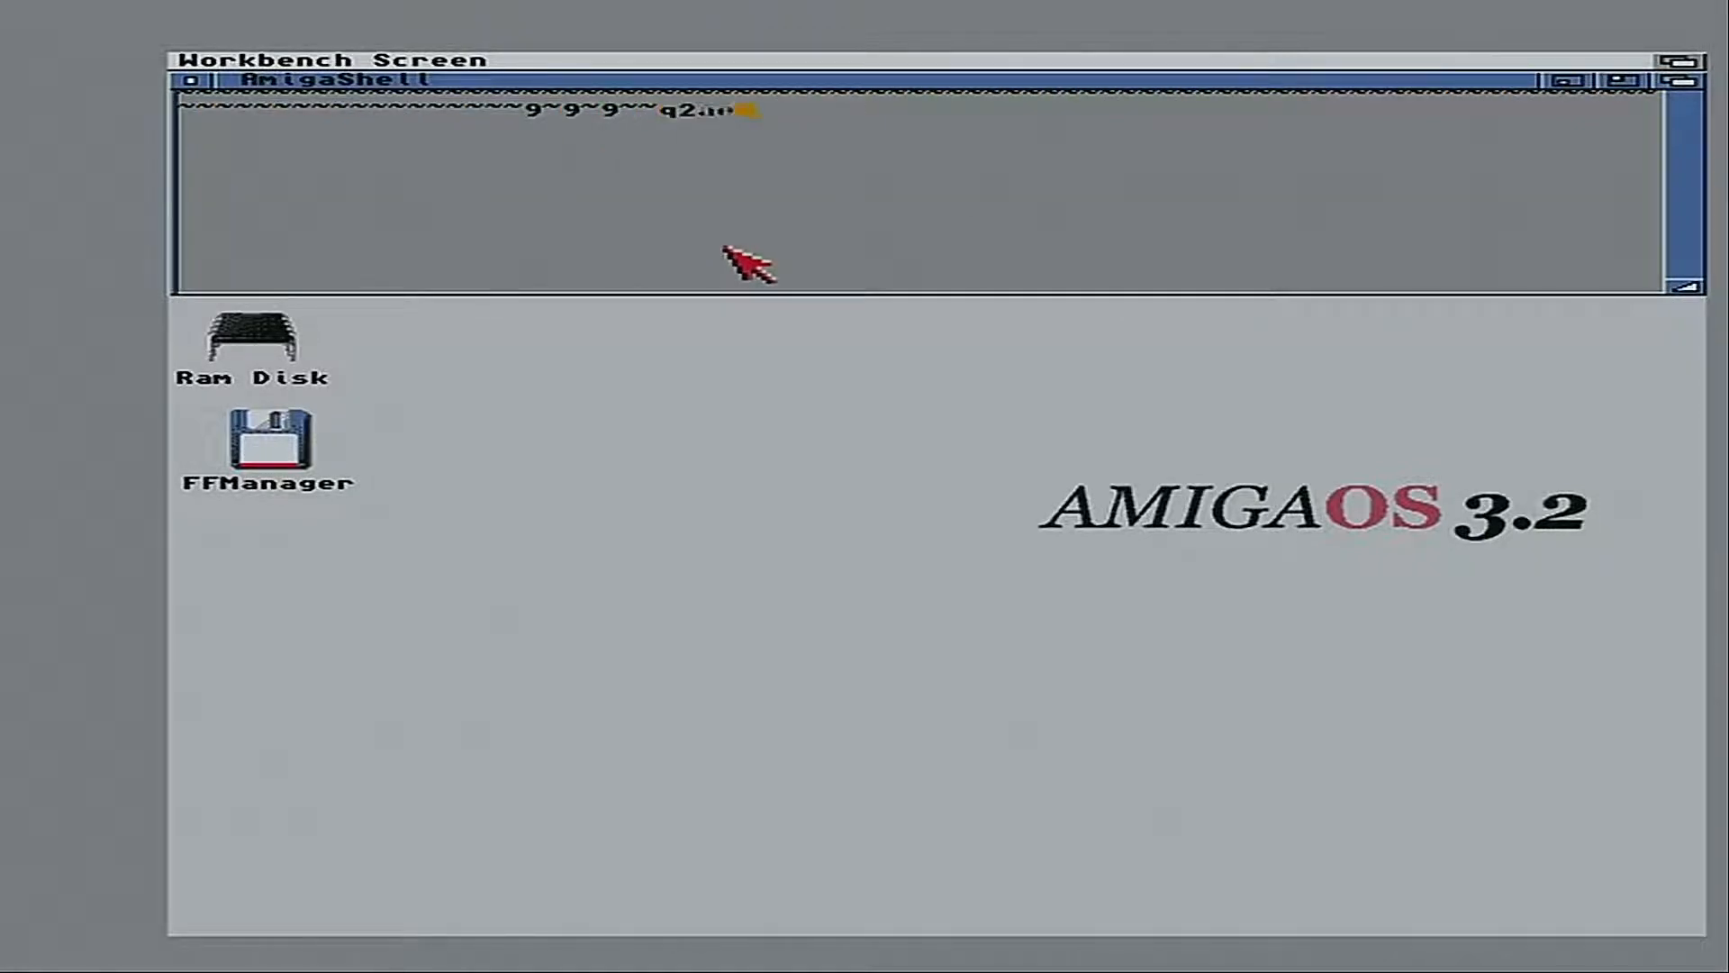
{"action": "type", "text": "aeart"}
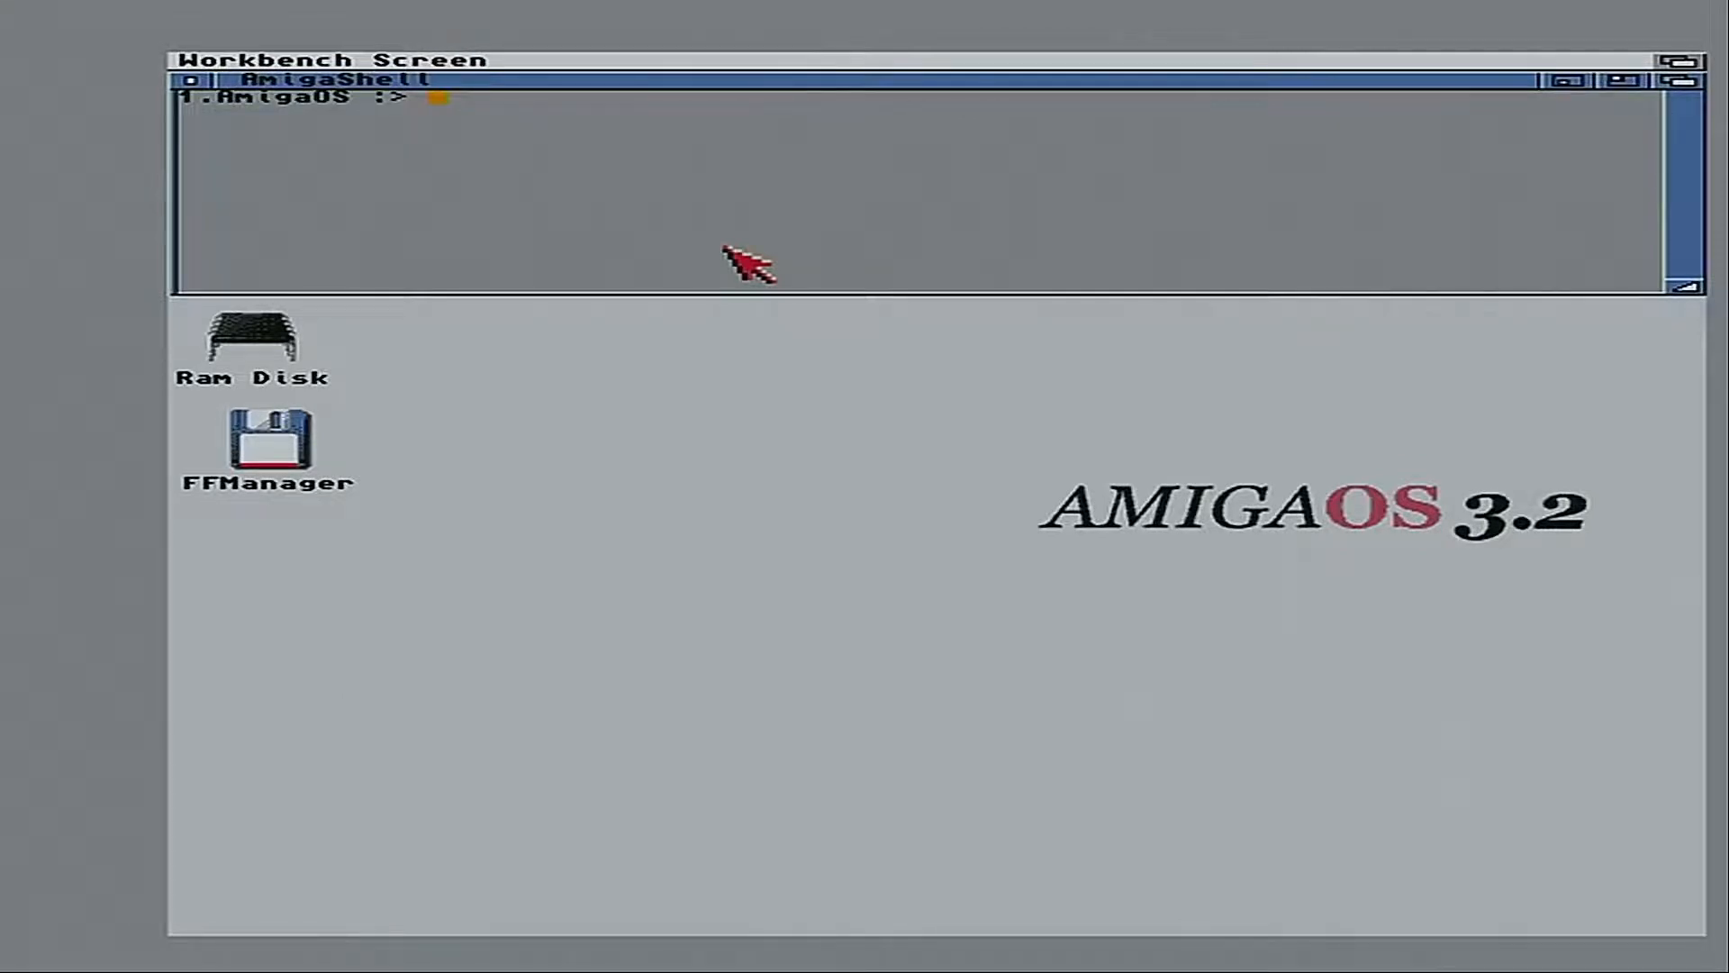
{"action": "mouse_move", "coordinate": [888, 540]}
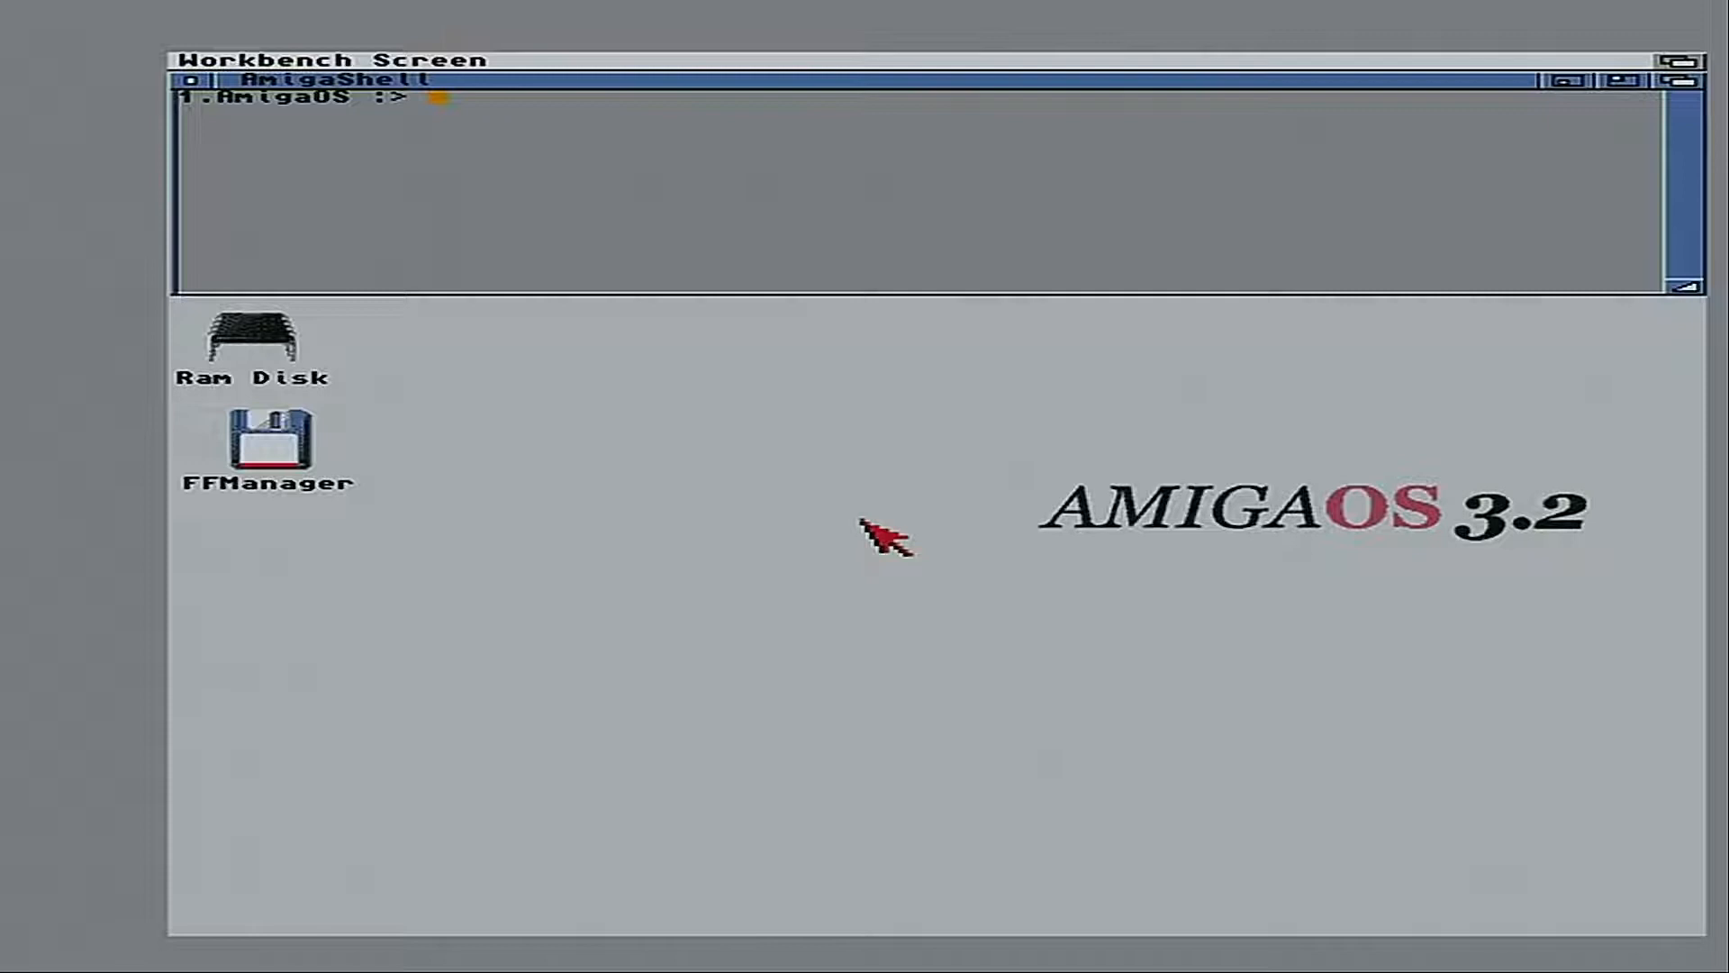
{"action": "type", "text": "I"}
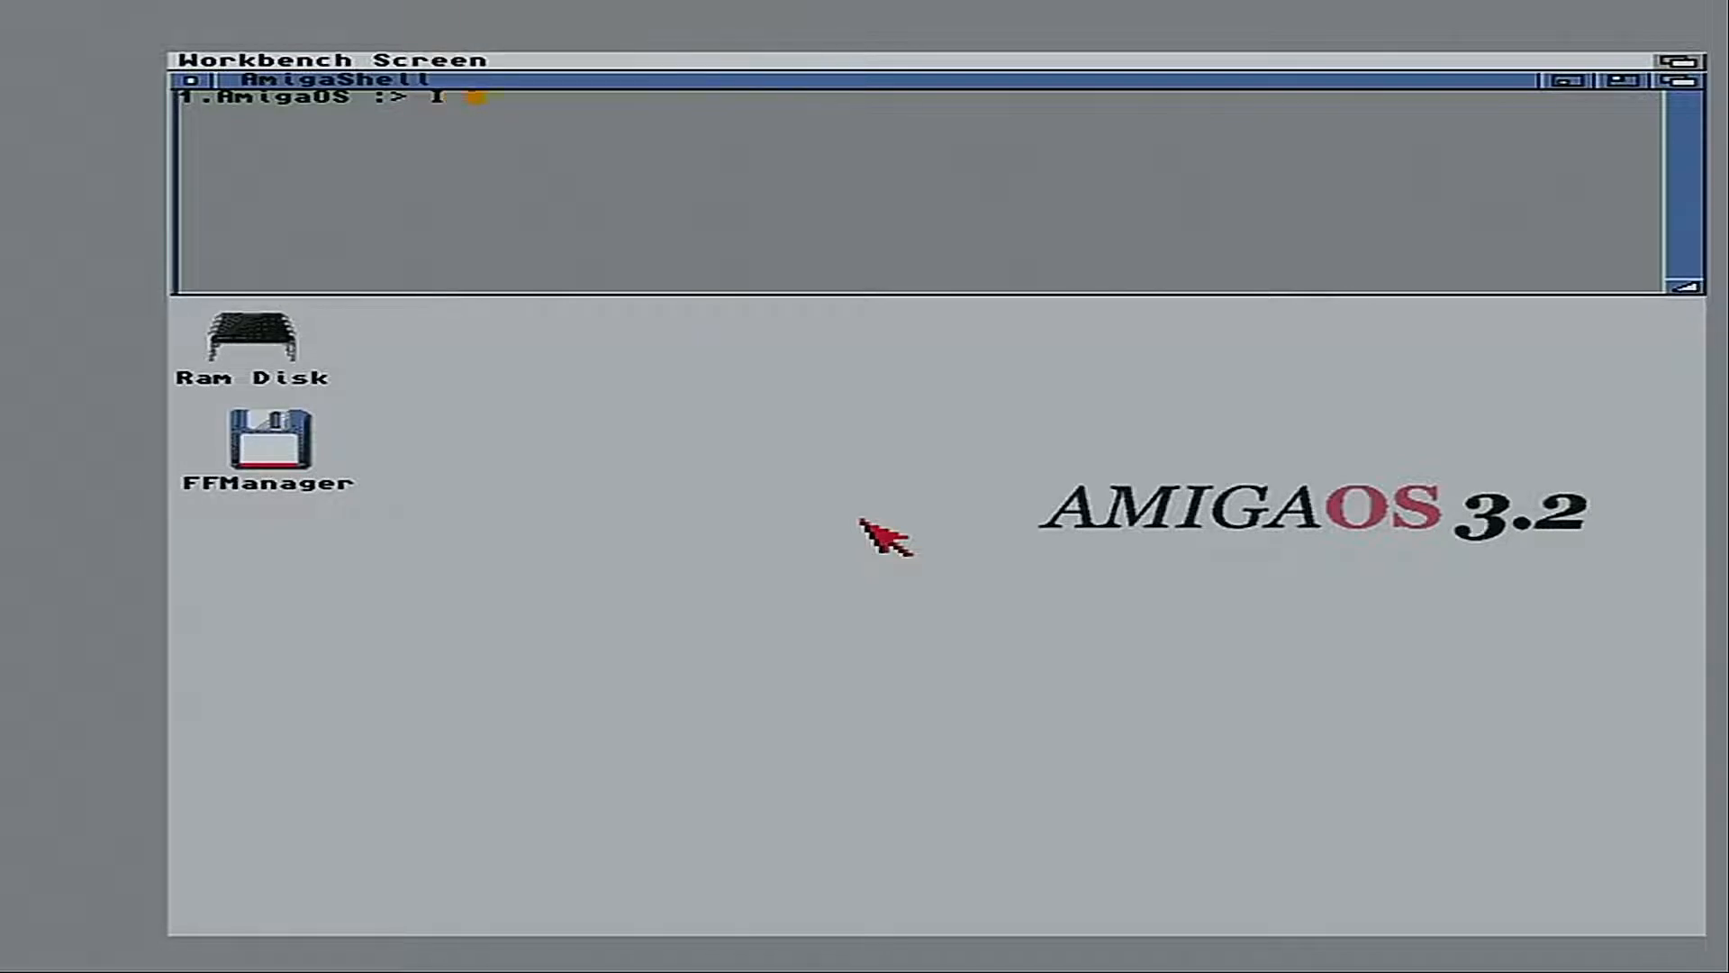
{"action": "type", "text": "have no p"}
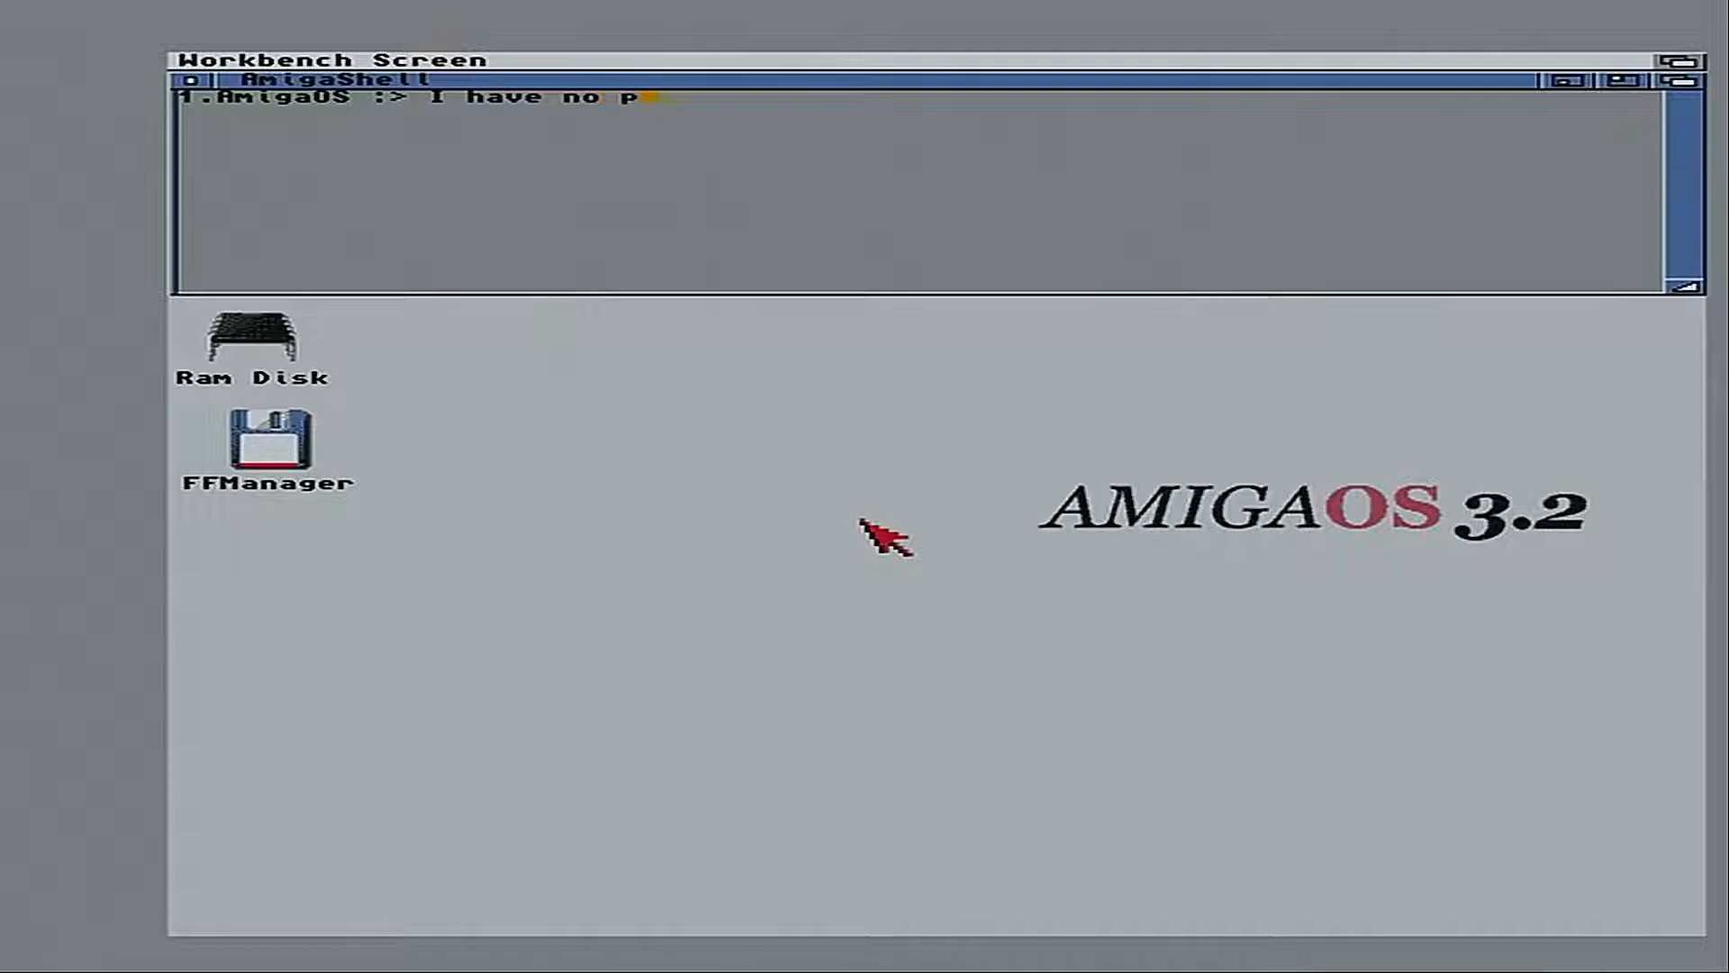
{"action": "type", "text": "atience"}
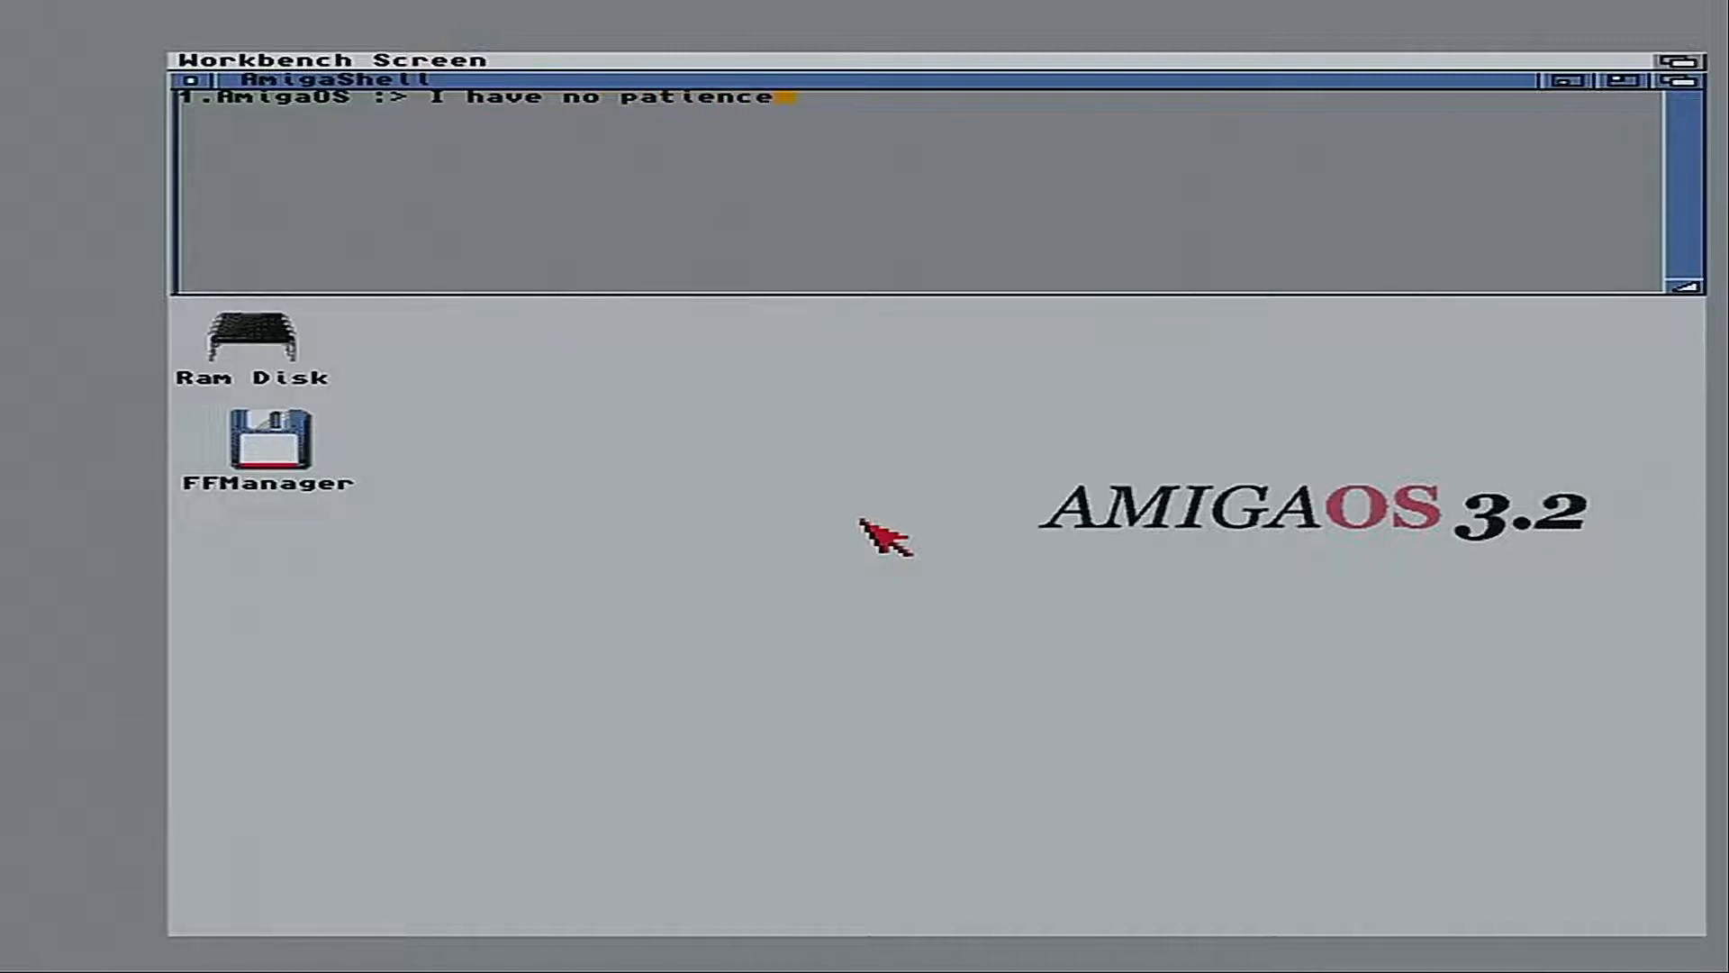
{"action": "type", "text": ";)"}
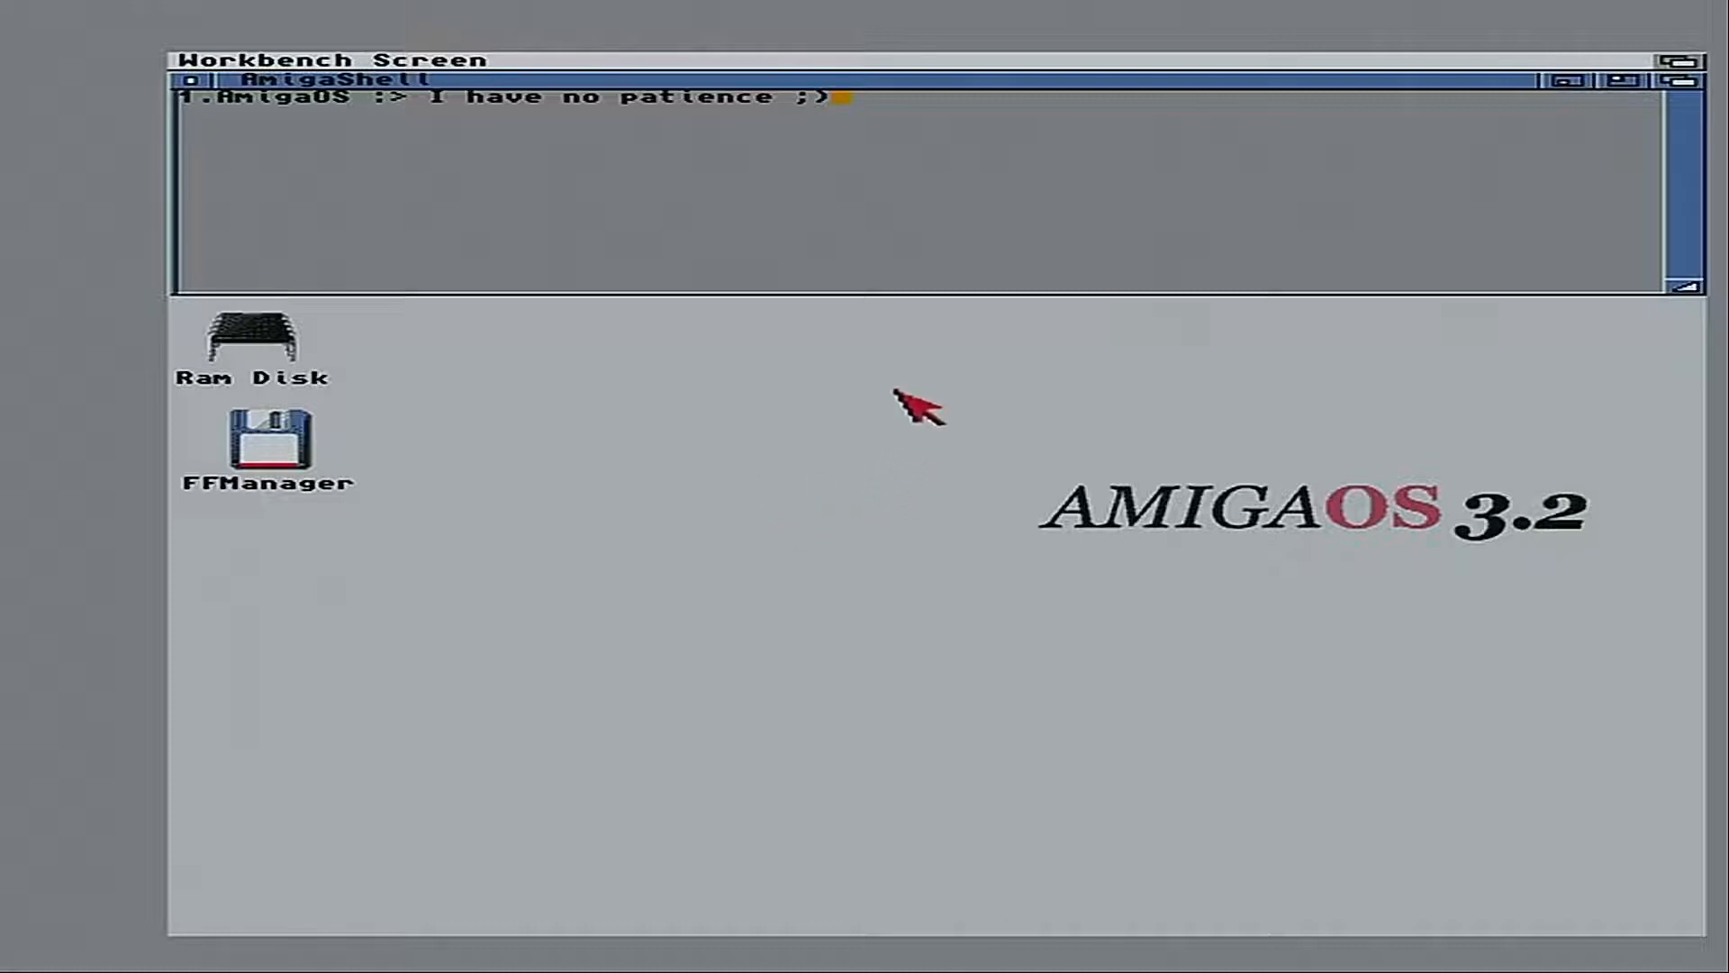
{"action": "mouse_move", "coordinate": [205, 54]}
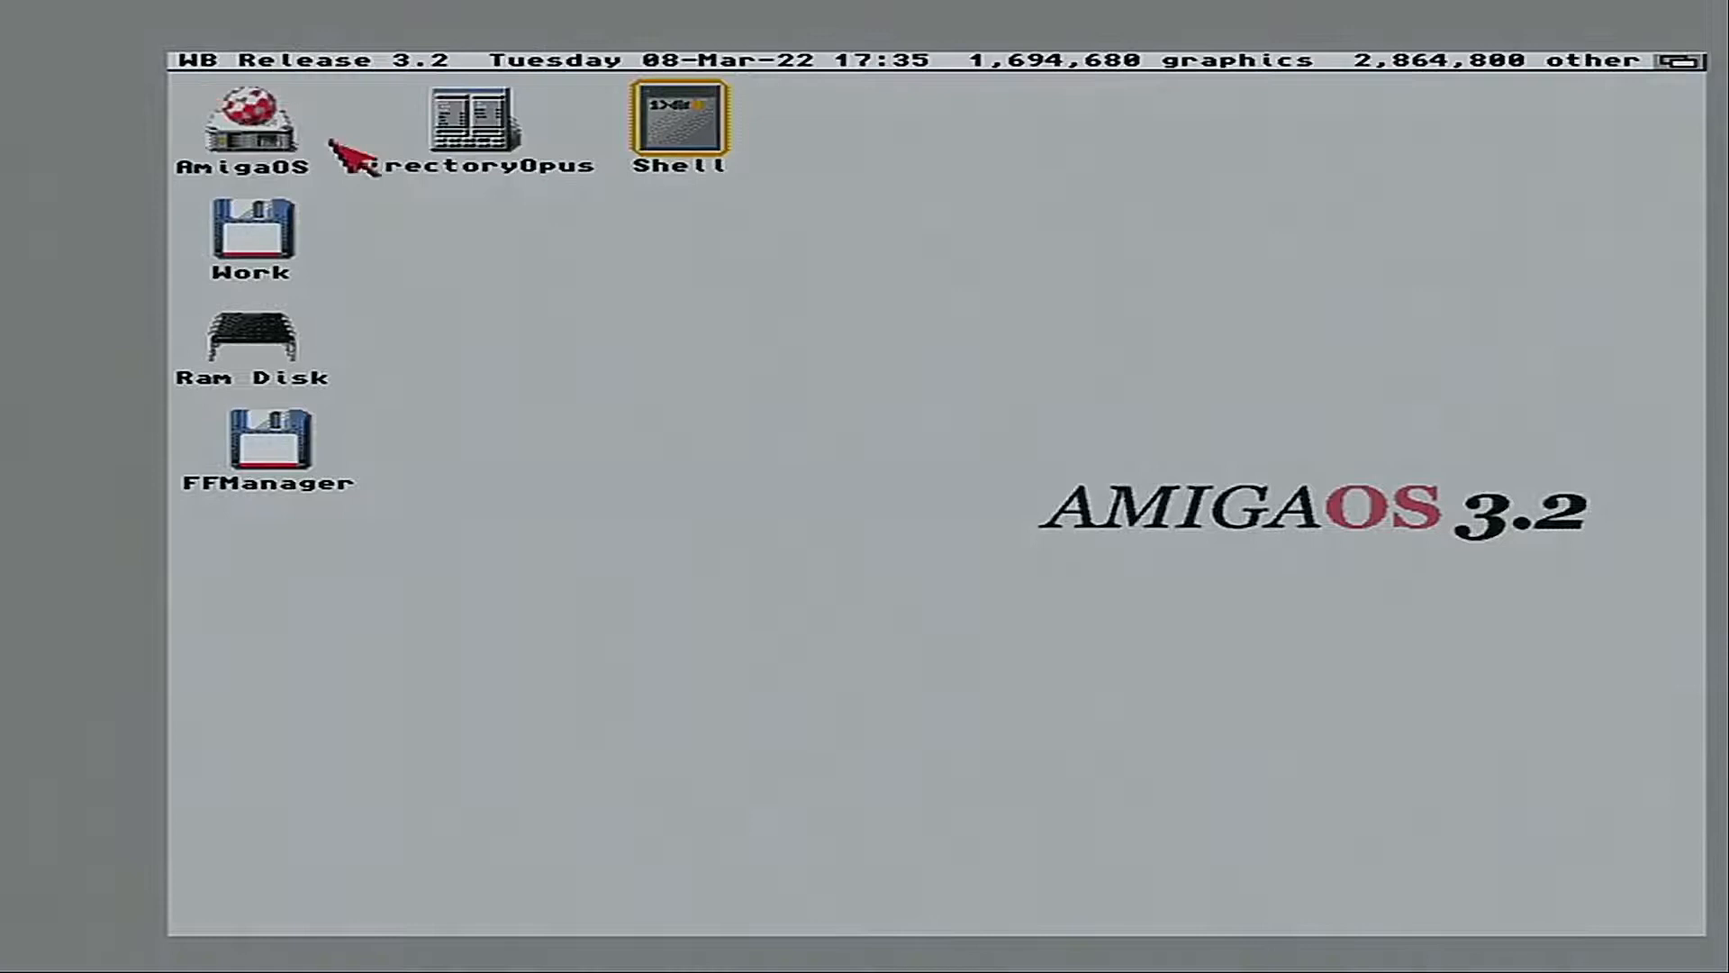
{"action": "mouse_move", "coordinate": [362, 158]}
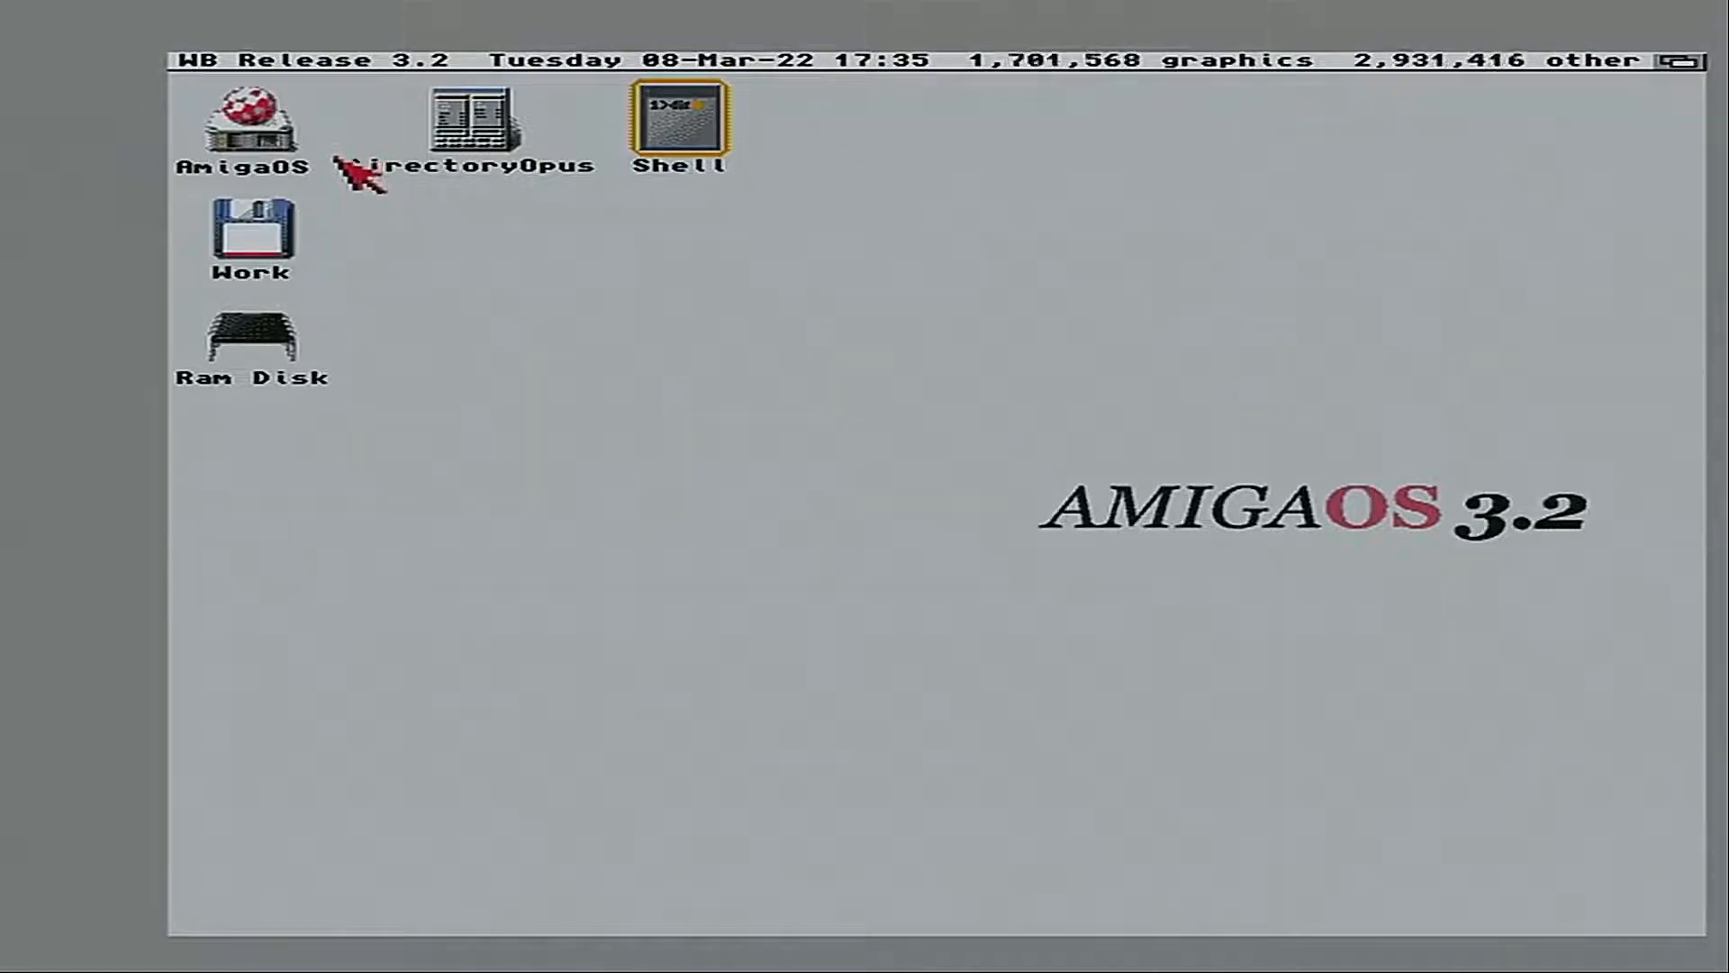
{"action": "mouse_move", "coordinate": [210, 61]}
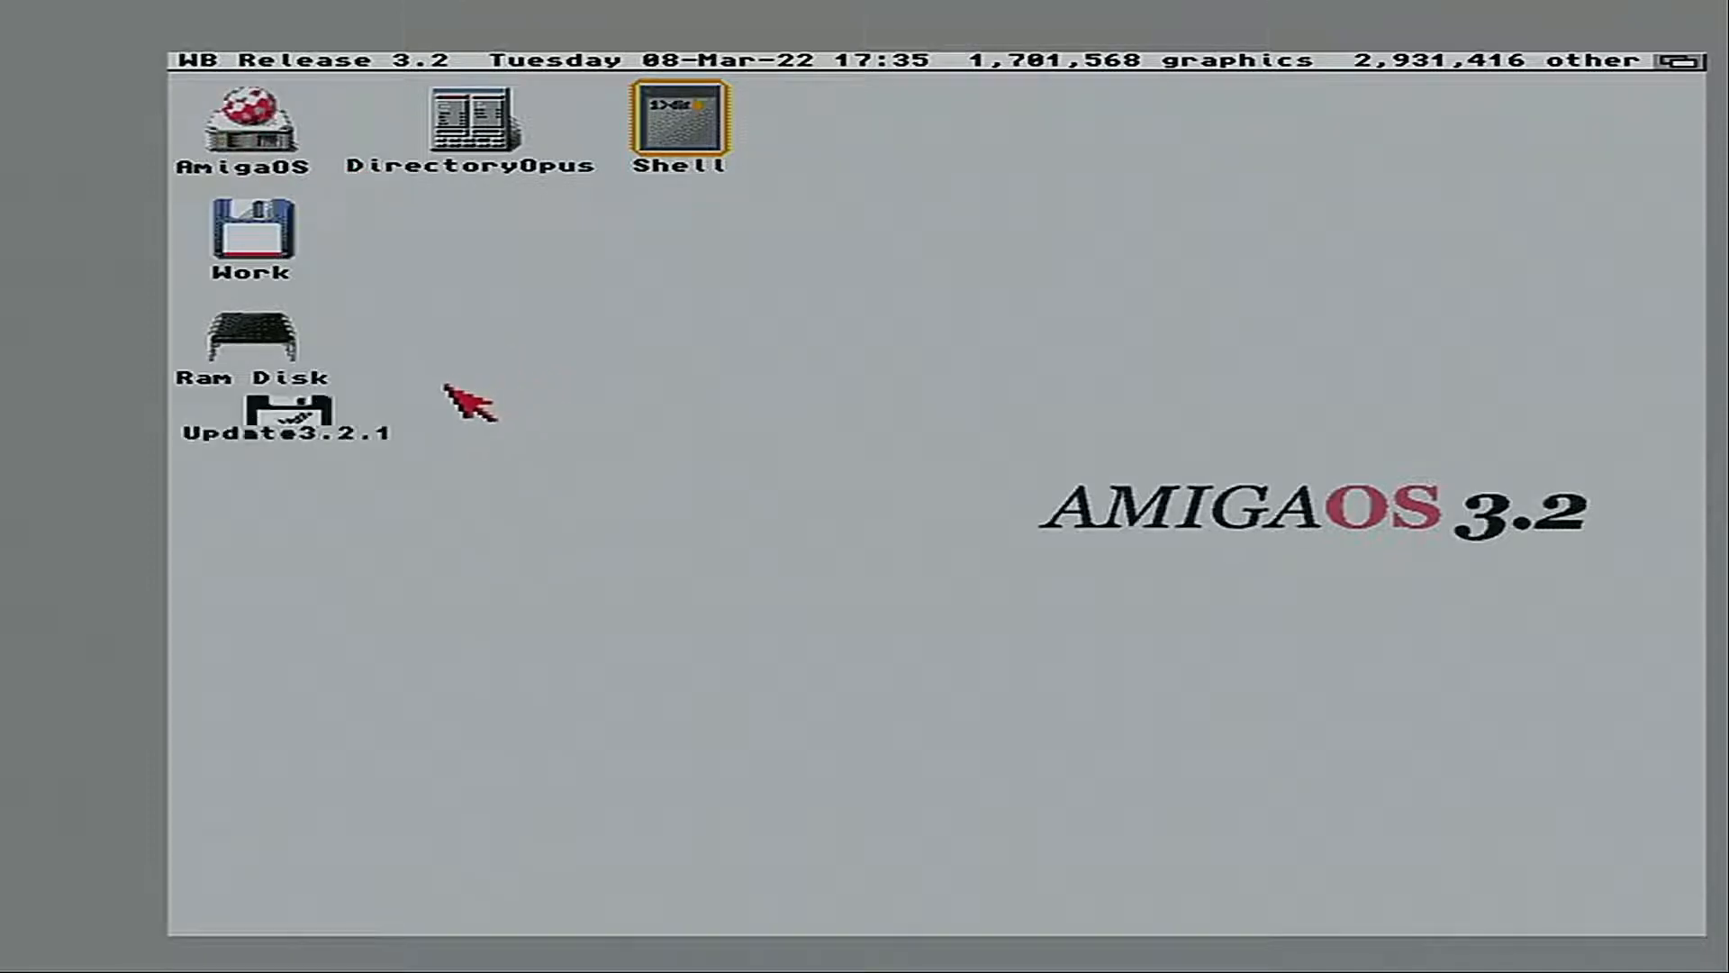
{"action": "double_click", "coordinate": [289, 417]}
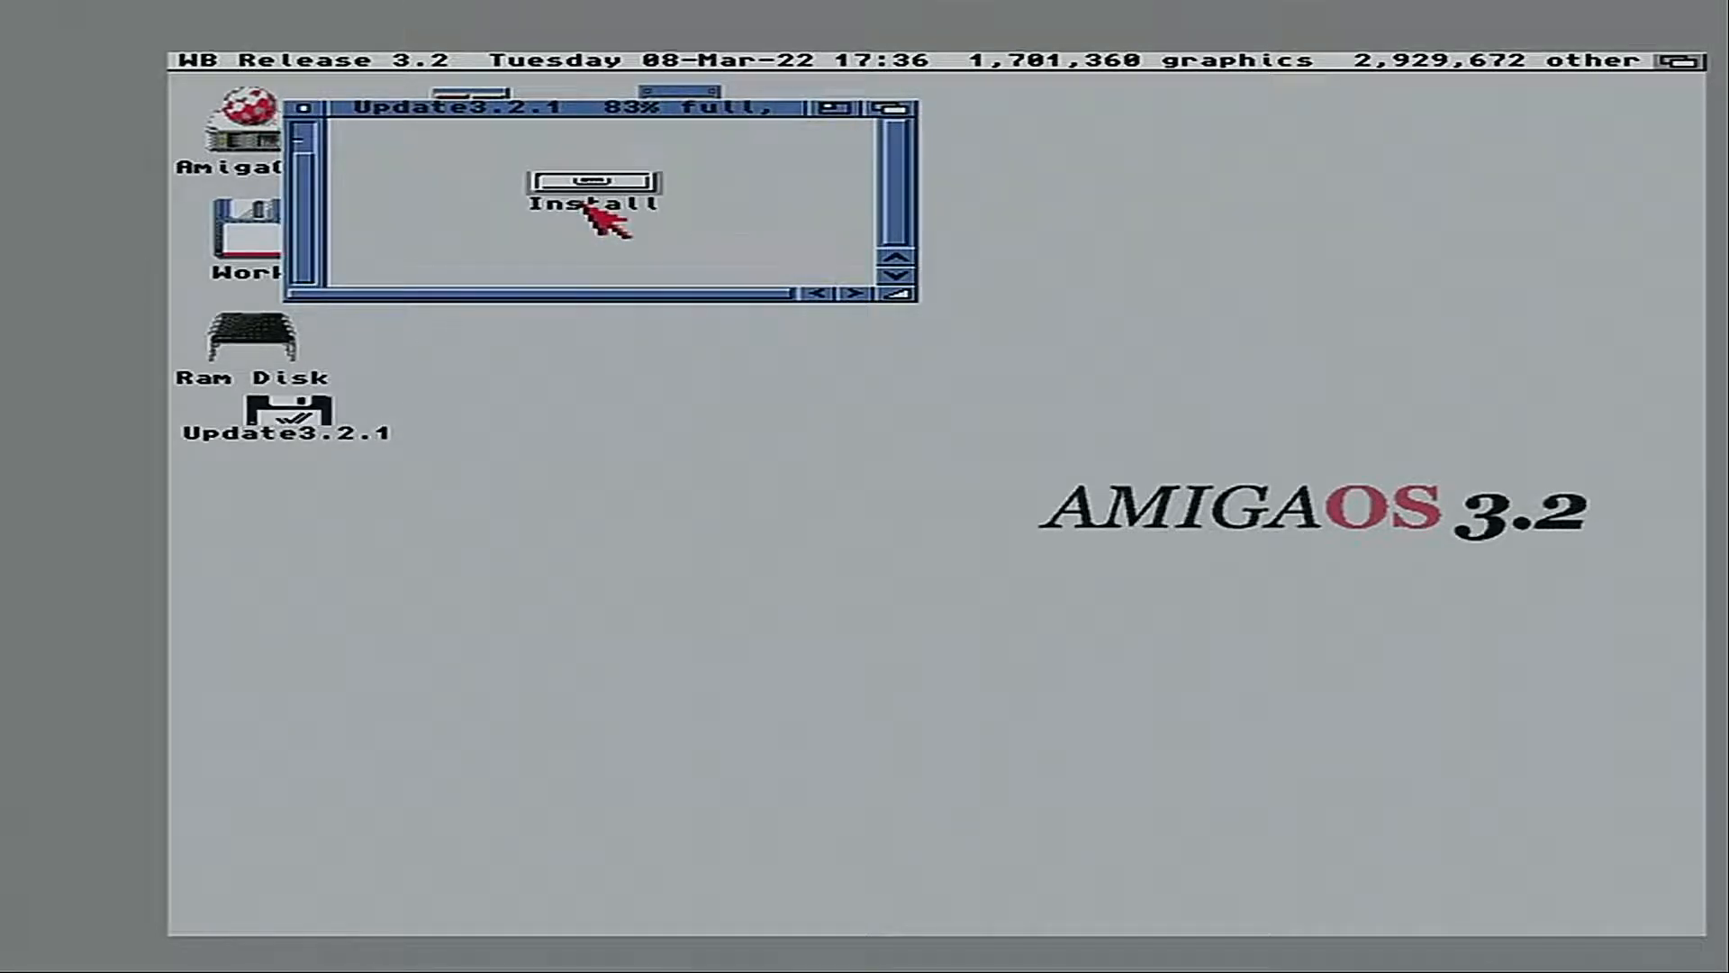
{"action": "double_click", "coordinate": [598, 187]}
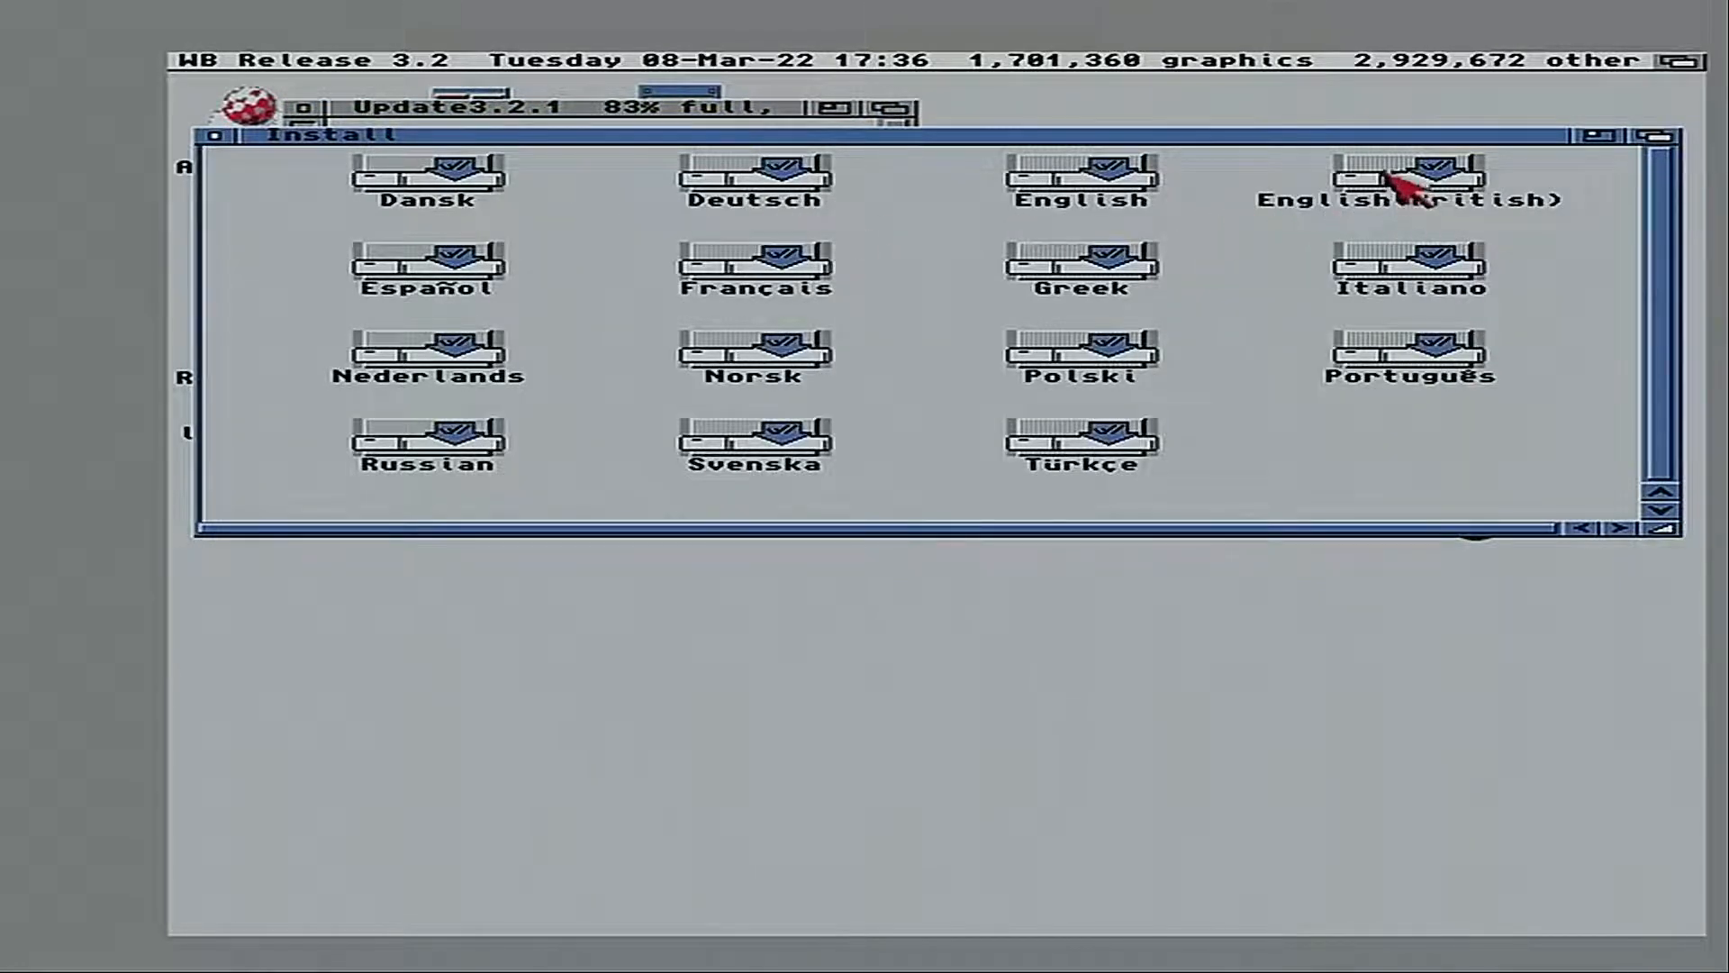
Run the English (British) installer in Intermediate mode on the AmigaOS partition, updating only English_British
{"action": "double_click", "coordinate": [1408, 178]}
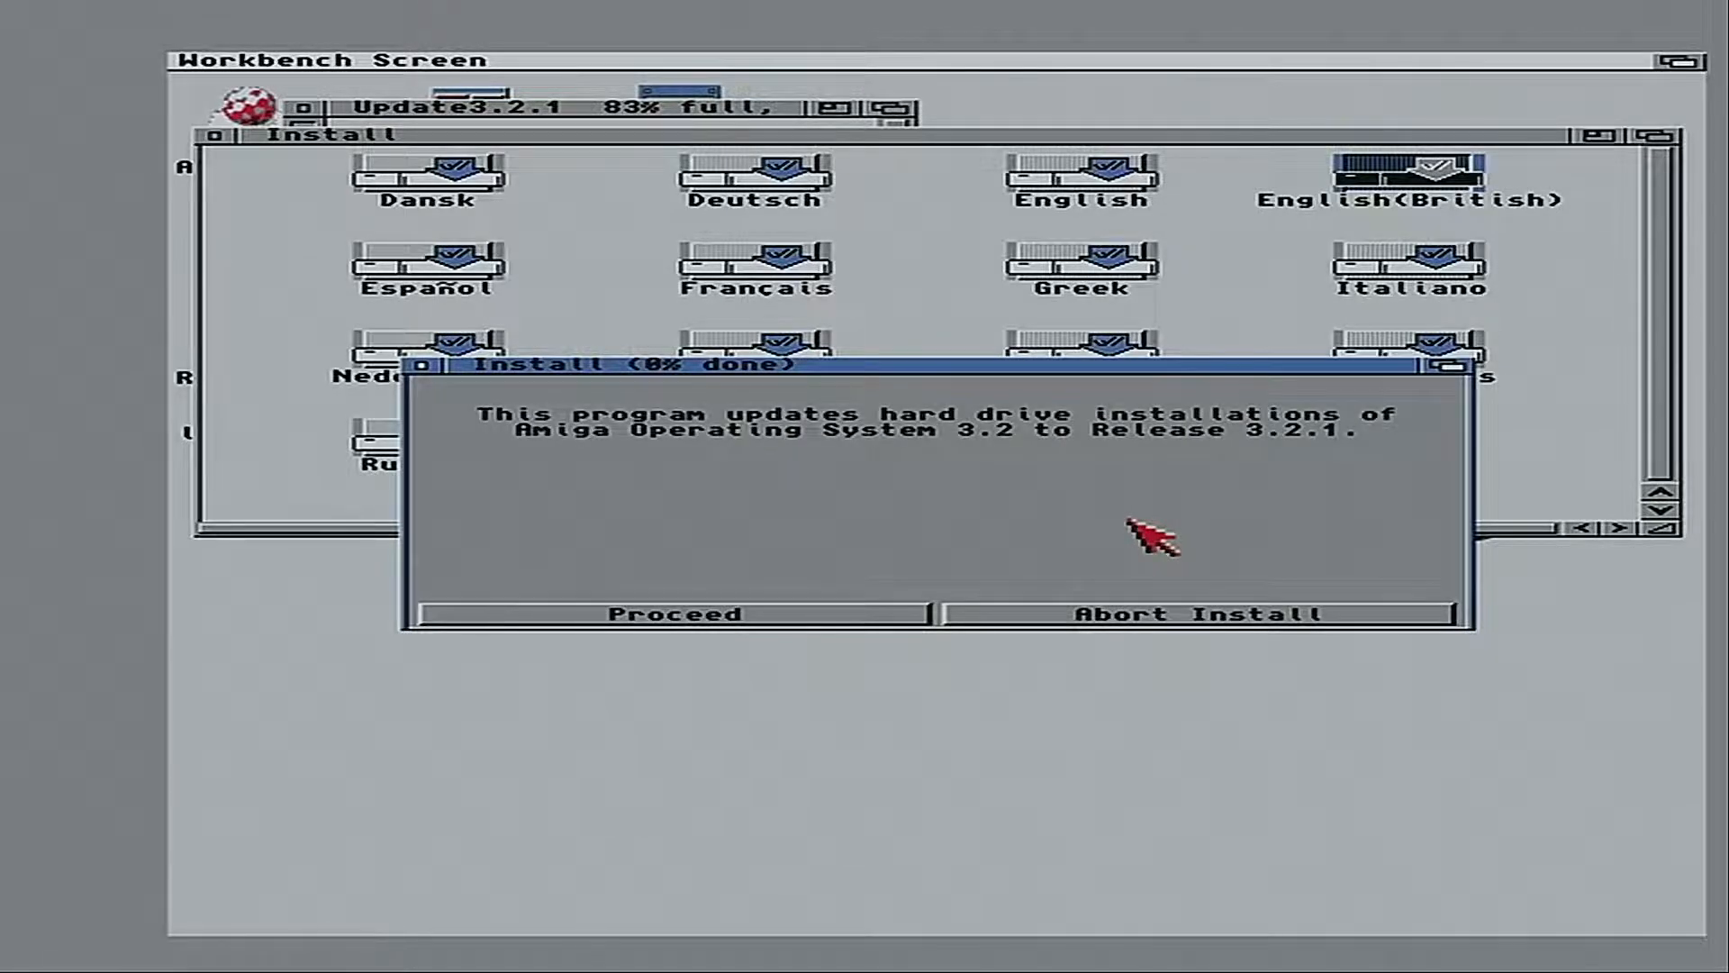
{"action": "mouse_move", "coordinate": [1141, 541]}
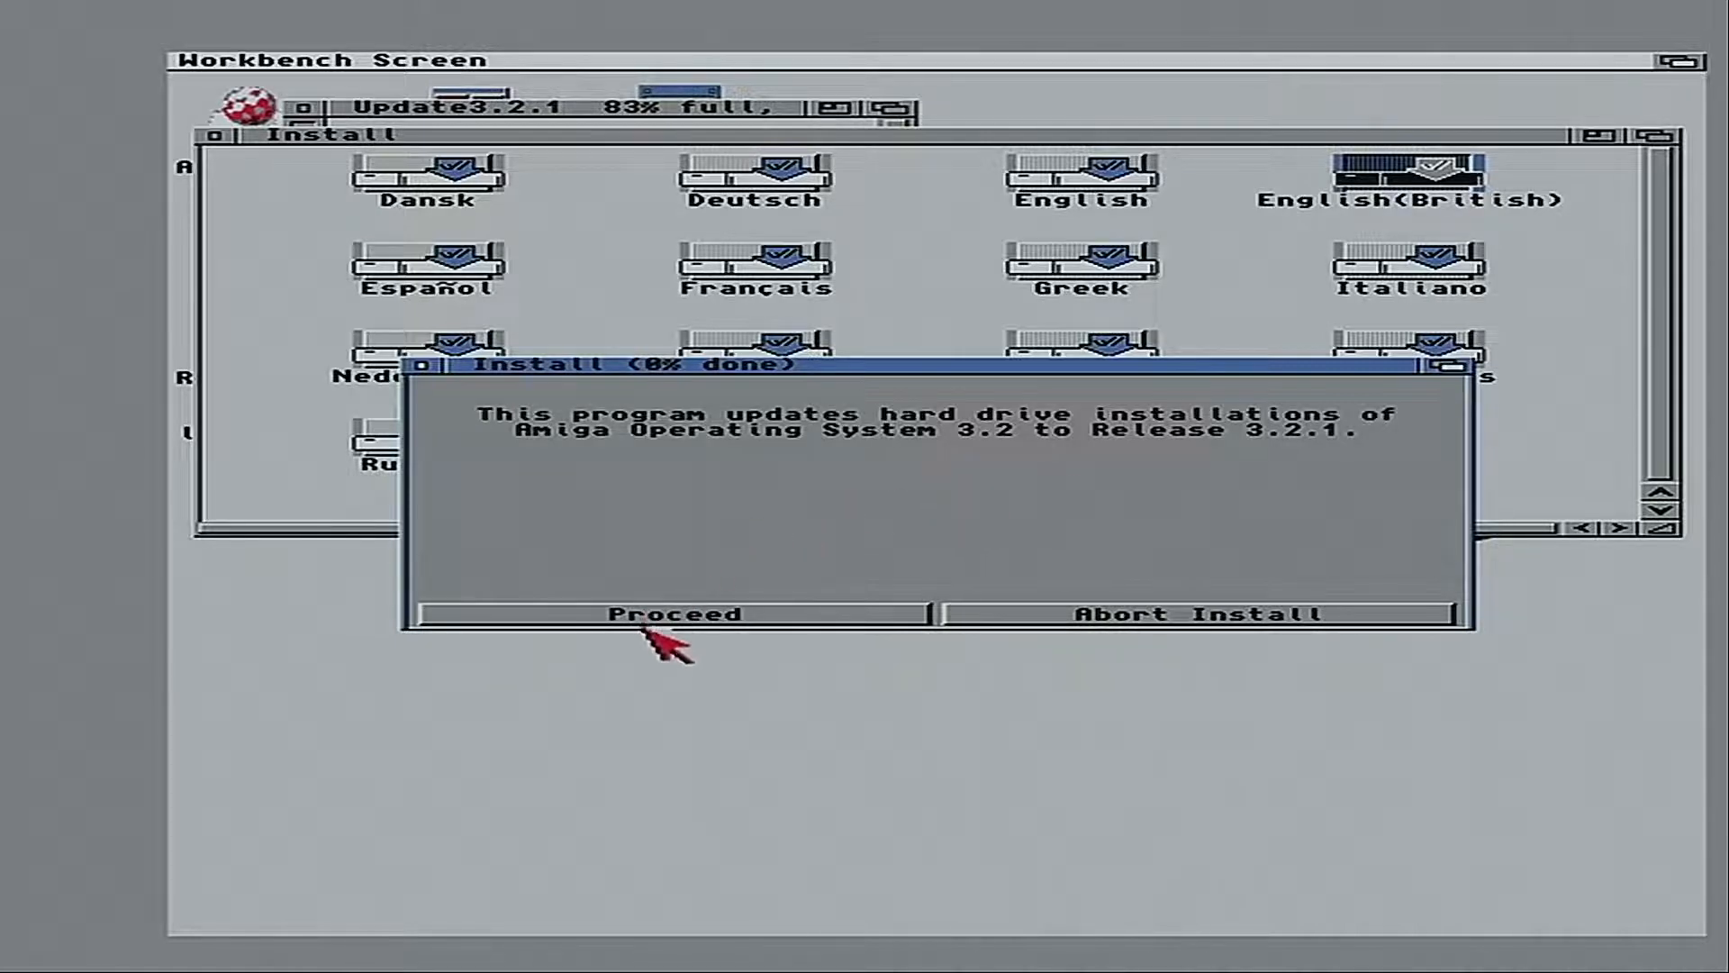
{"action": "left_click", "coordinate": [671, 613]}
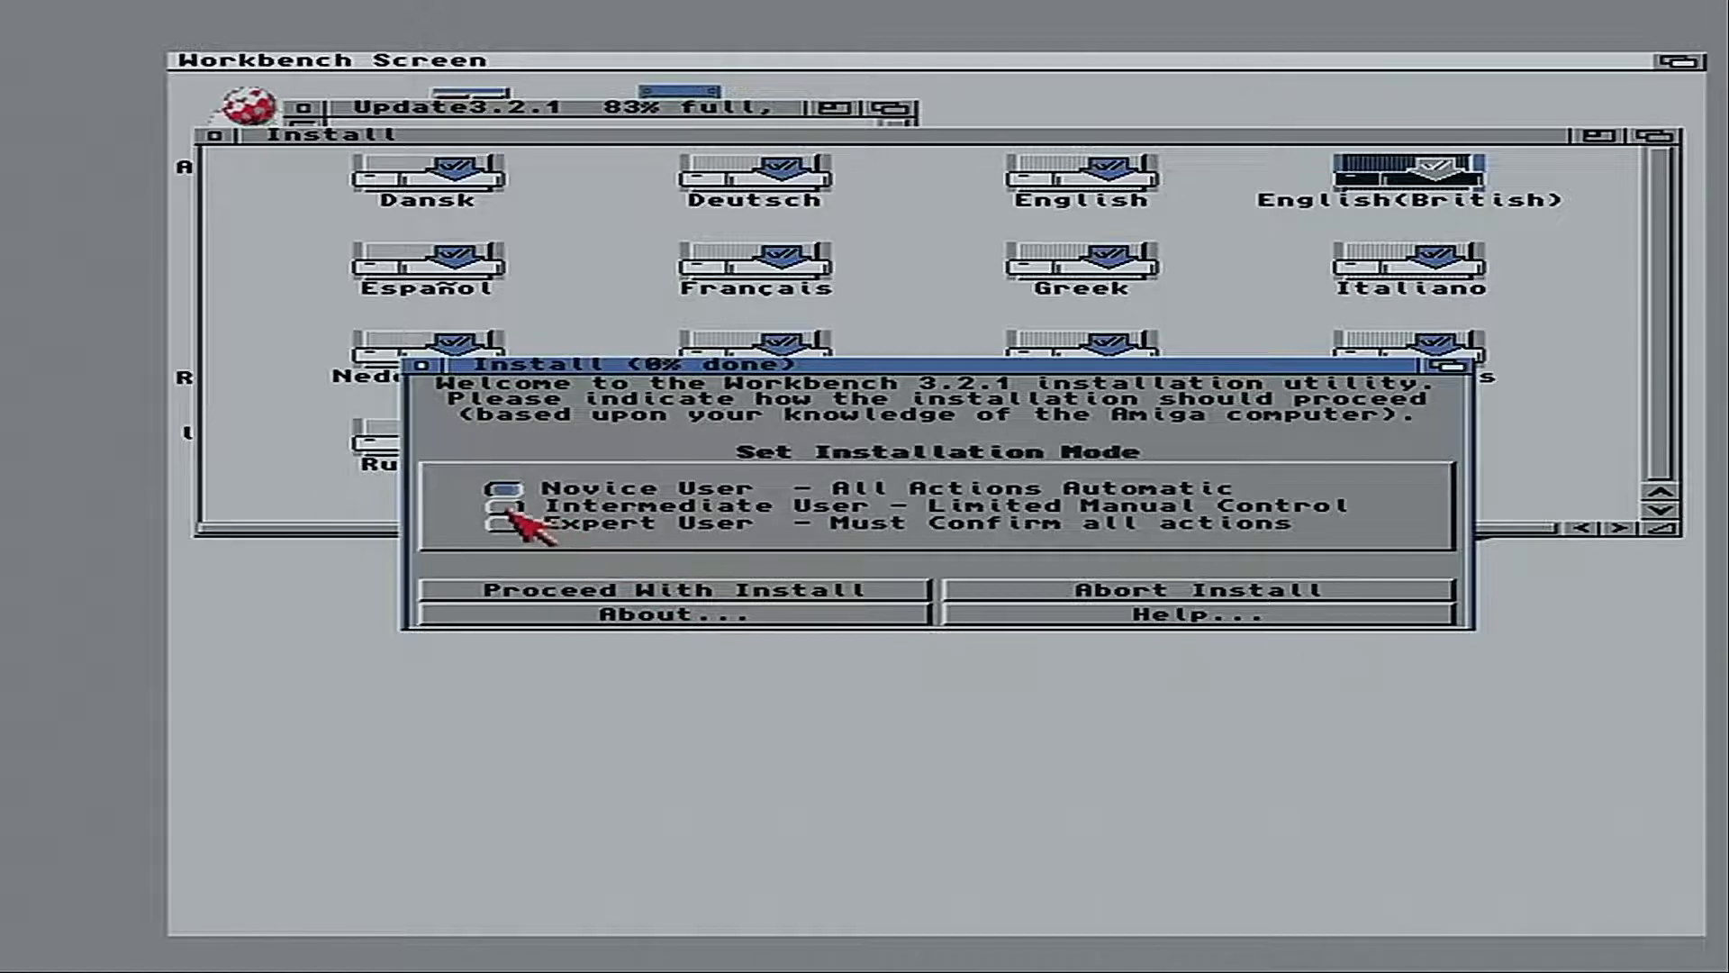
{"action": "left_click", "coordinate": [505, 505]}
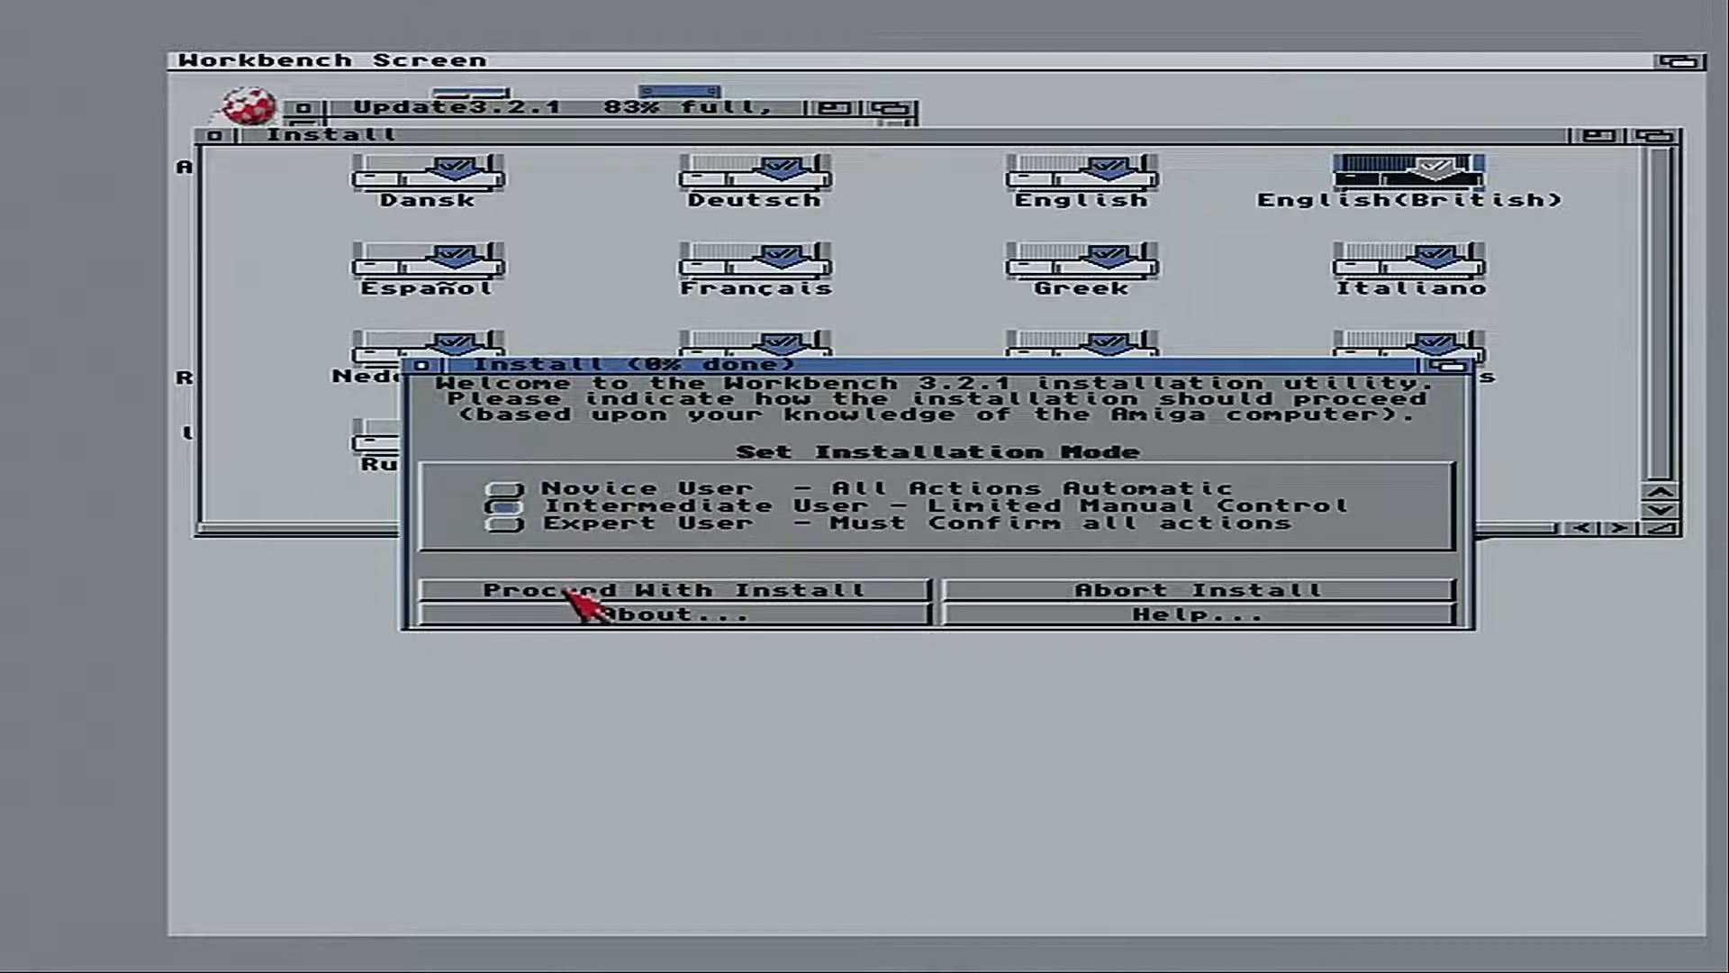
{"action": "left_click", "coordinate": [667, 590]}
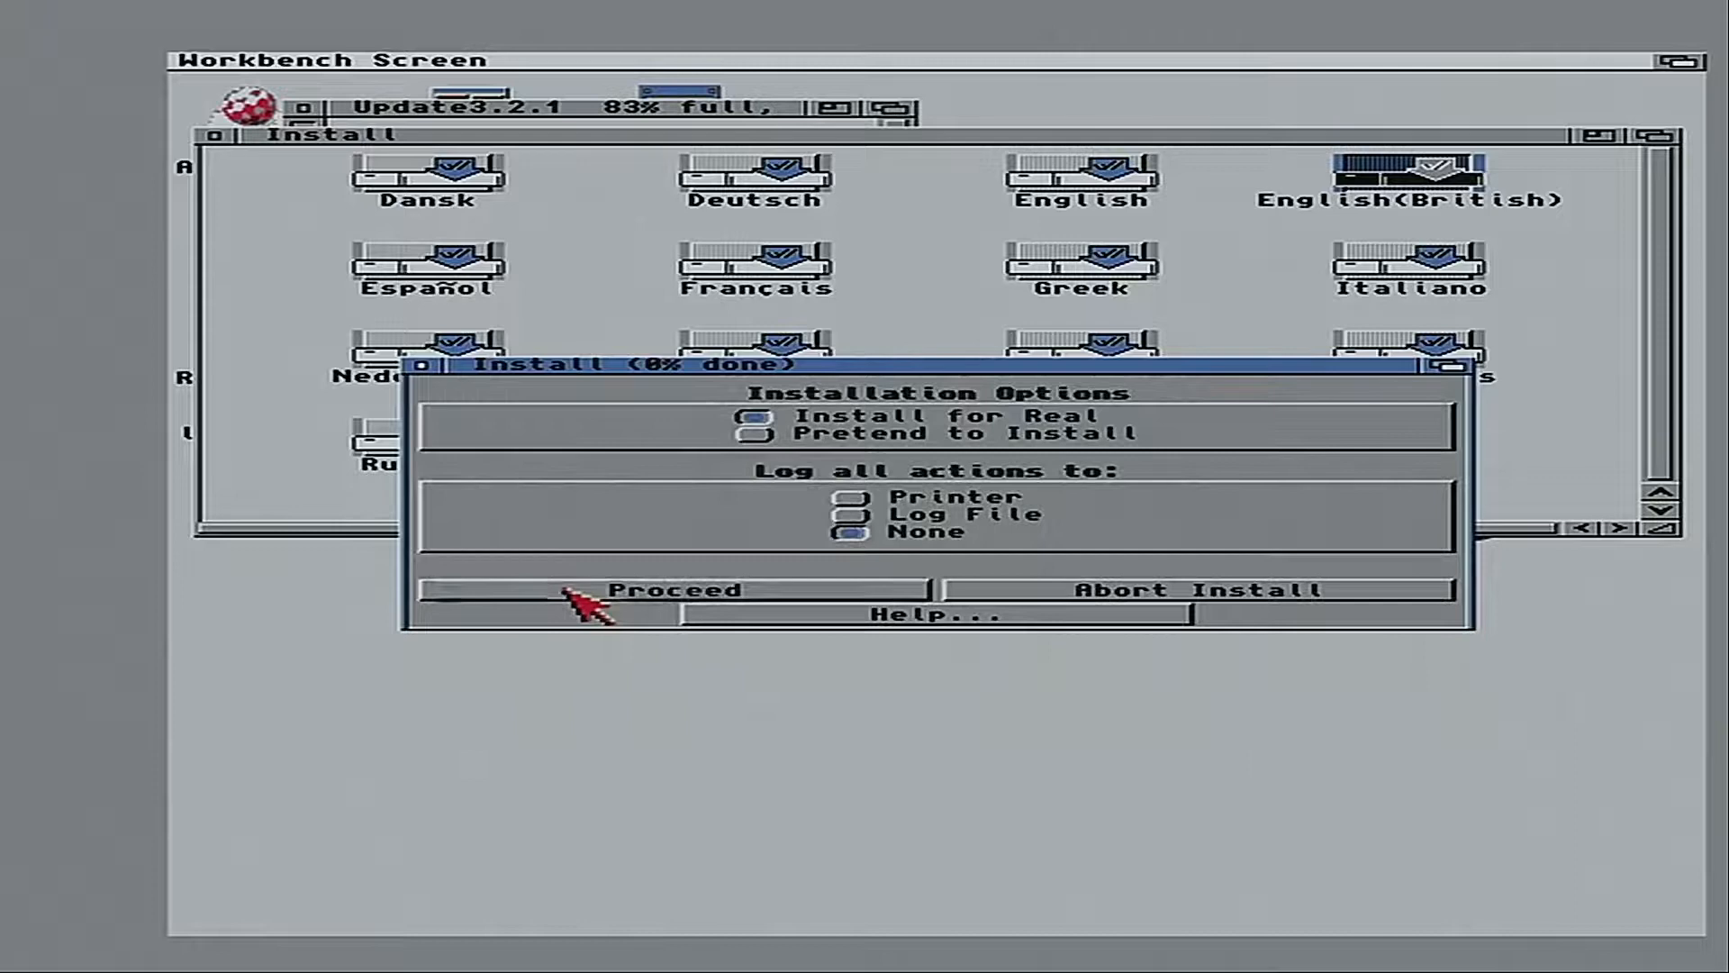
{"action": "left_click", "coordinate": [673, 590]}
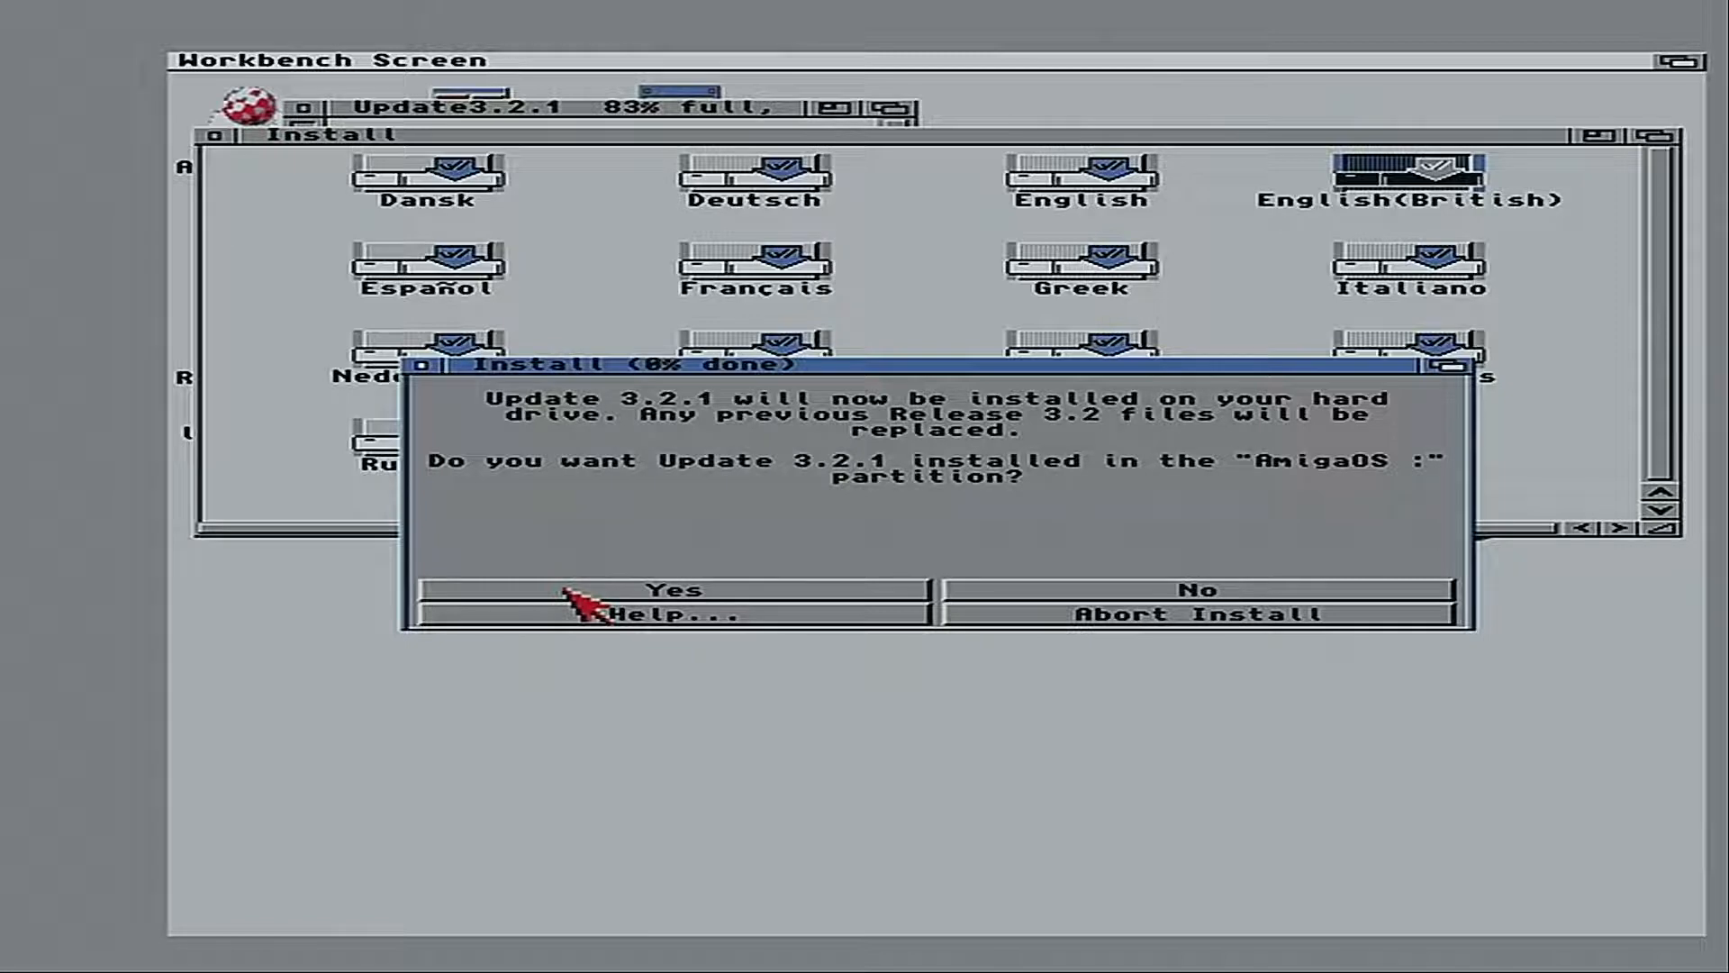
{"action": "left_click", "coordinate": [679, 590]}
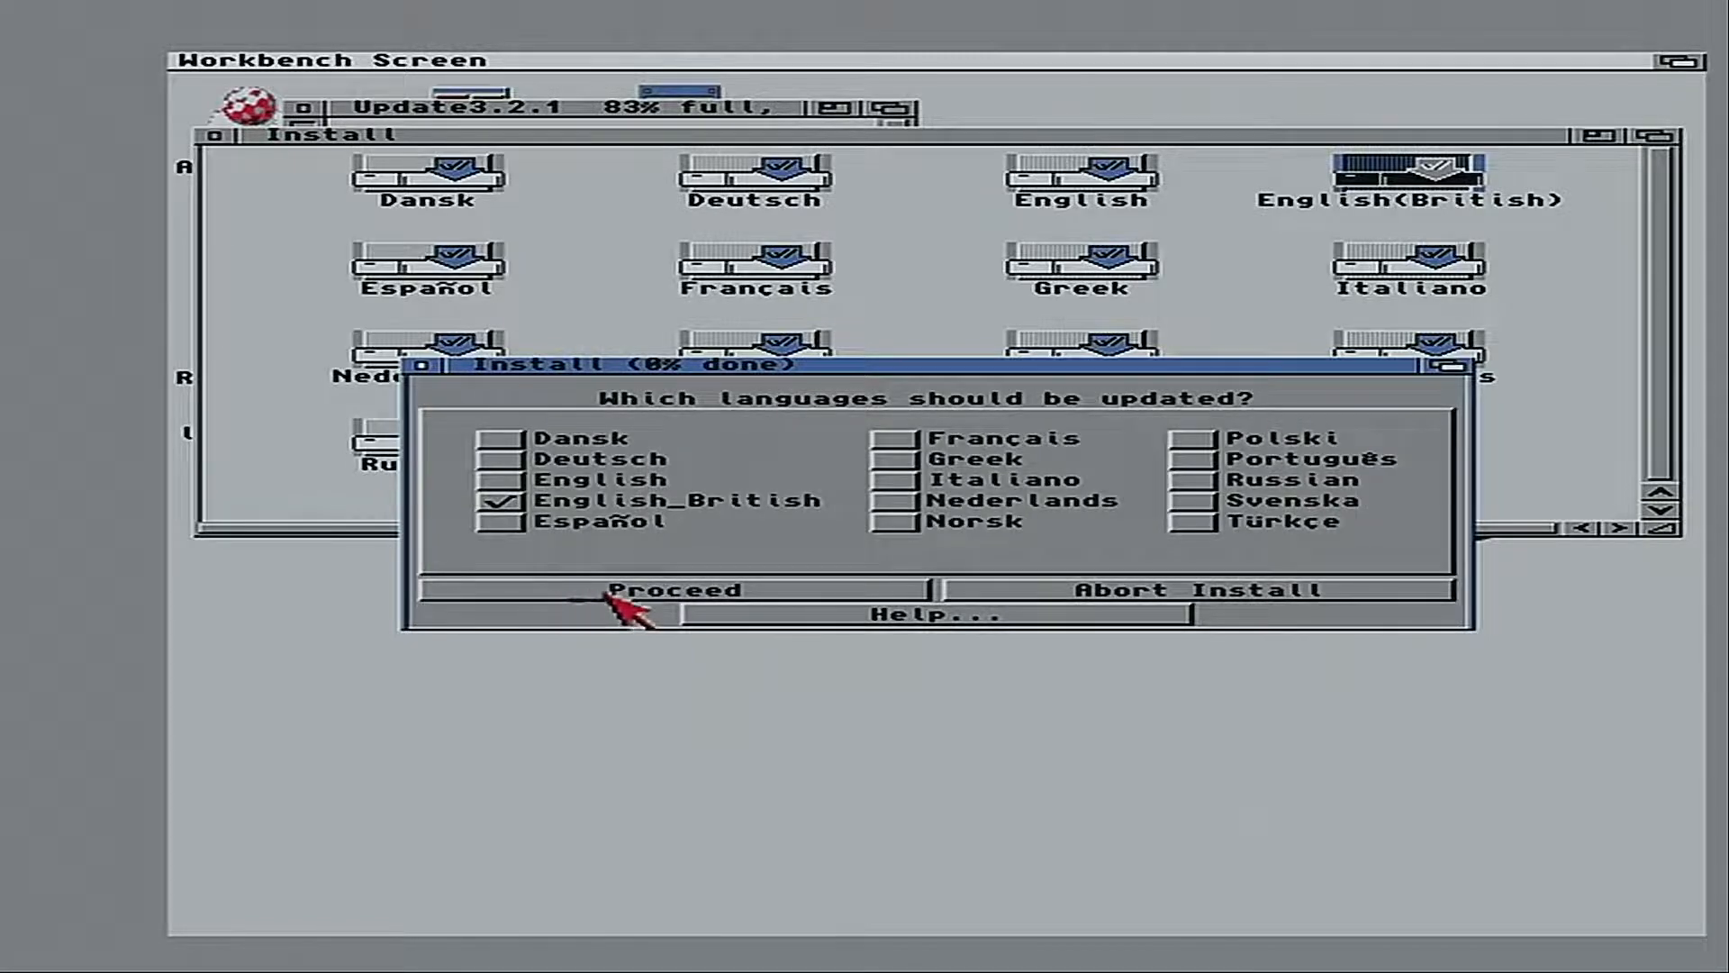
{"action": "left_click", "coordinate": [670, 589]}
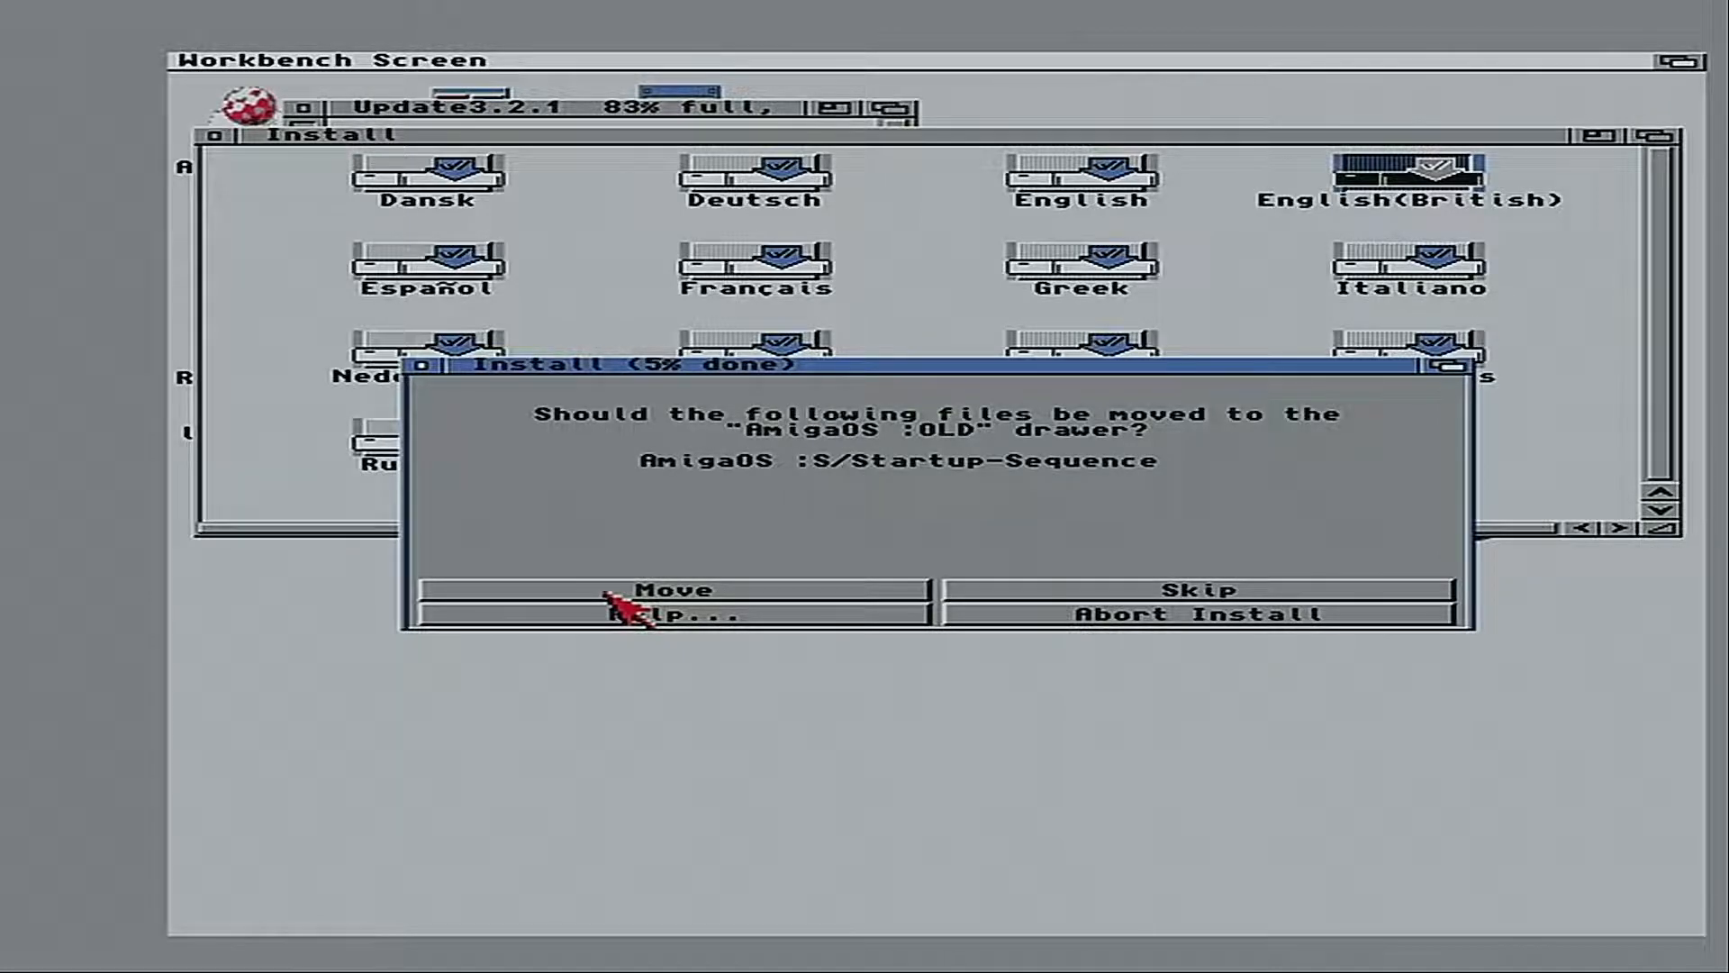
Move the old Startup-Sequence into the OLD drawer and continue copying until the Amiga Classes disk request
{"action": "left_click", "coordinate": [681, 589]}
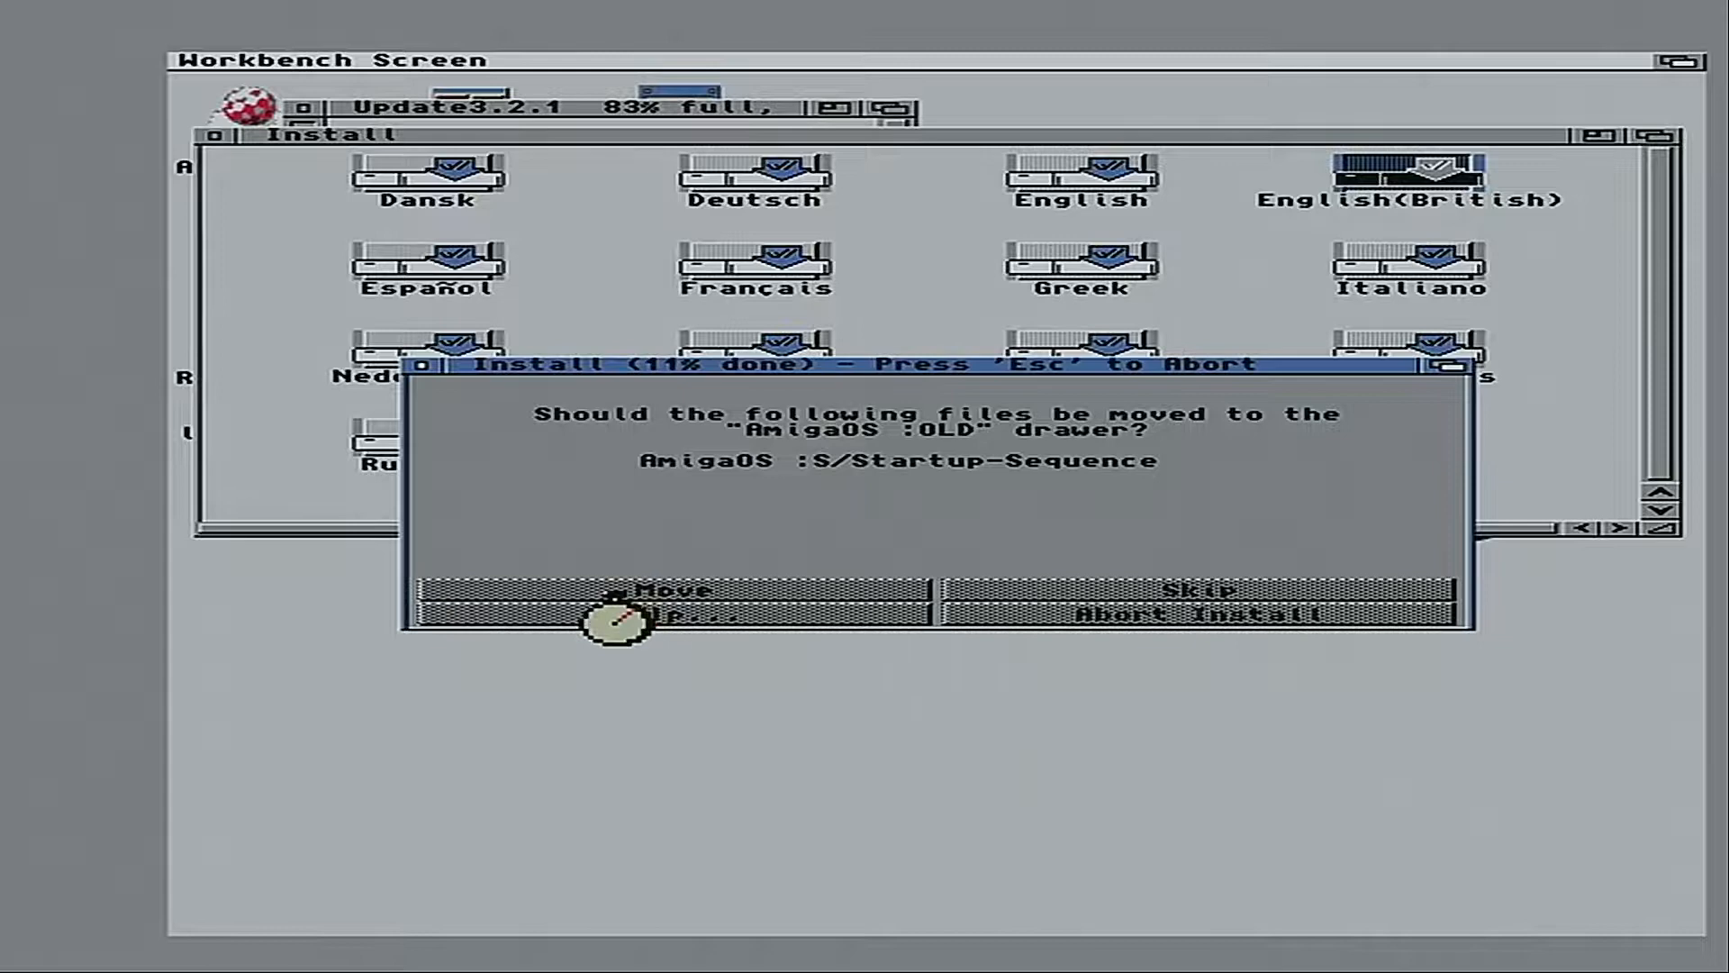
{"action": "mouse_move", "coordinate": [601, 748]}
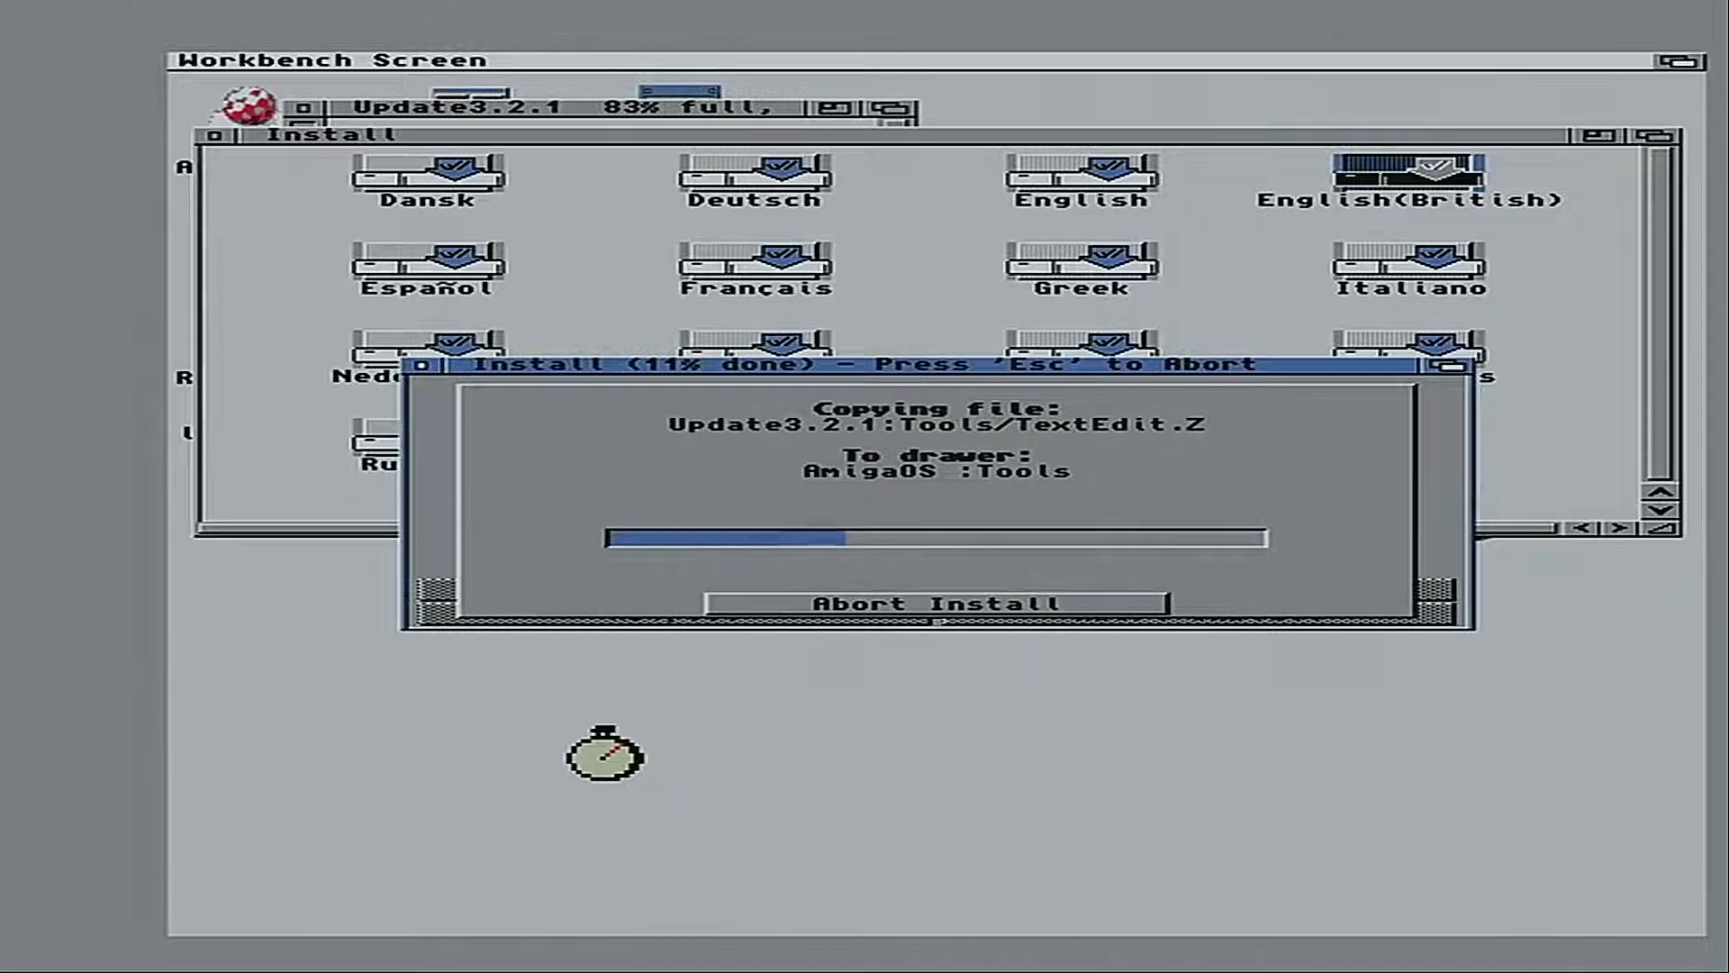
{"action": "left_click", "coordinate": [941, 604]}
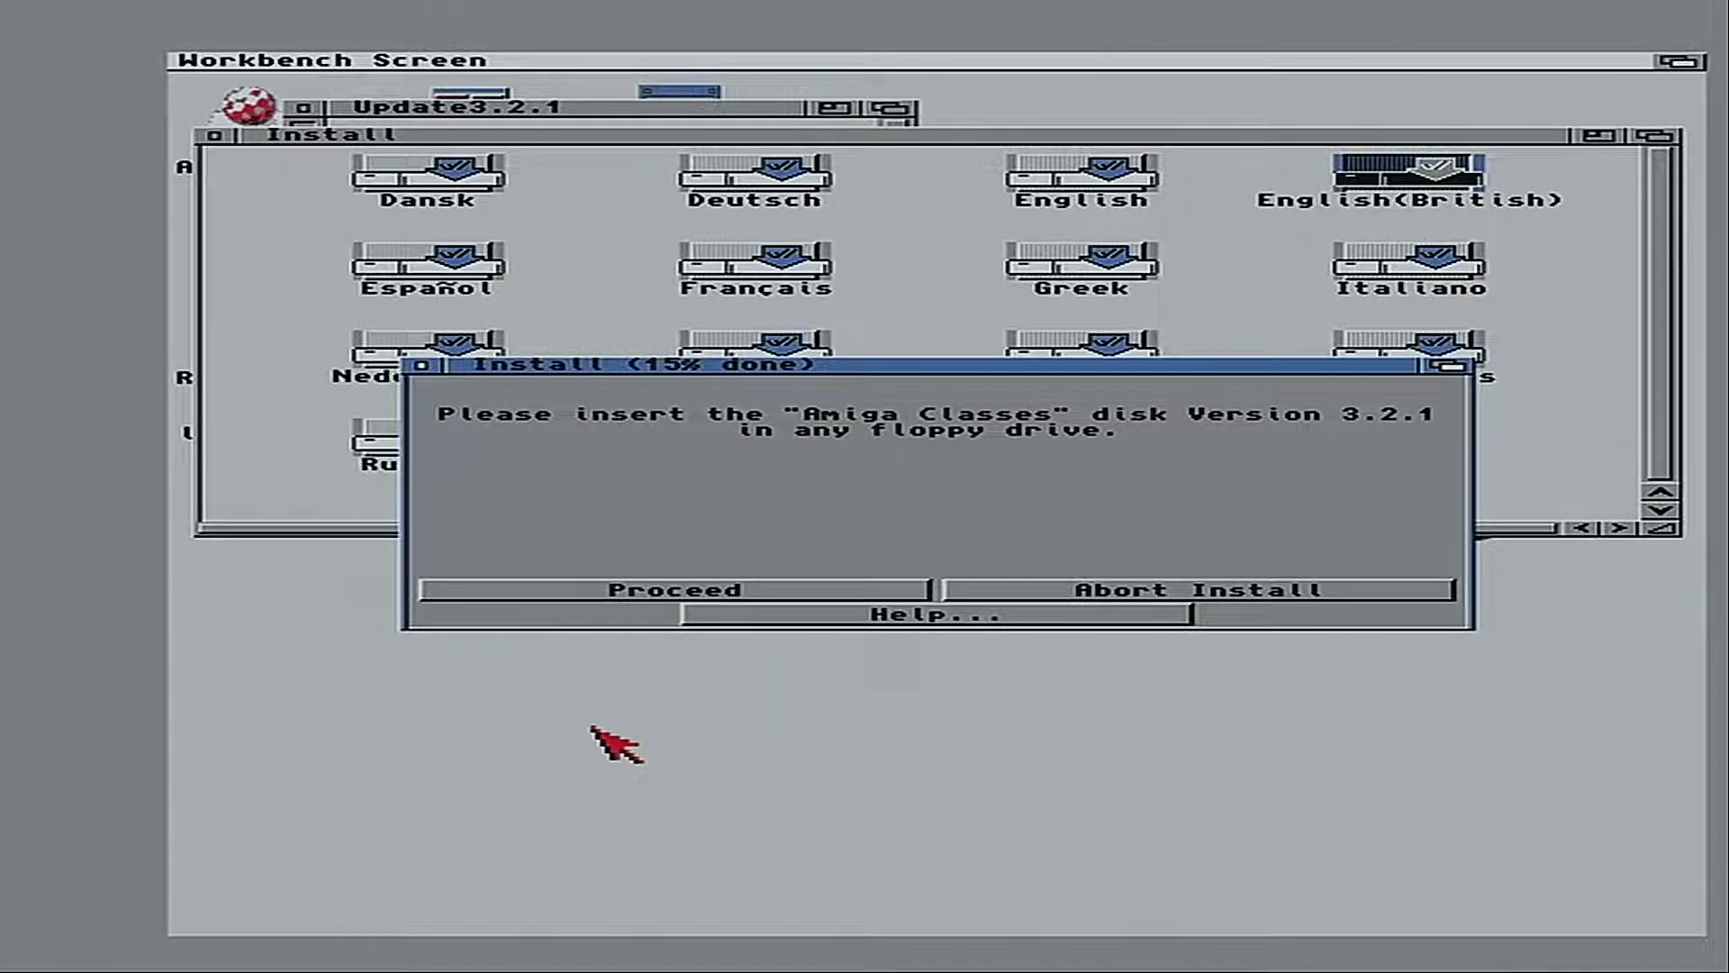
Proceed with the Amiga Classes disk so the update reaches 20% and requests DiskDoctor
{"action": "left_click", "coordinate": [674, 590]}
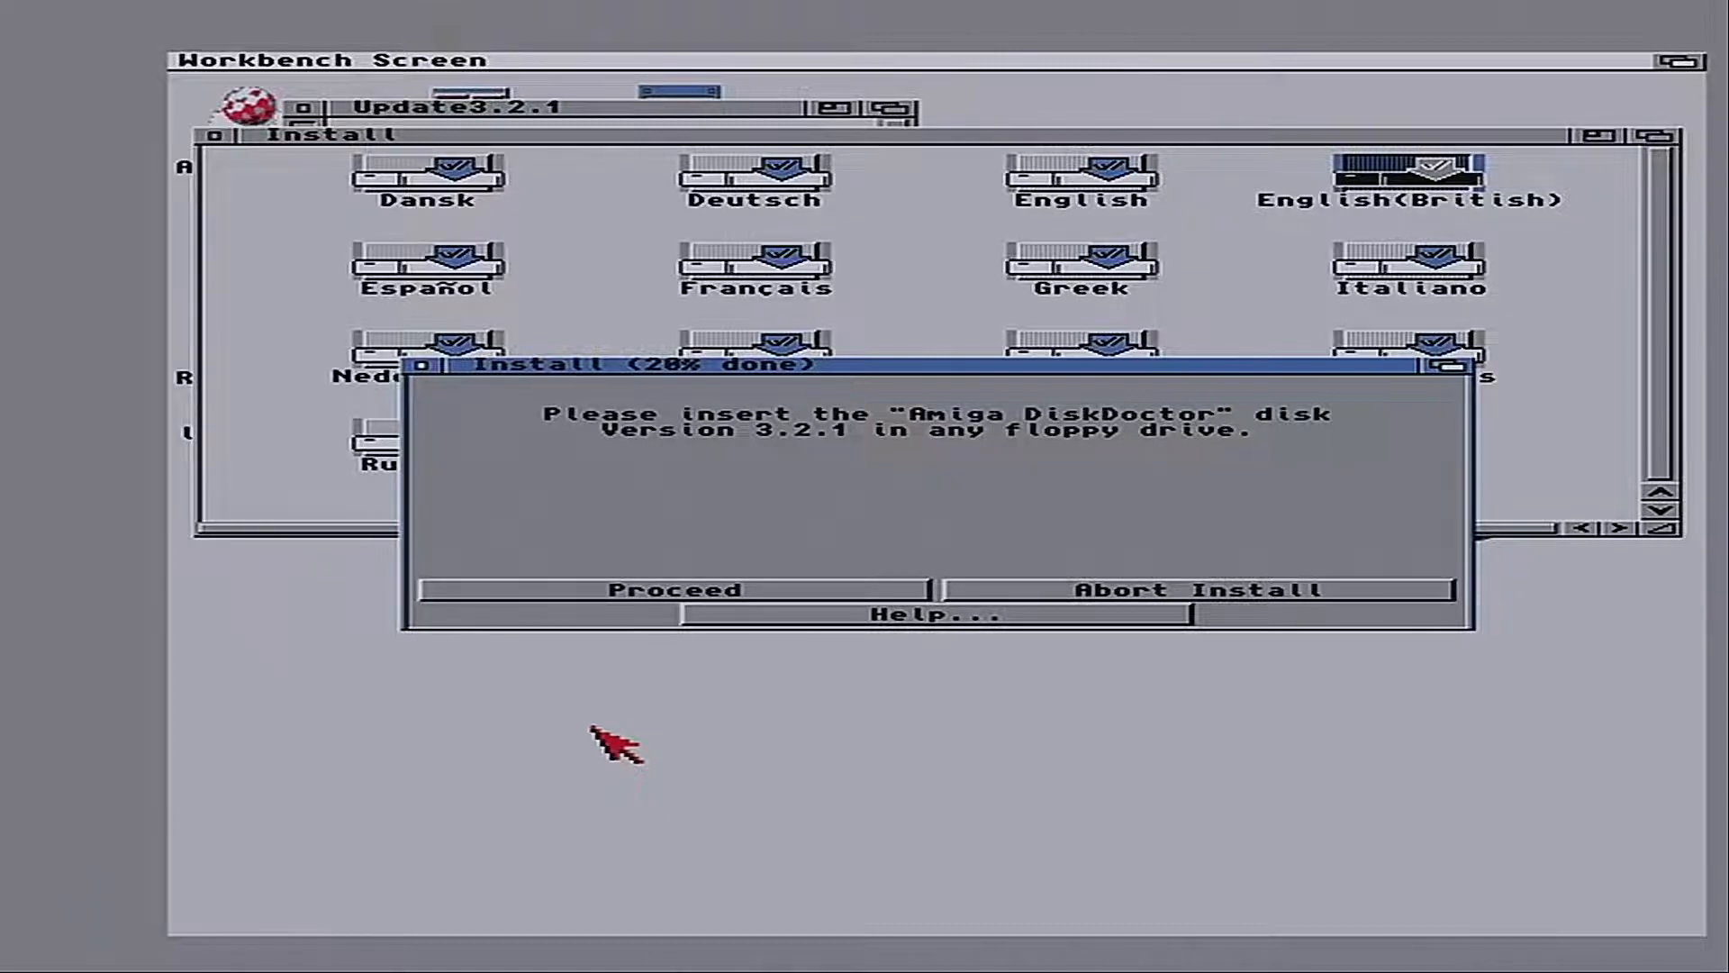
Proceed past the DiskDoctor disk request, advancing the installer to the Locale 3.2.1-UK request
{"action": "left_click", "coordinate": [673, 590]}
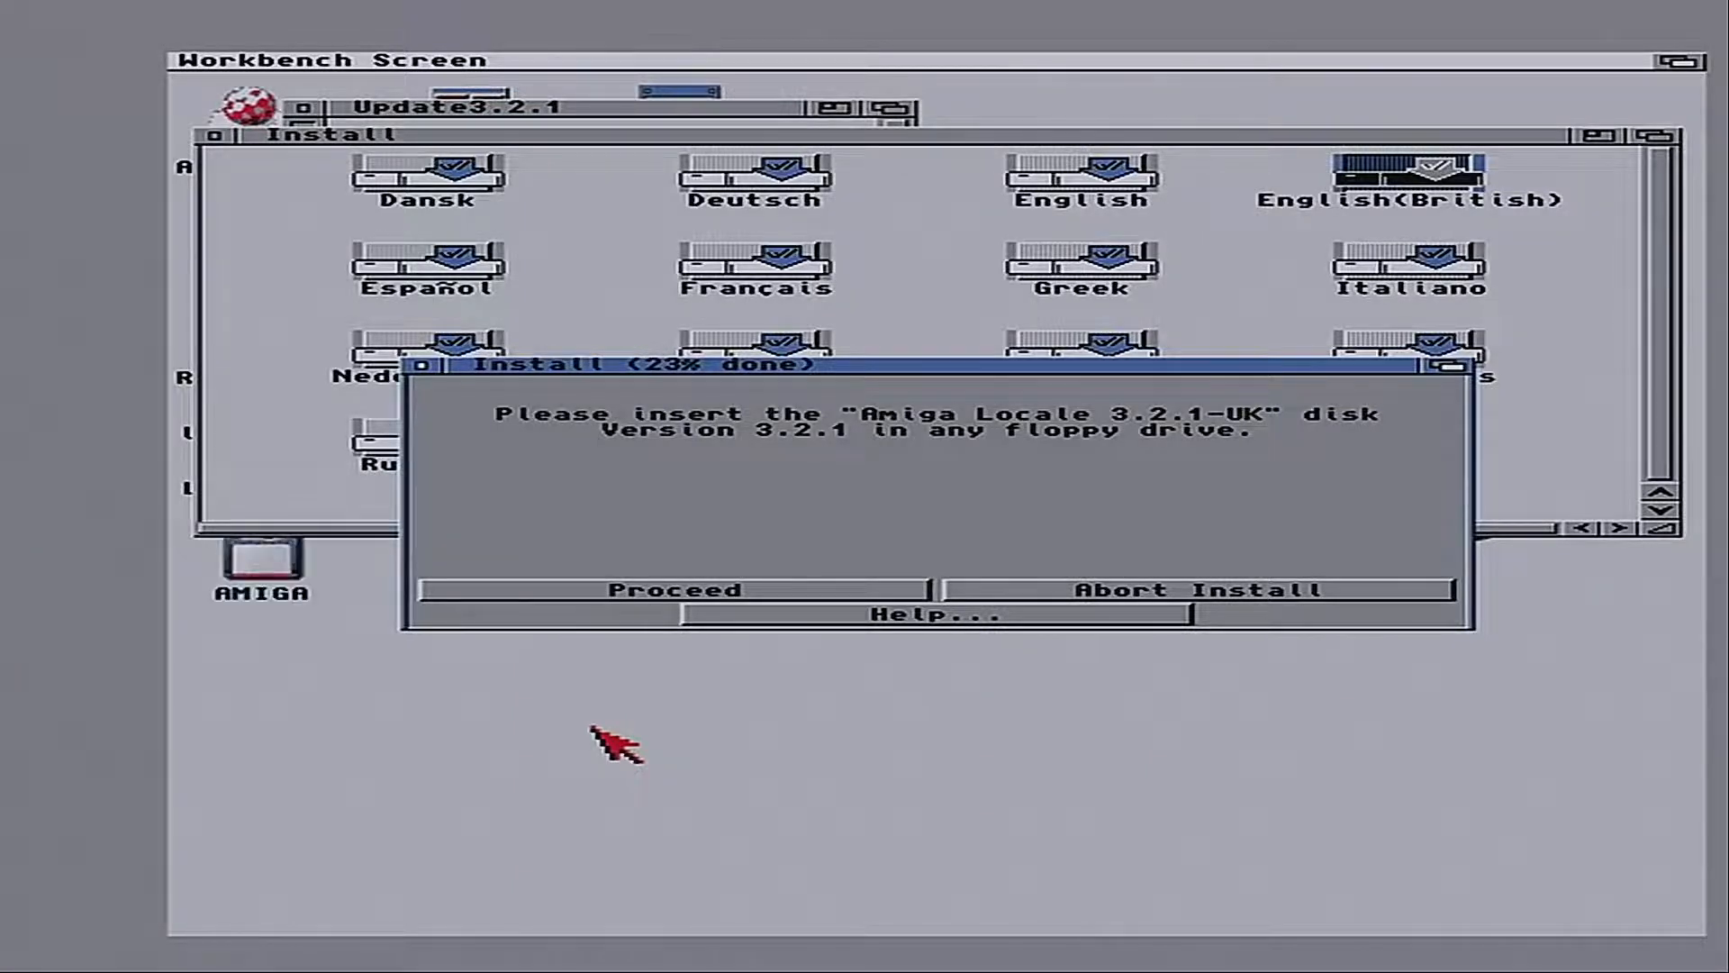
{"action": "mouse_move", "coordinate": [276, 485]}
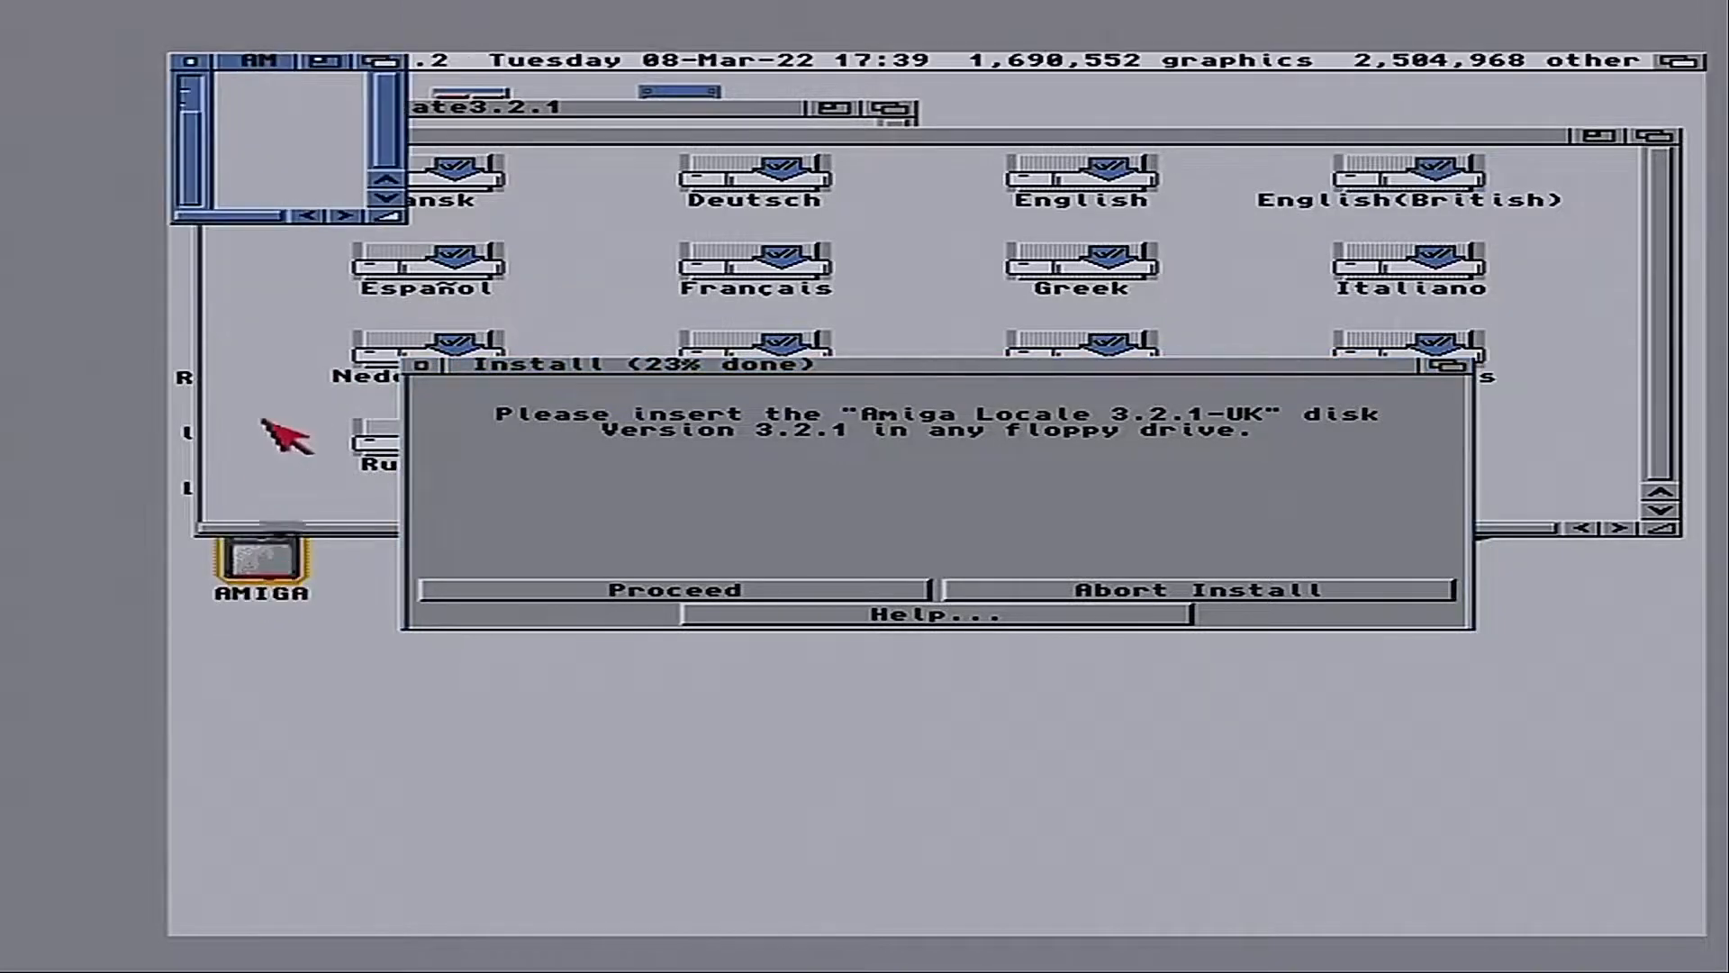
{"action": "mouse_move", "coordinate": [380, 190]}
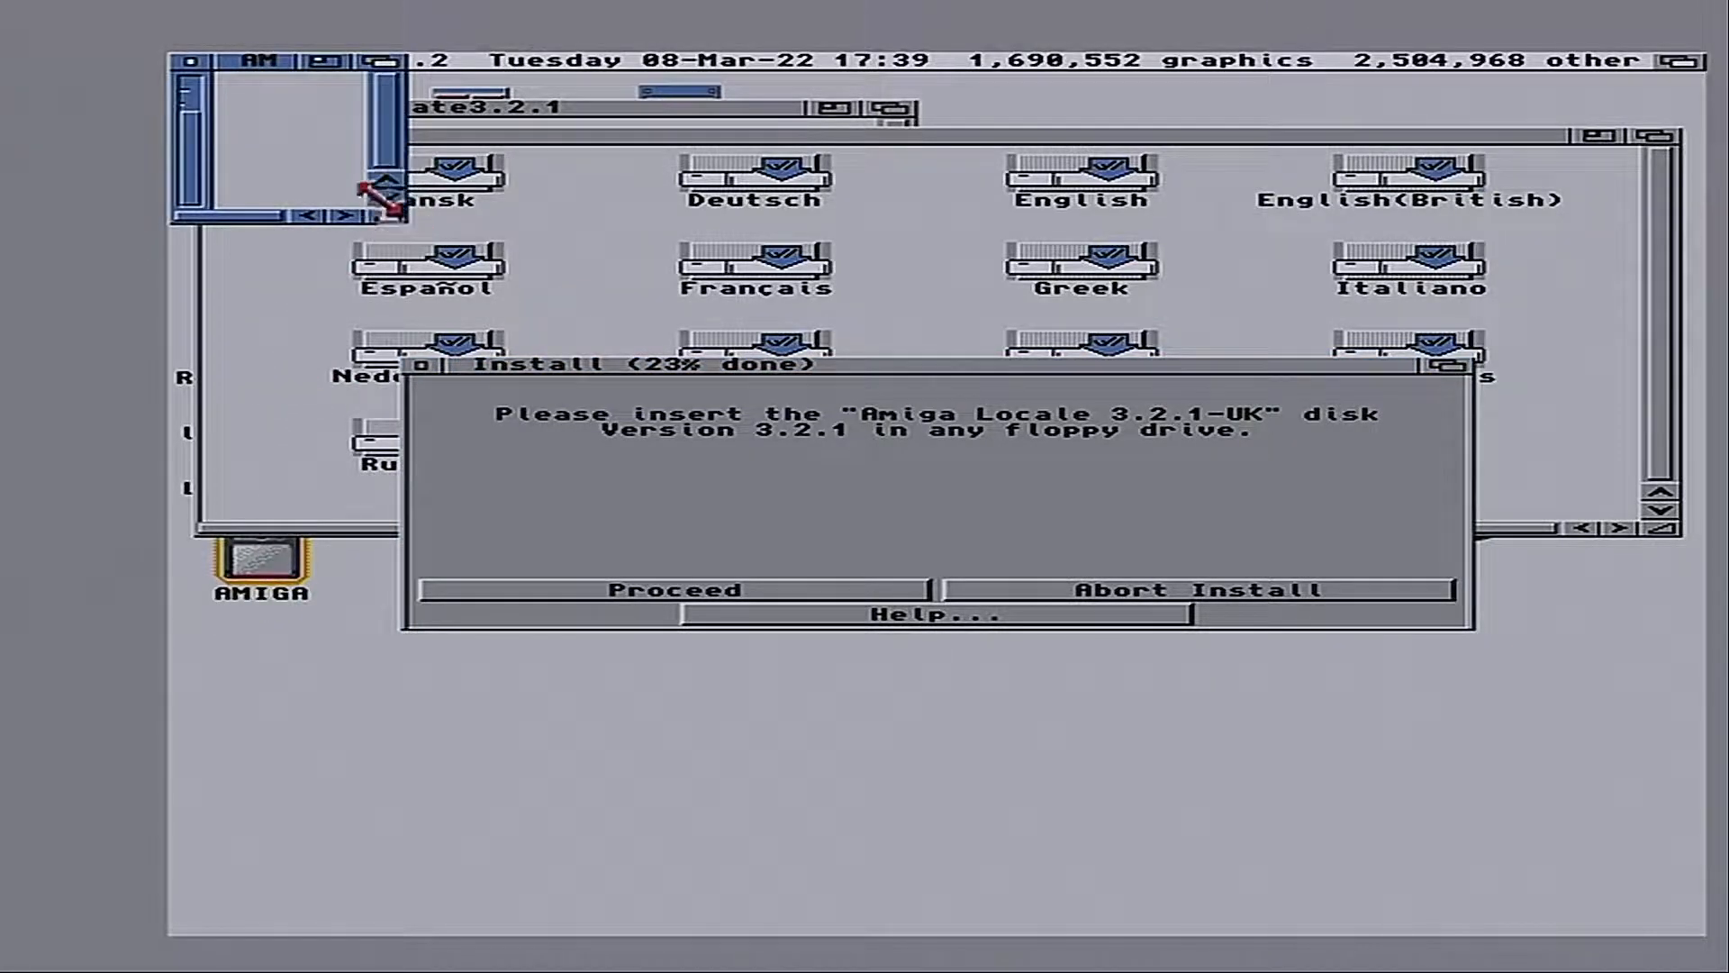
Show all files in the AMIGA drive window and scroll right to reveal the disk images
{"action": "left_click", "coordinate": [456, 59]}
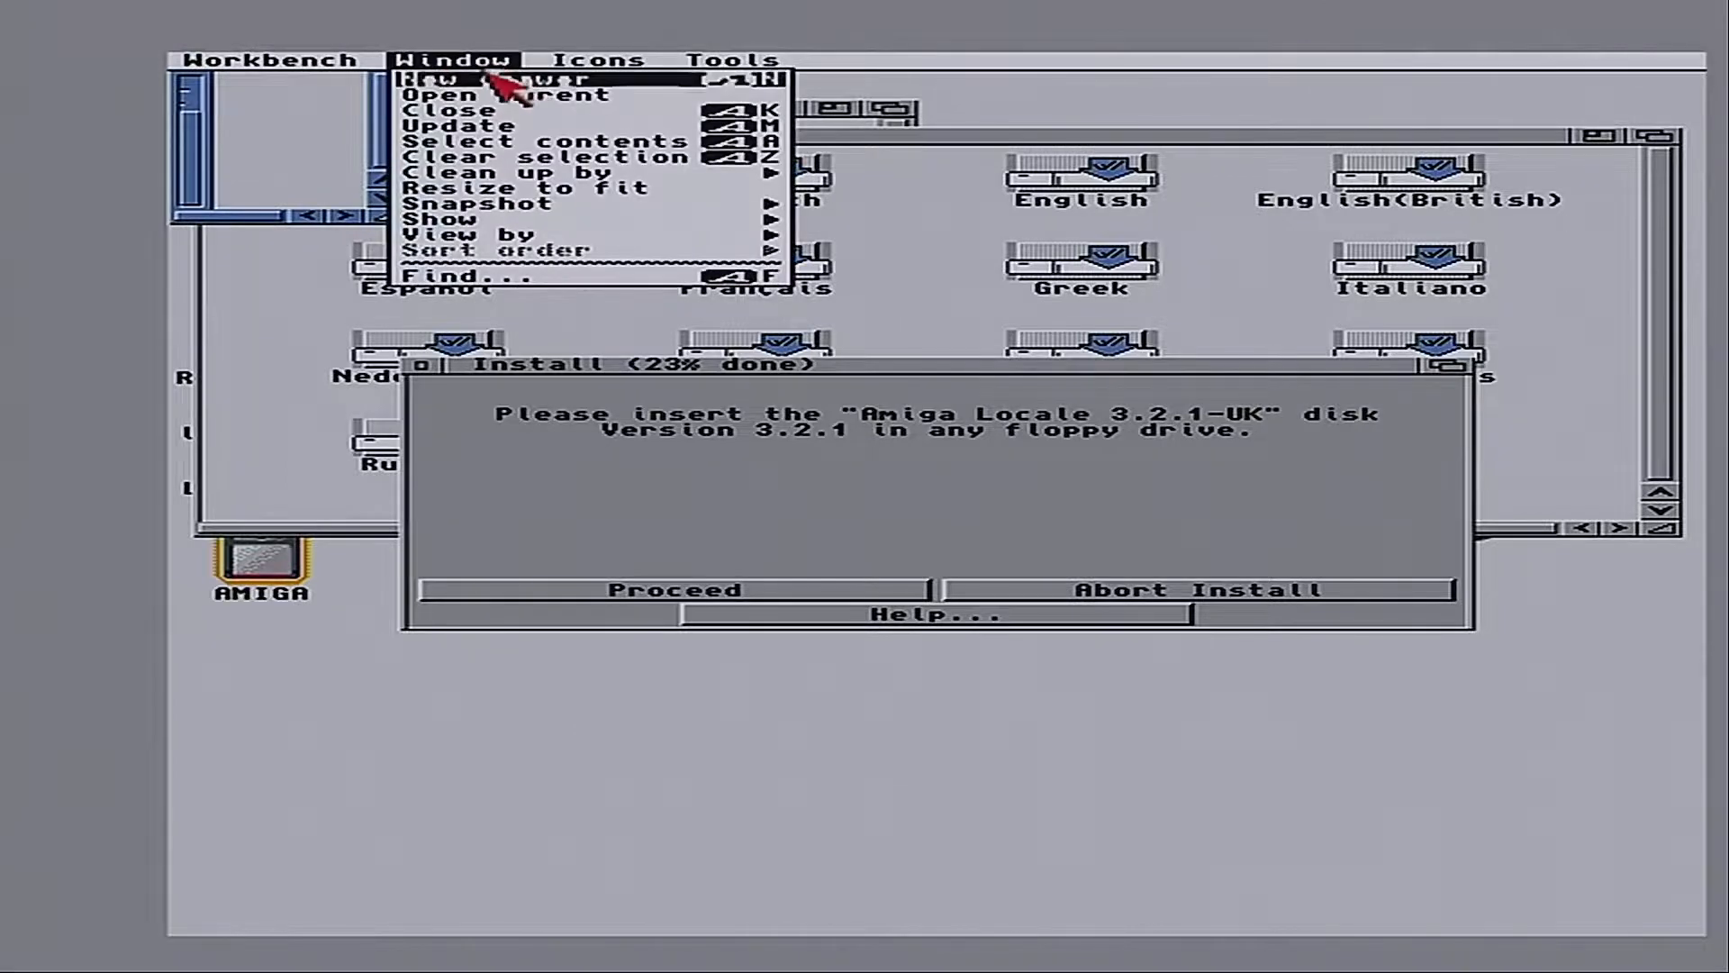
{"action": "mouse_move", "coordinate": [441, 218]}
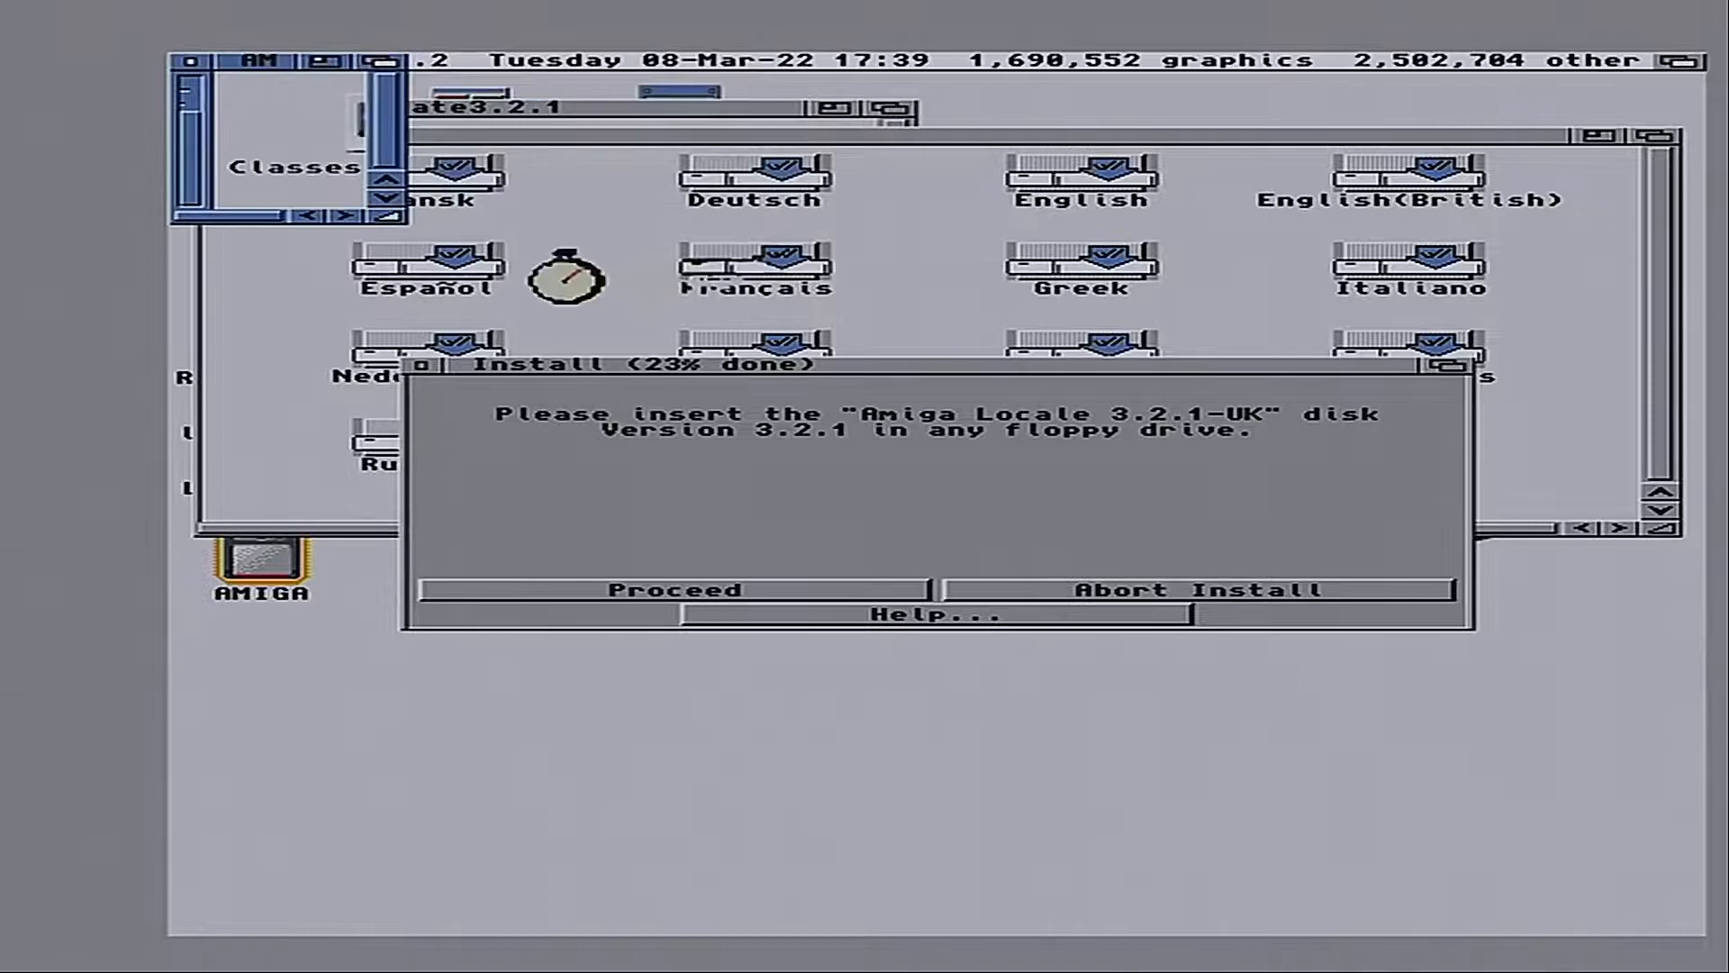
{"action": "mouse_move", "coordinate": [413, 235]}
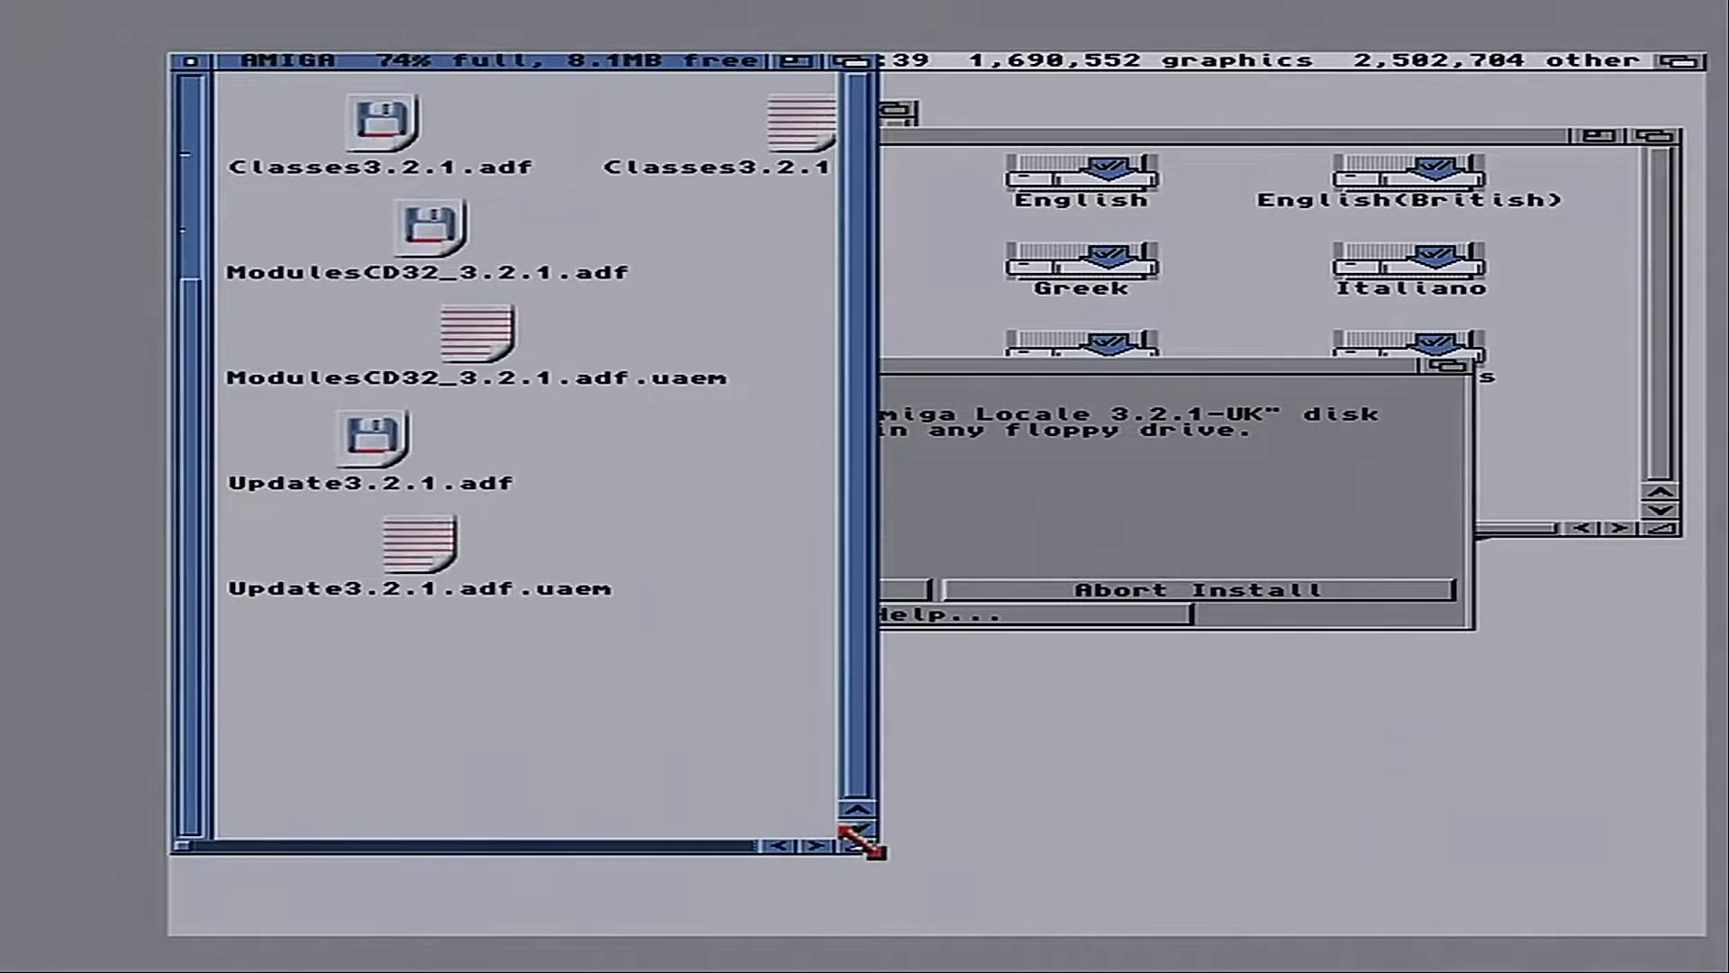
{"action": "mouse_move", "coordinate": [860, 684]}
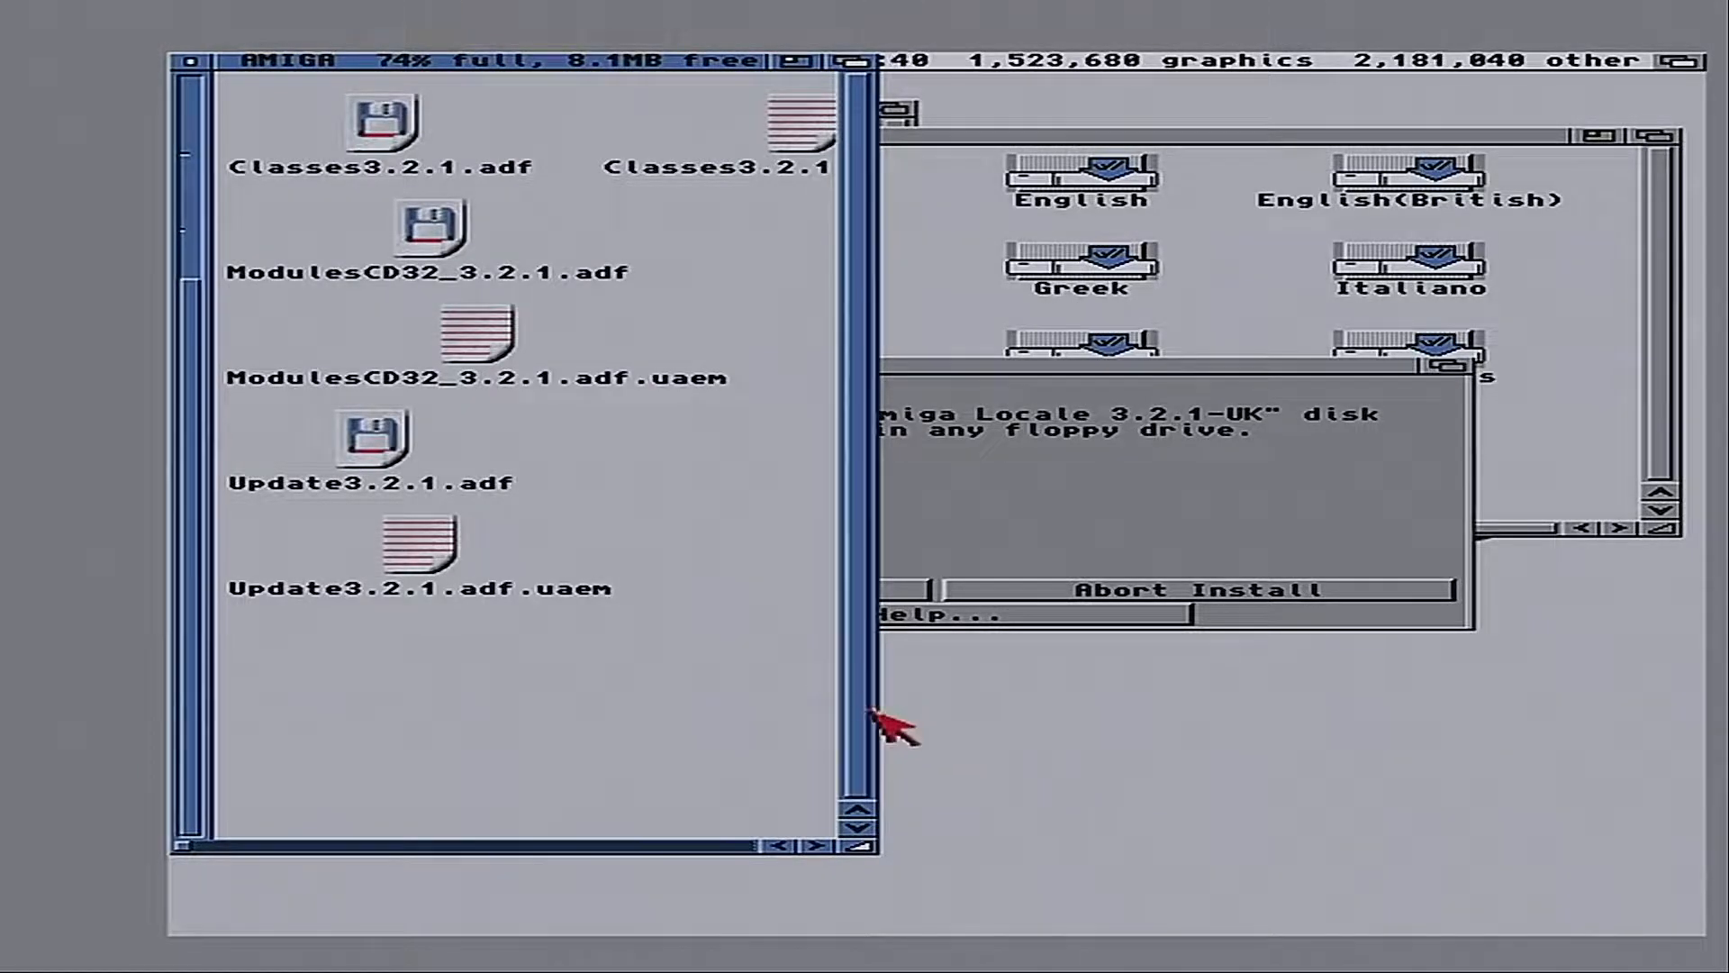
{"action": "mouse_move", "coordinate": [876, 711]}
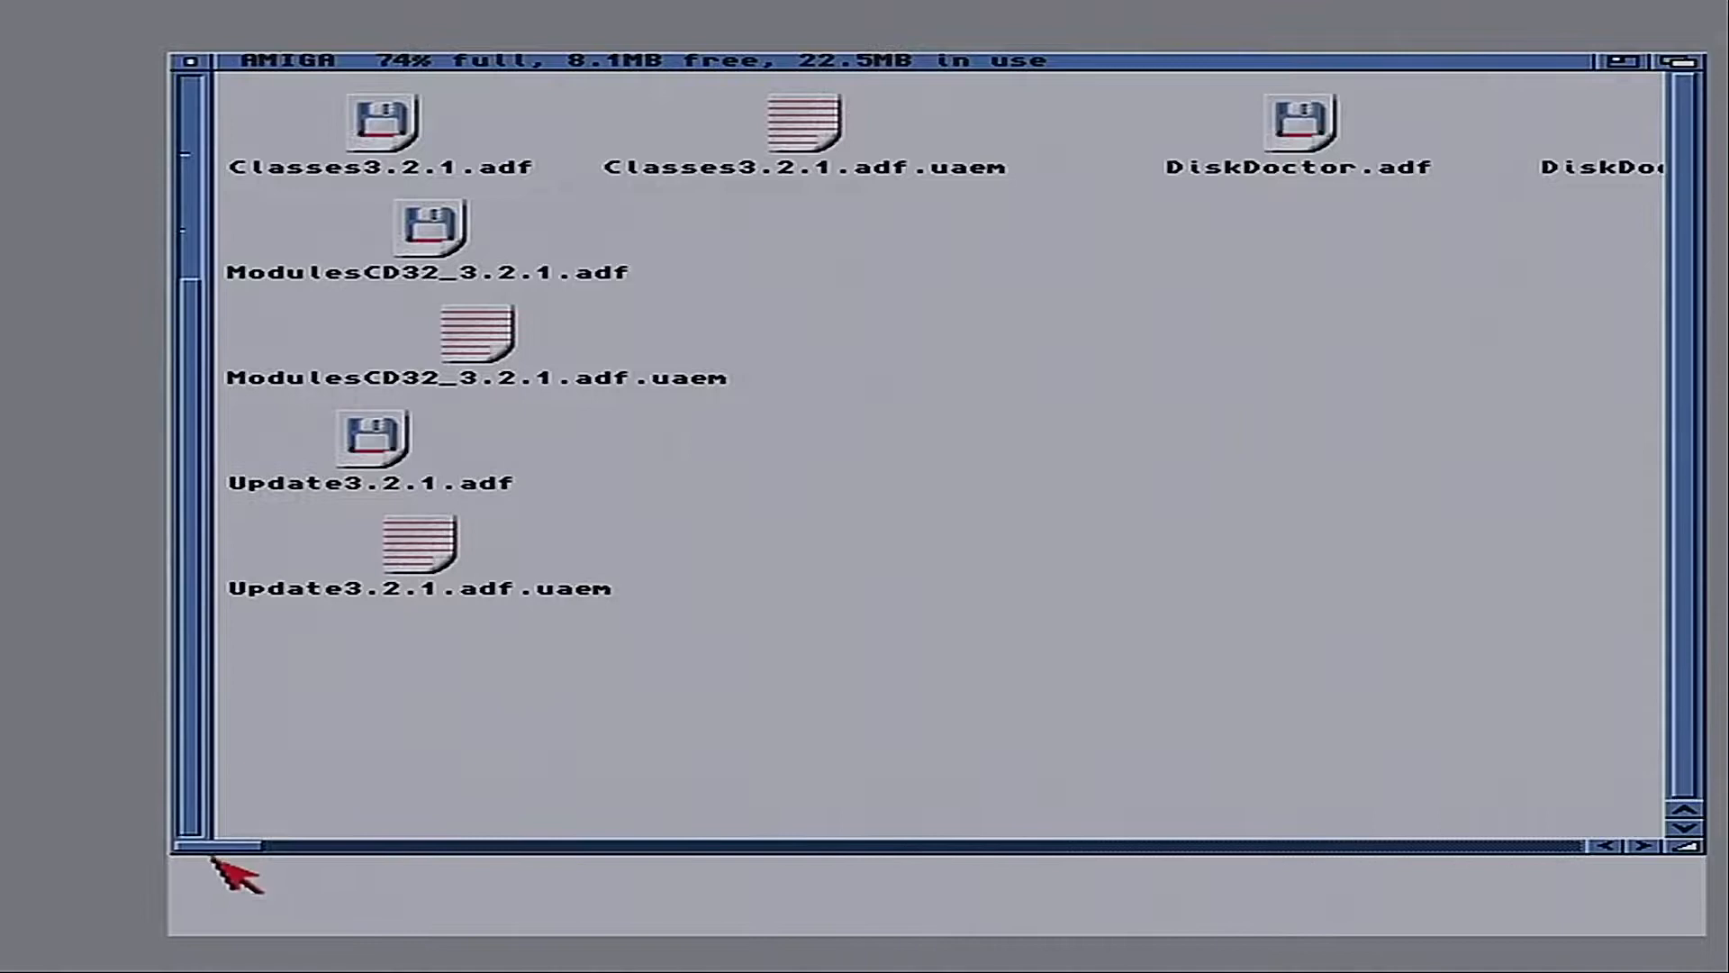
{"action": "scroll", "scroll_direction": "right", "scroll_amount": 3}
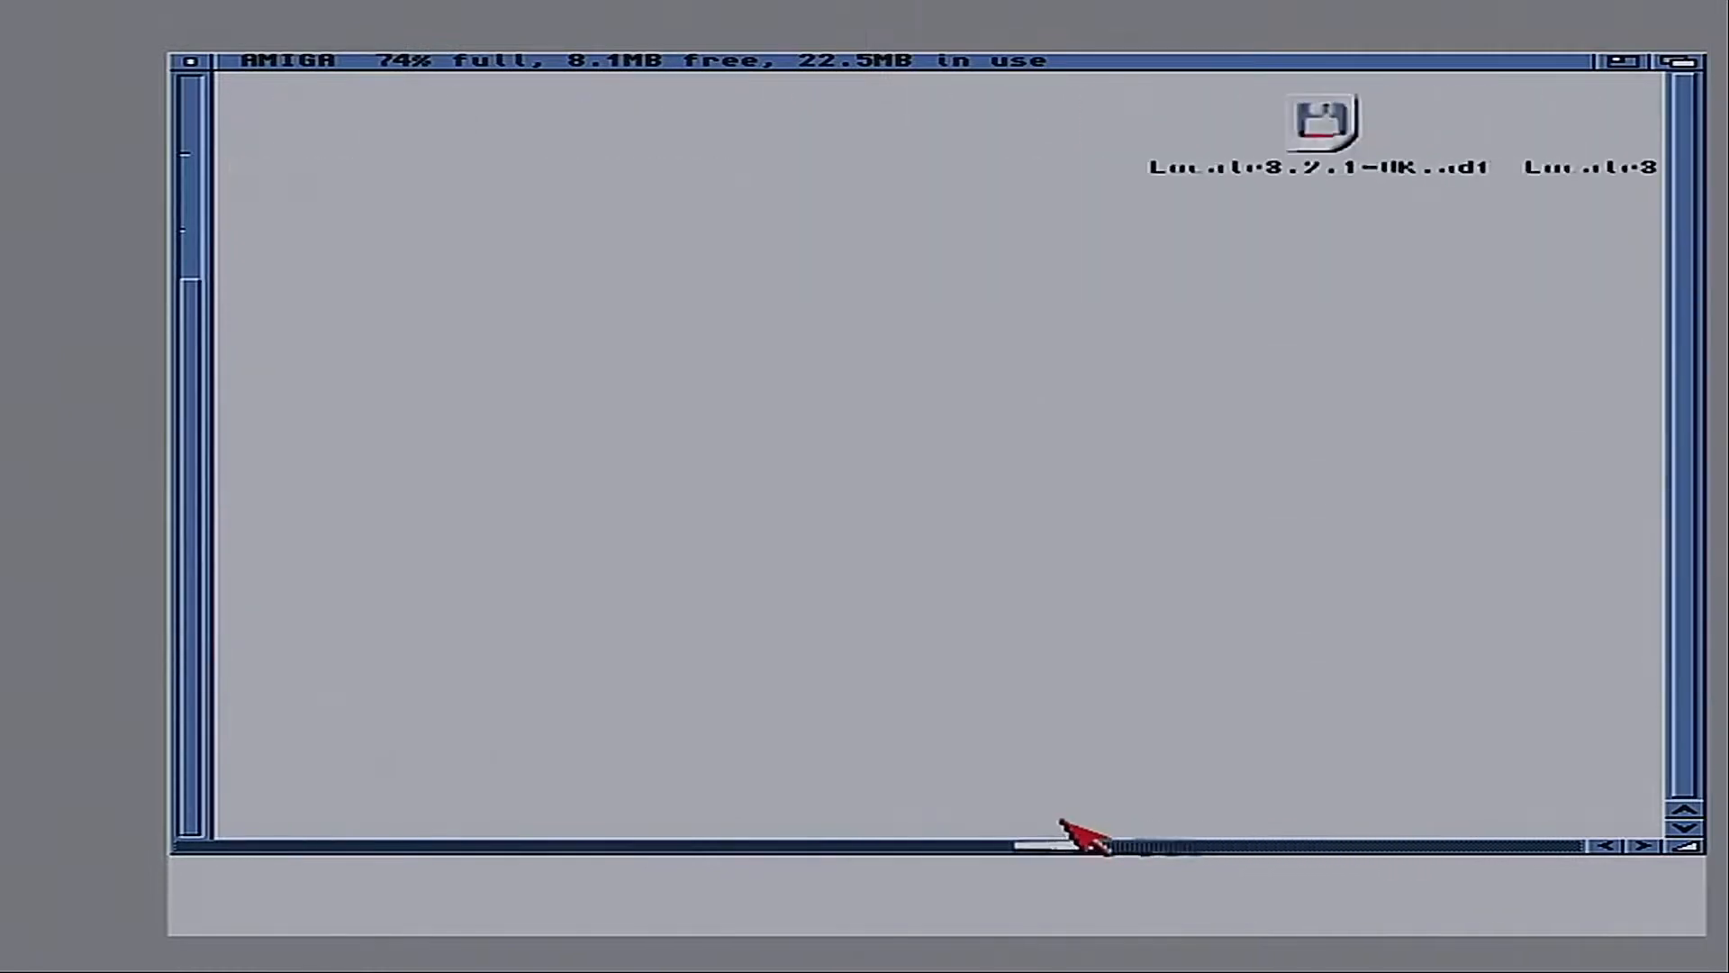
List the AMIGA drive window's contents by name with sizes and dates
{"action": "left_click", "coordinate": [452, 60]}
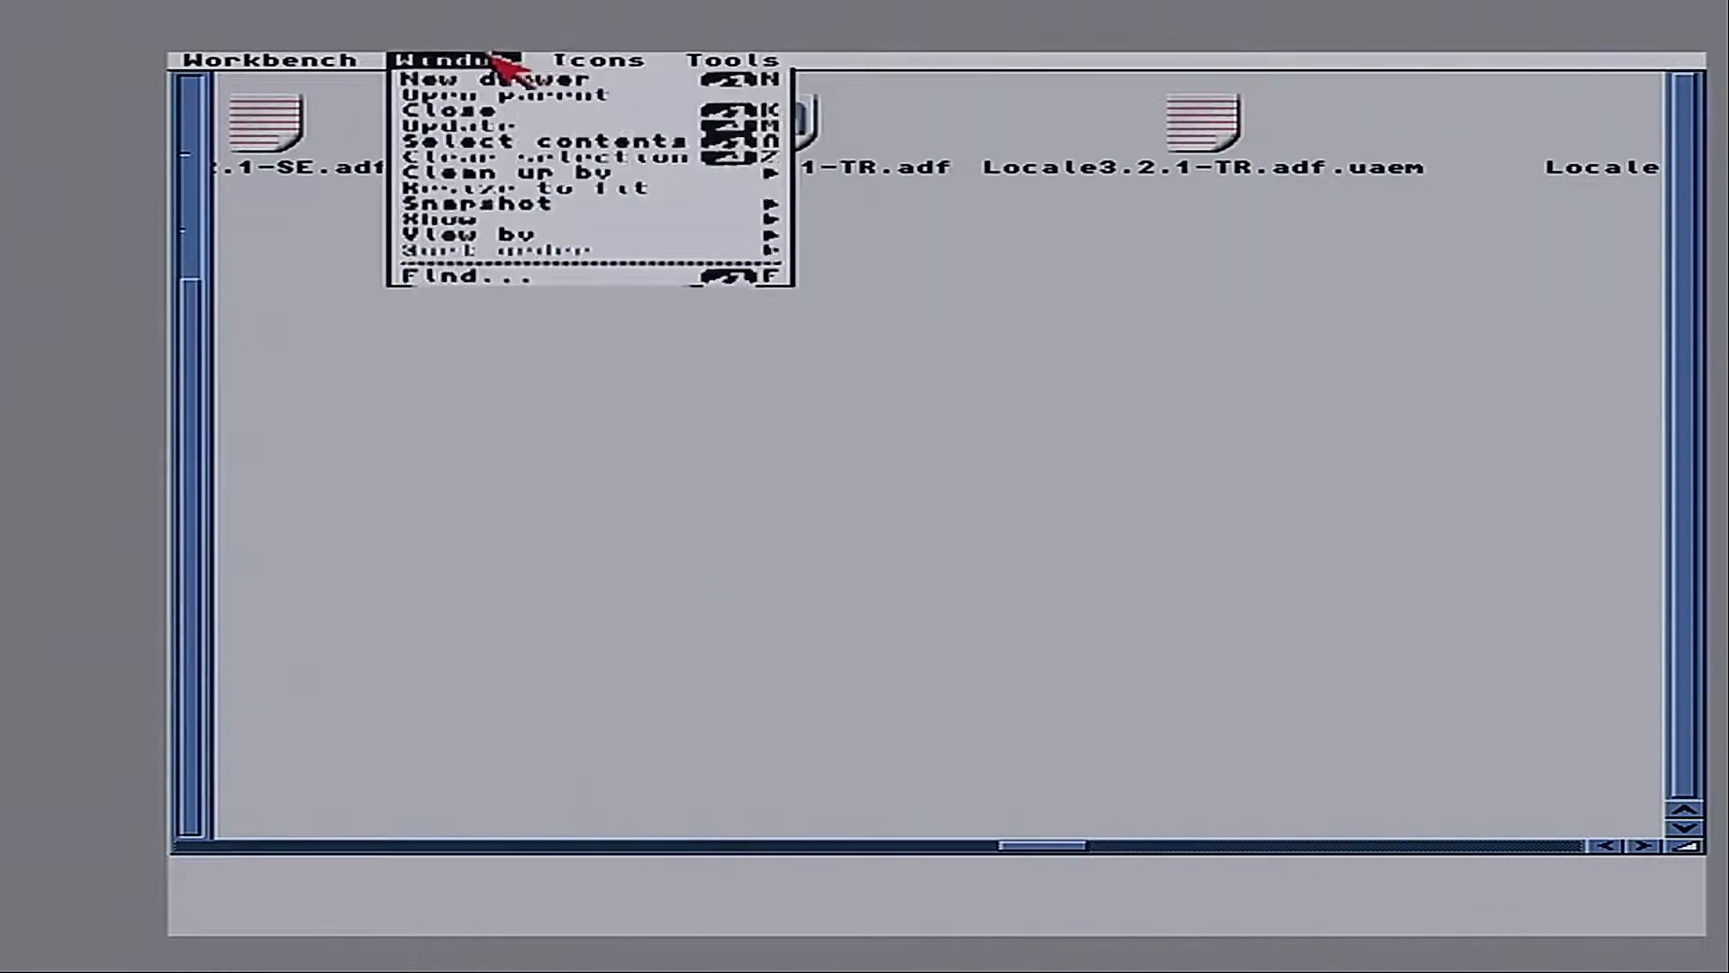
{"action": "mouse_move", "coordinate": [441, 217]}
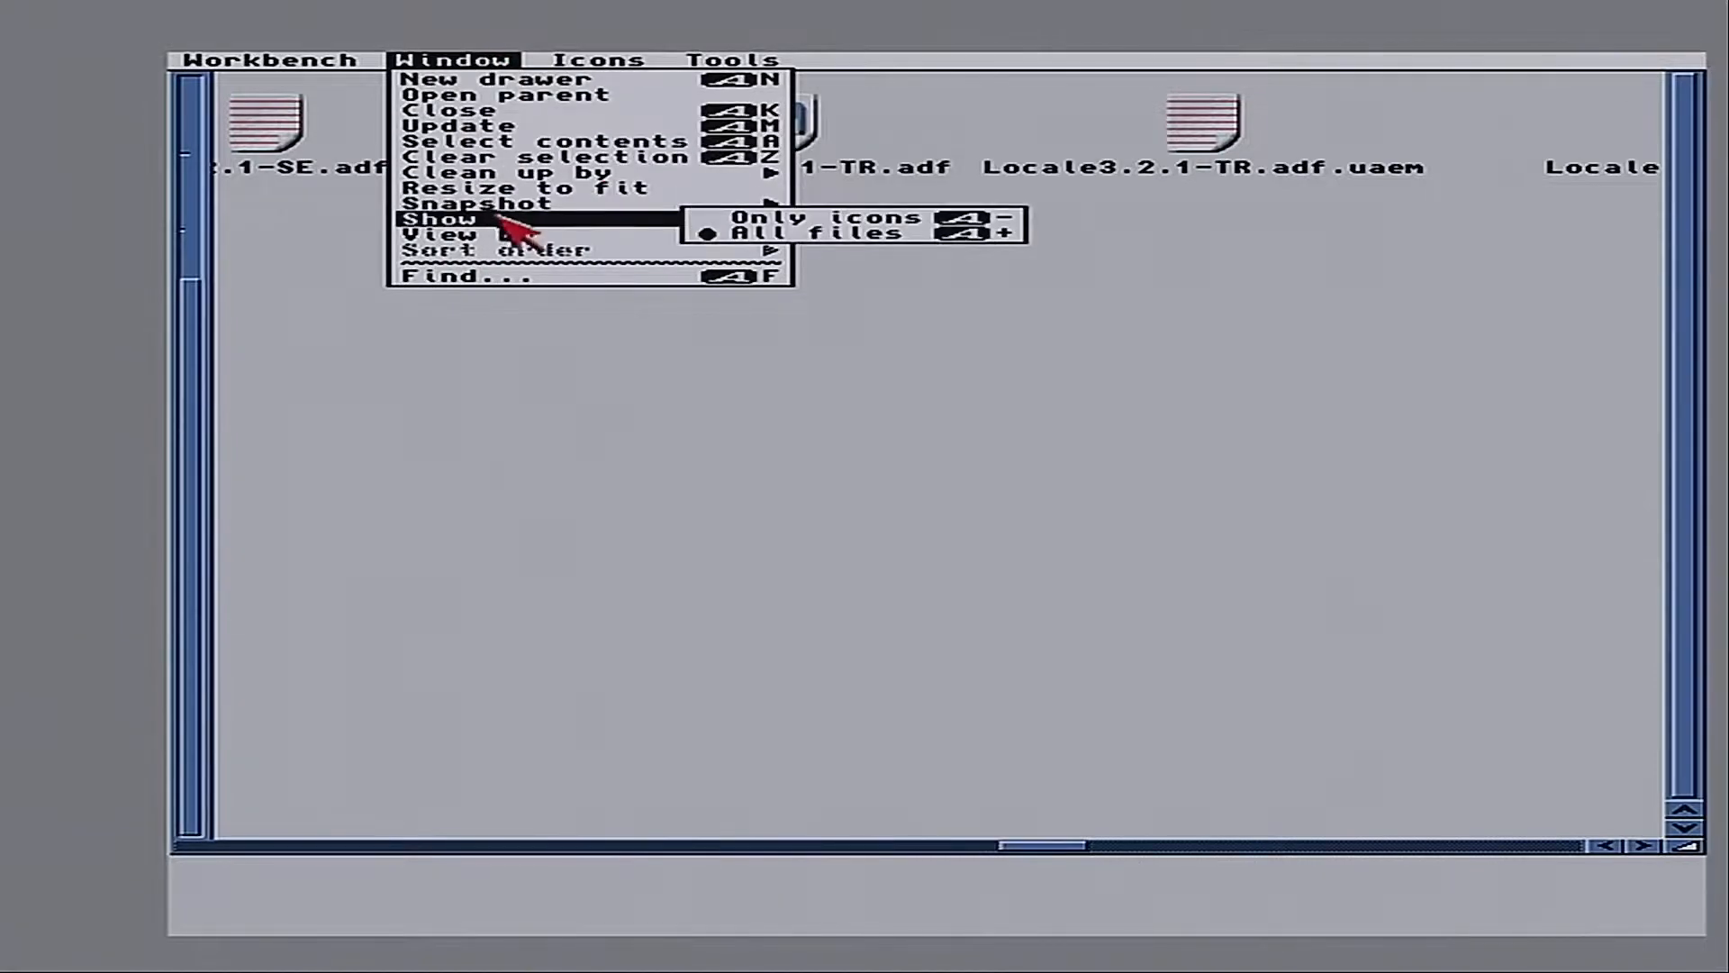
{"action": "mouse_move", "coordinate": [463, 234]}
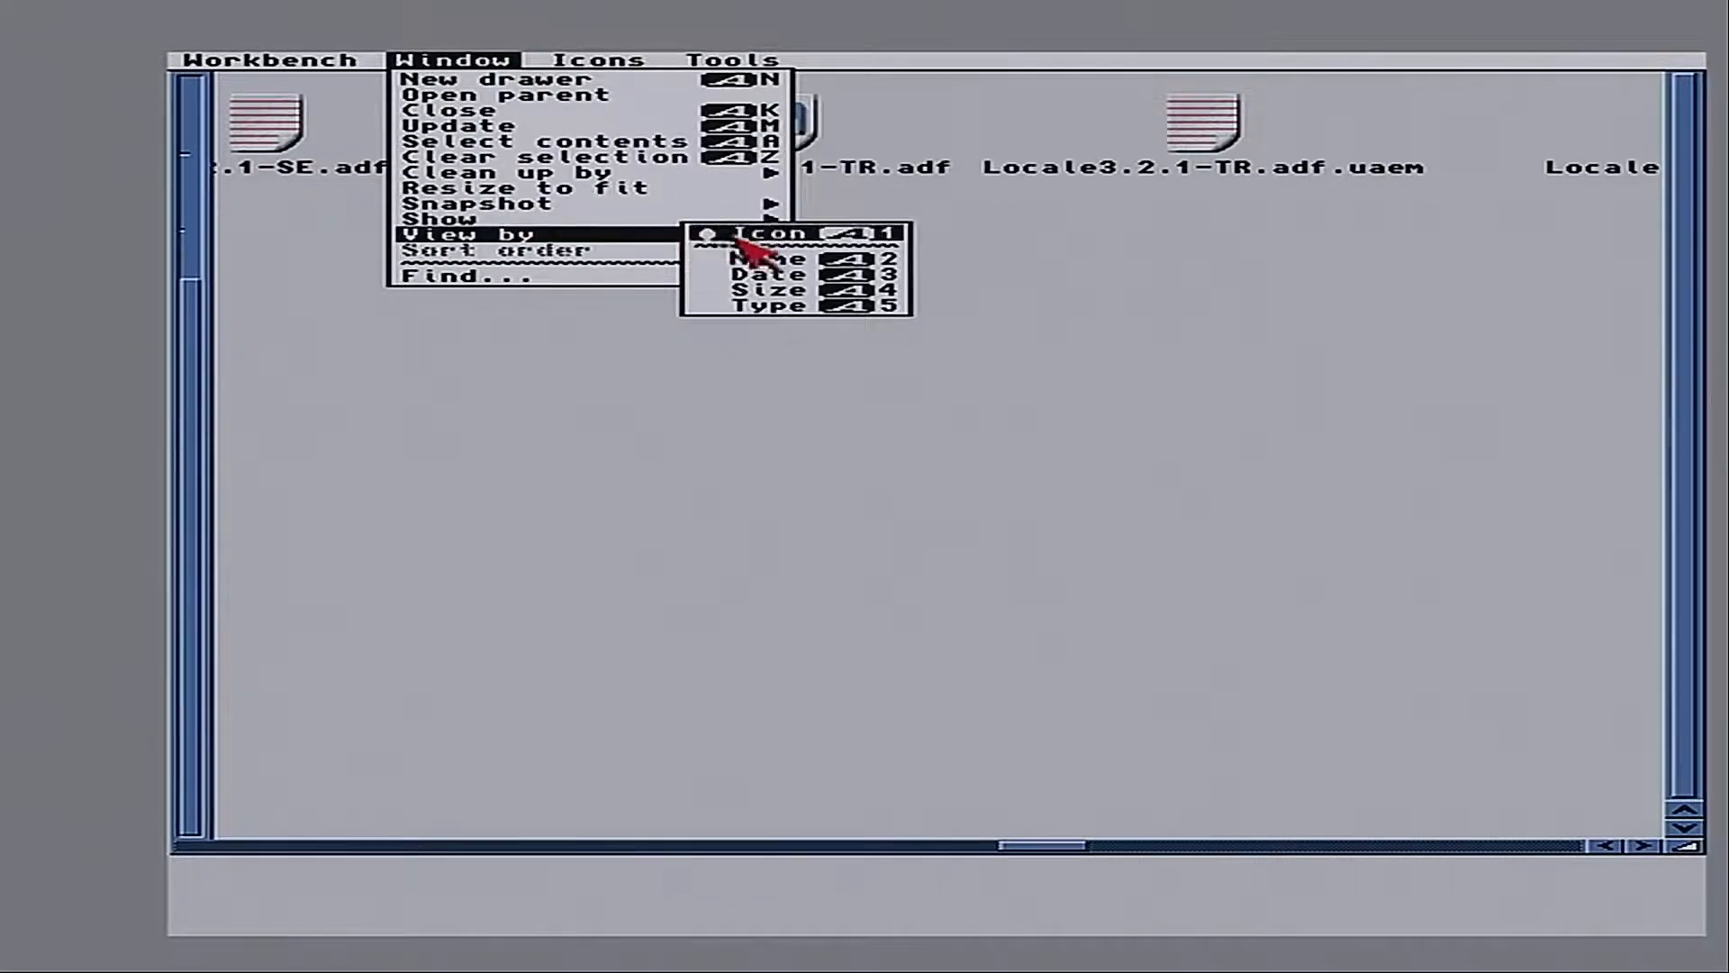
{"action": "left_click", "coordinate": [761, 259]}
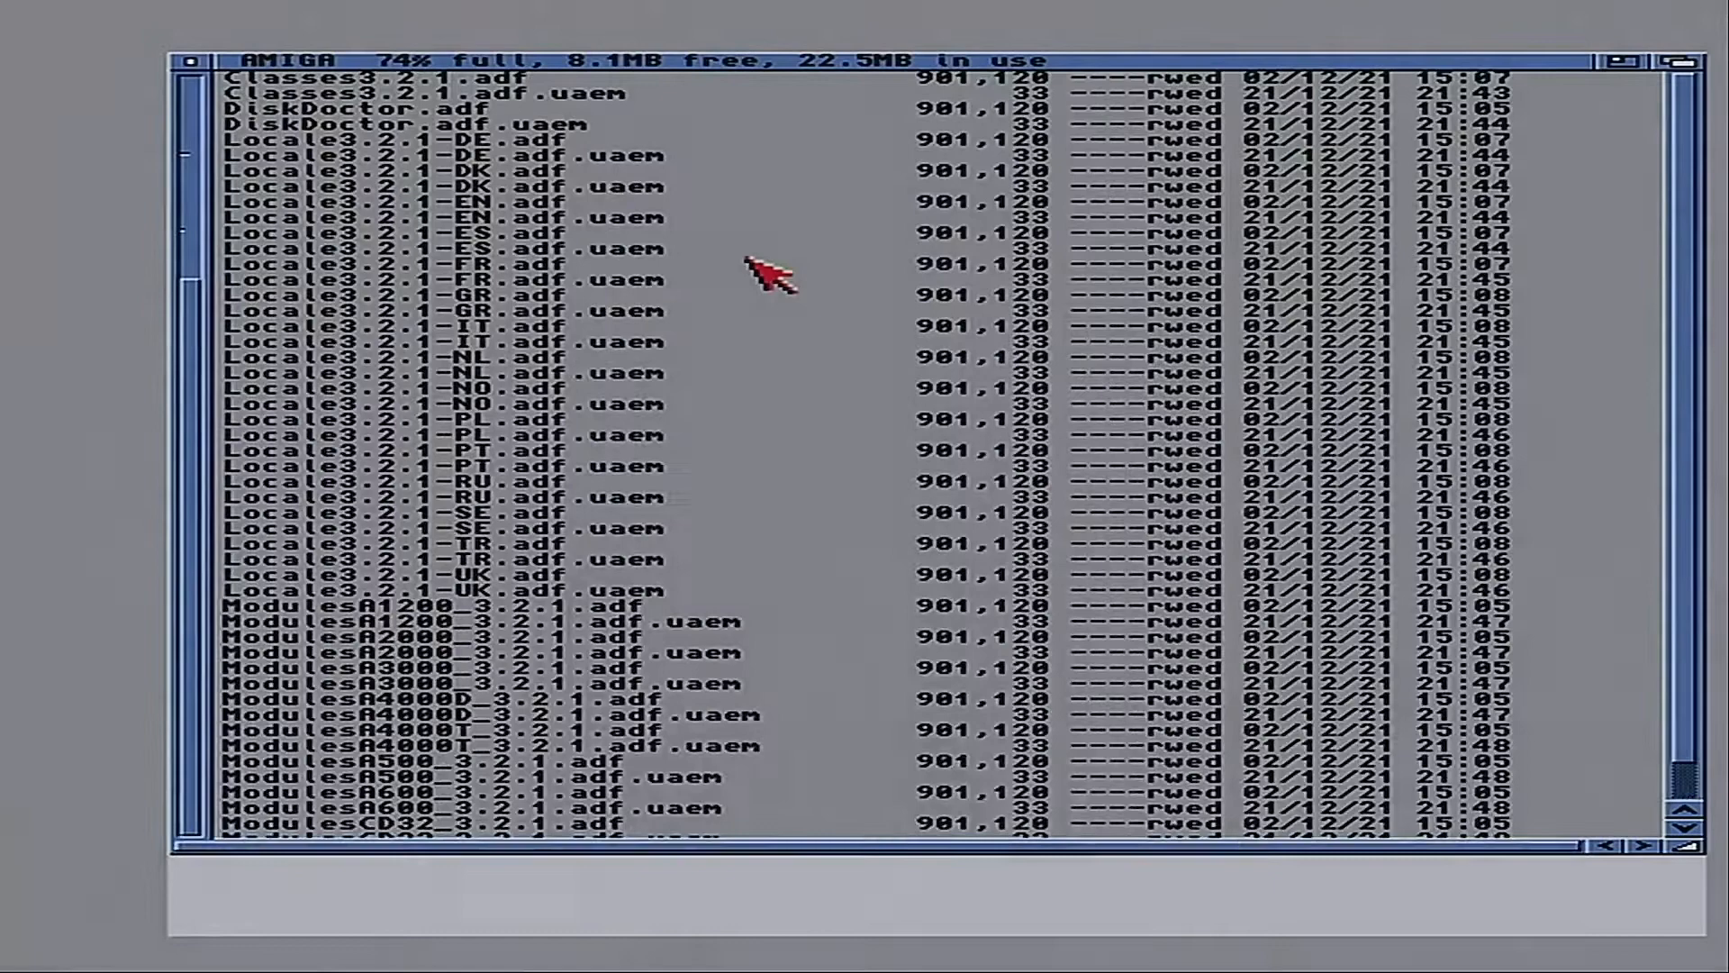
{"action": "mouse_move", "coordinate": [706, 540]}
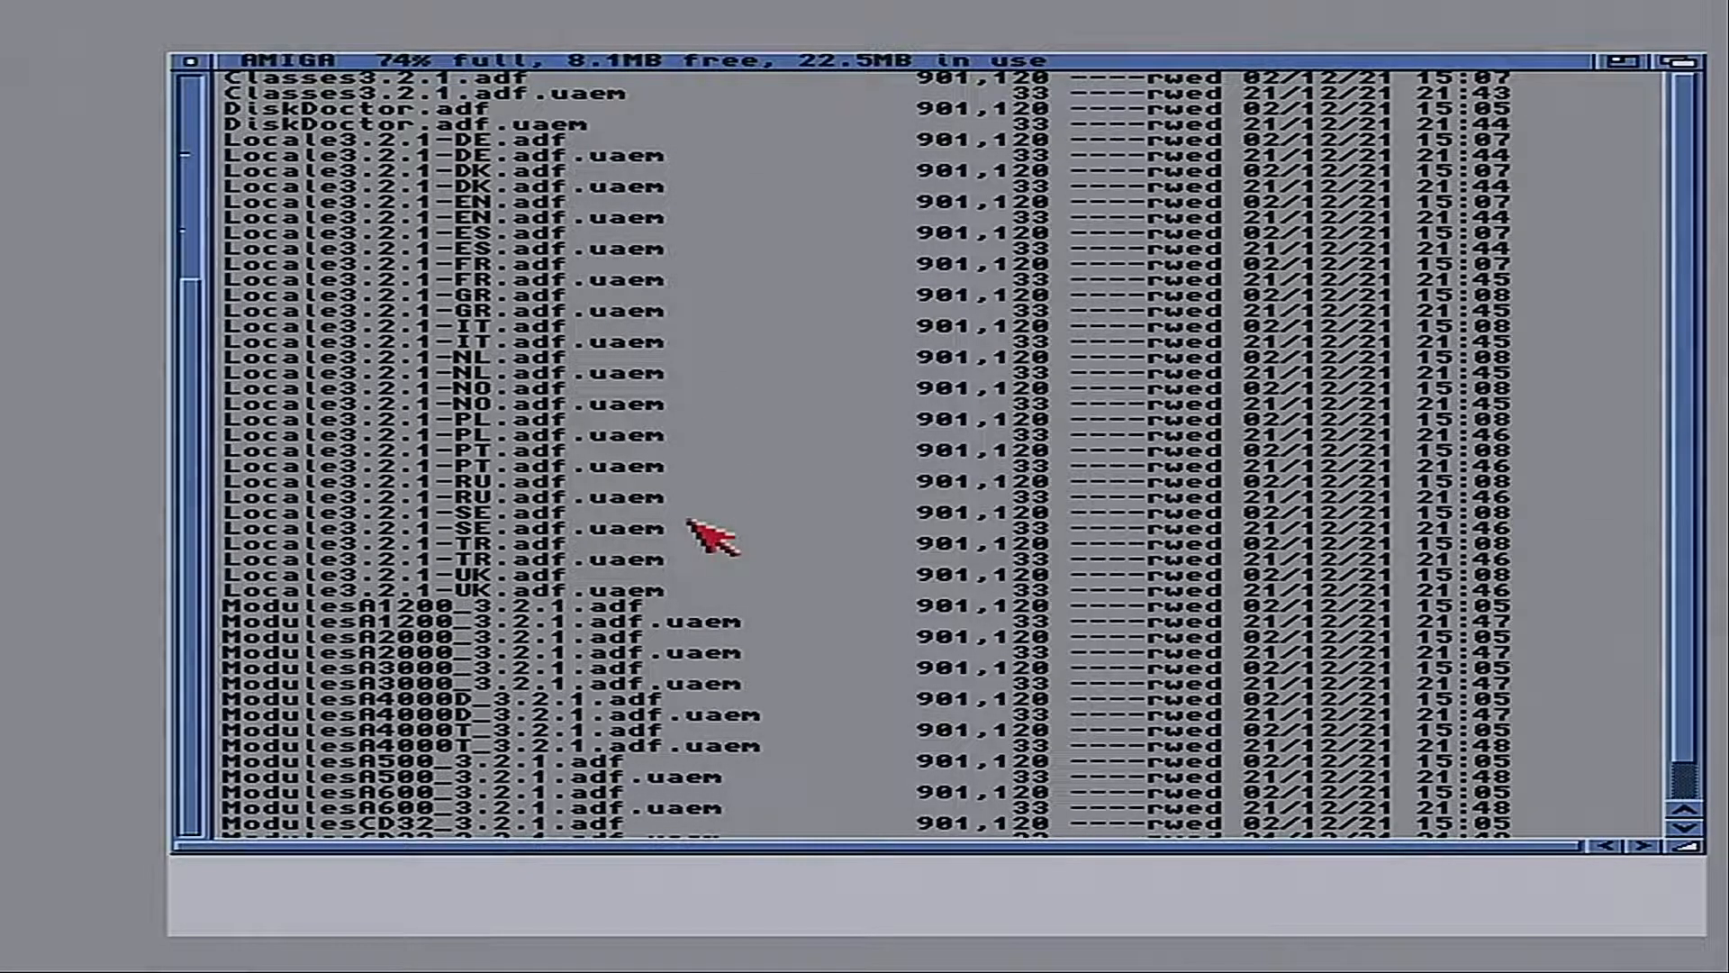
{"action": "mouse_move", "coordinate": [535, 562]}
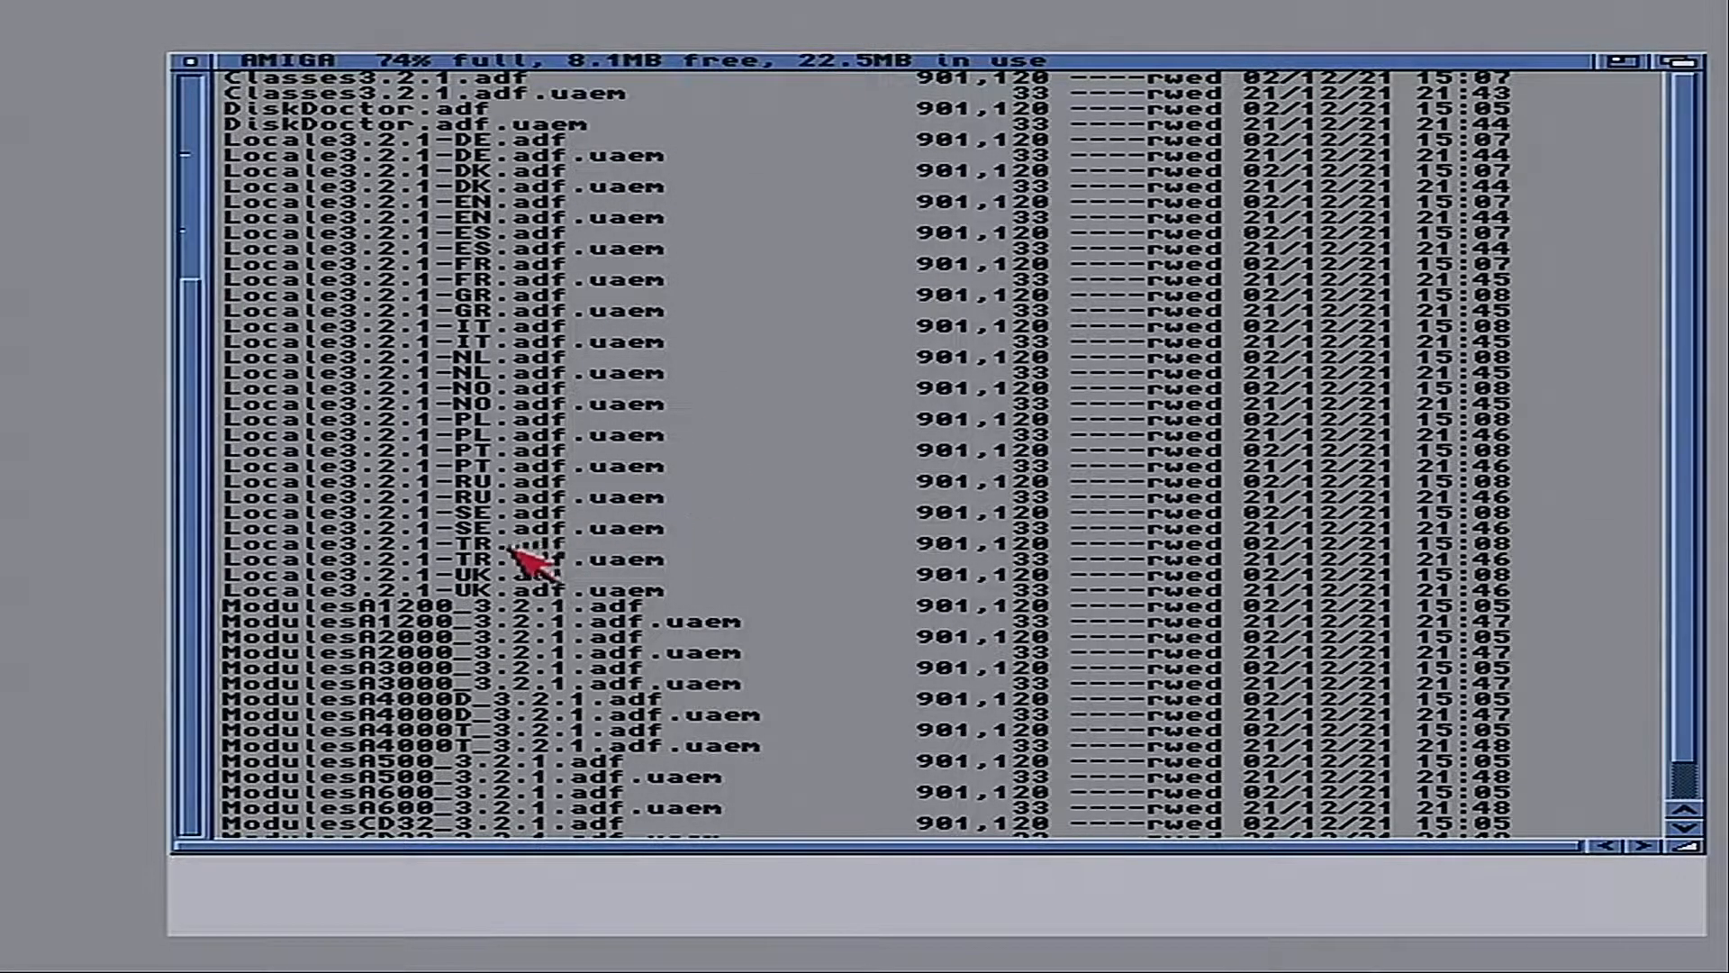
{"action": "mouse_move", "coordinate": [529, 595]}
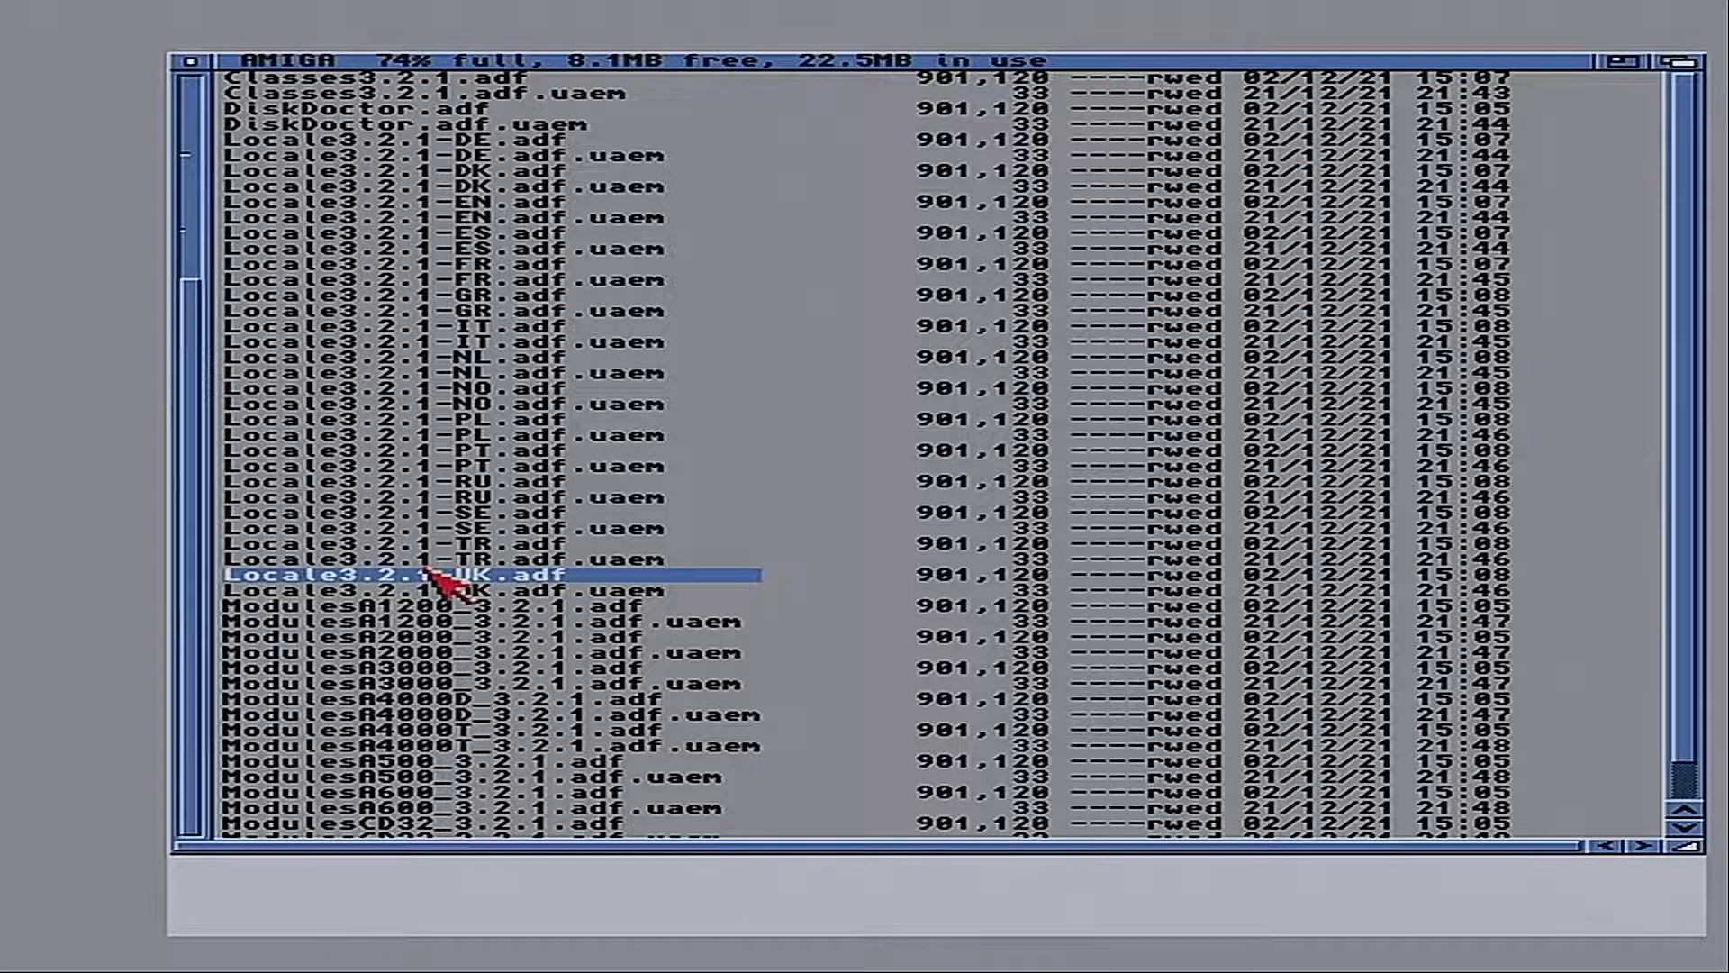
Mount the Locale3.2.1-UK.adf image and dismiss the resulting error requester
{"action": "double_click", "coordinate": [397, 576]}
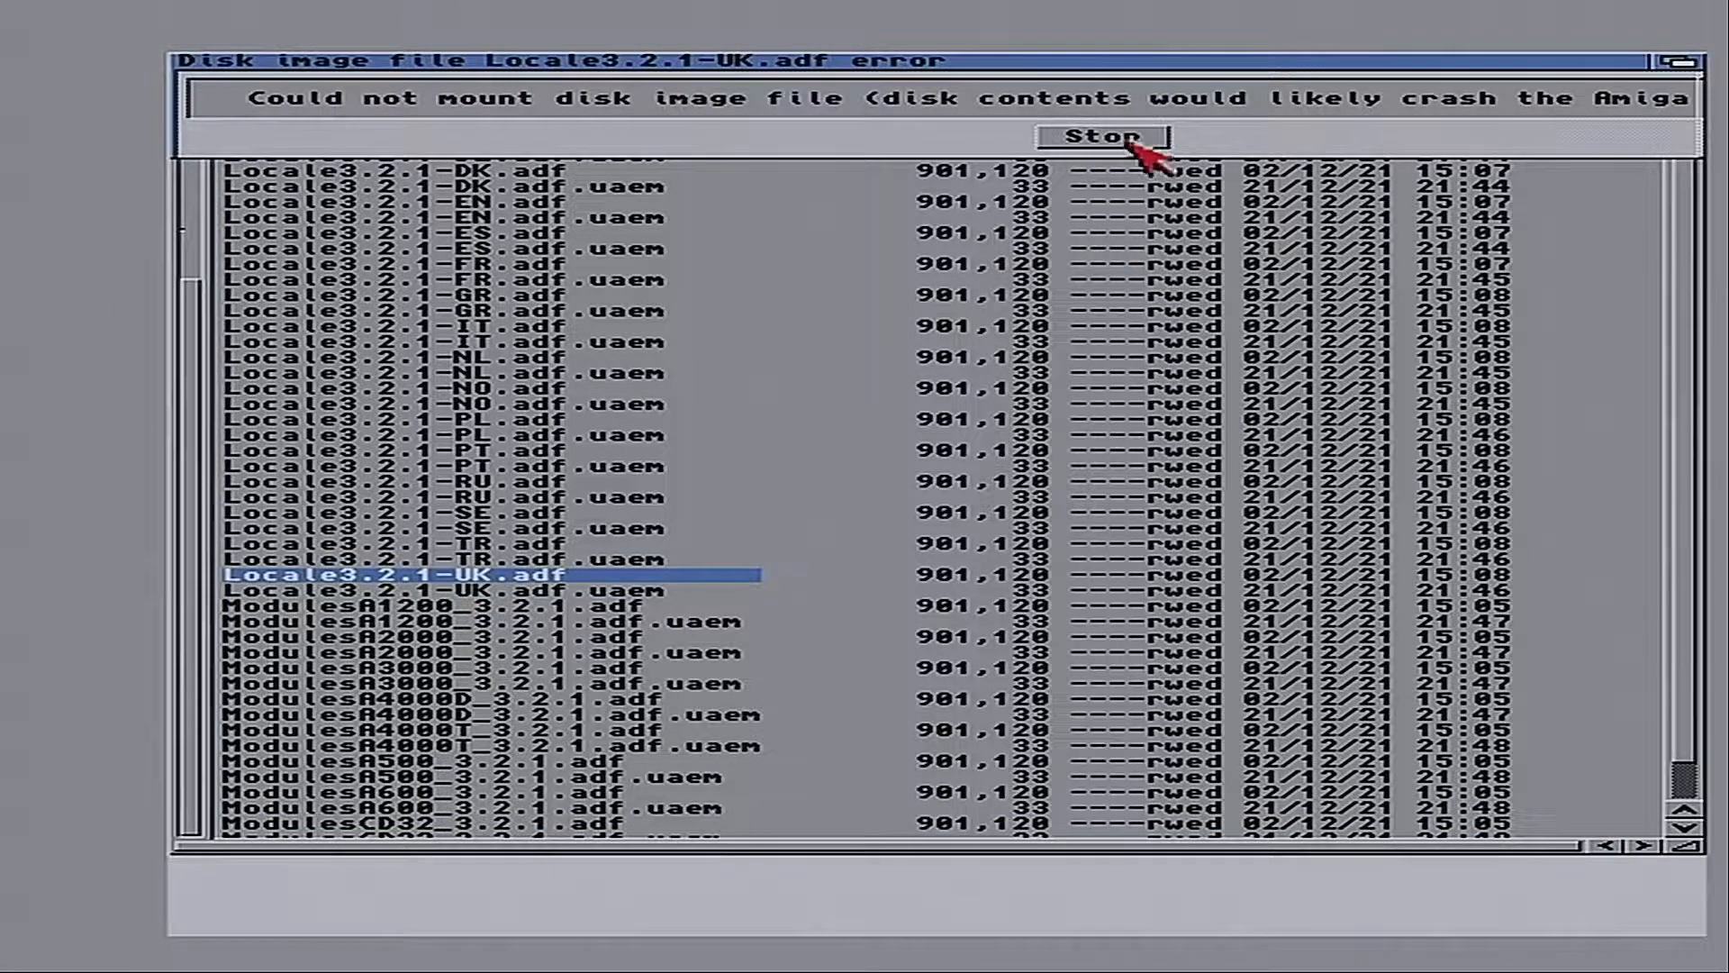
{"action": "left_click", "coordinate": [1105, 136]}
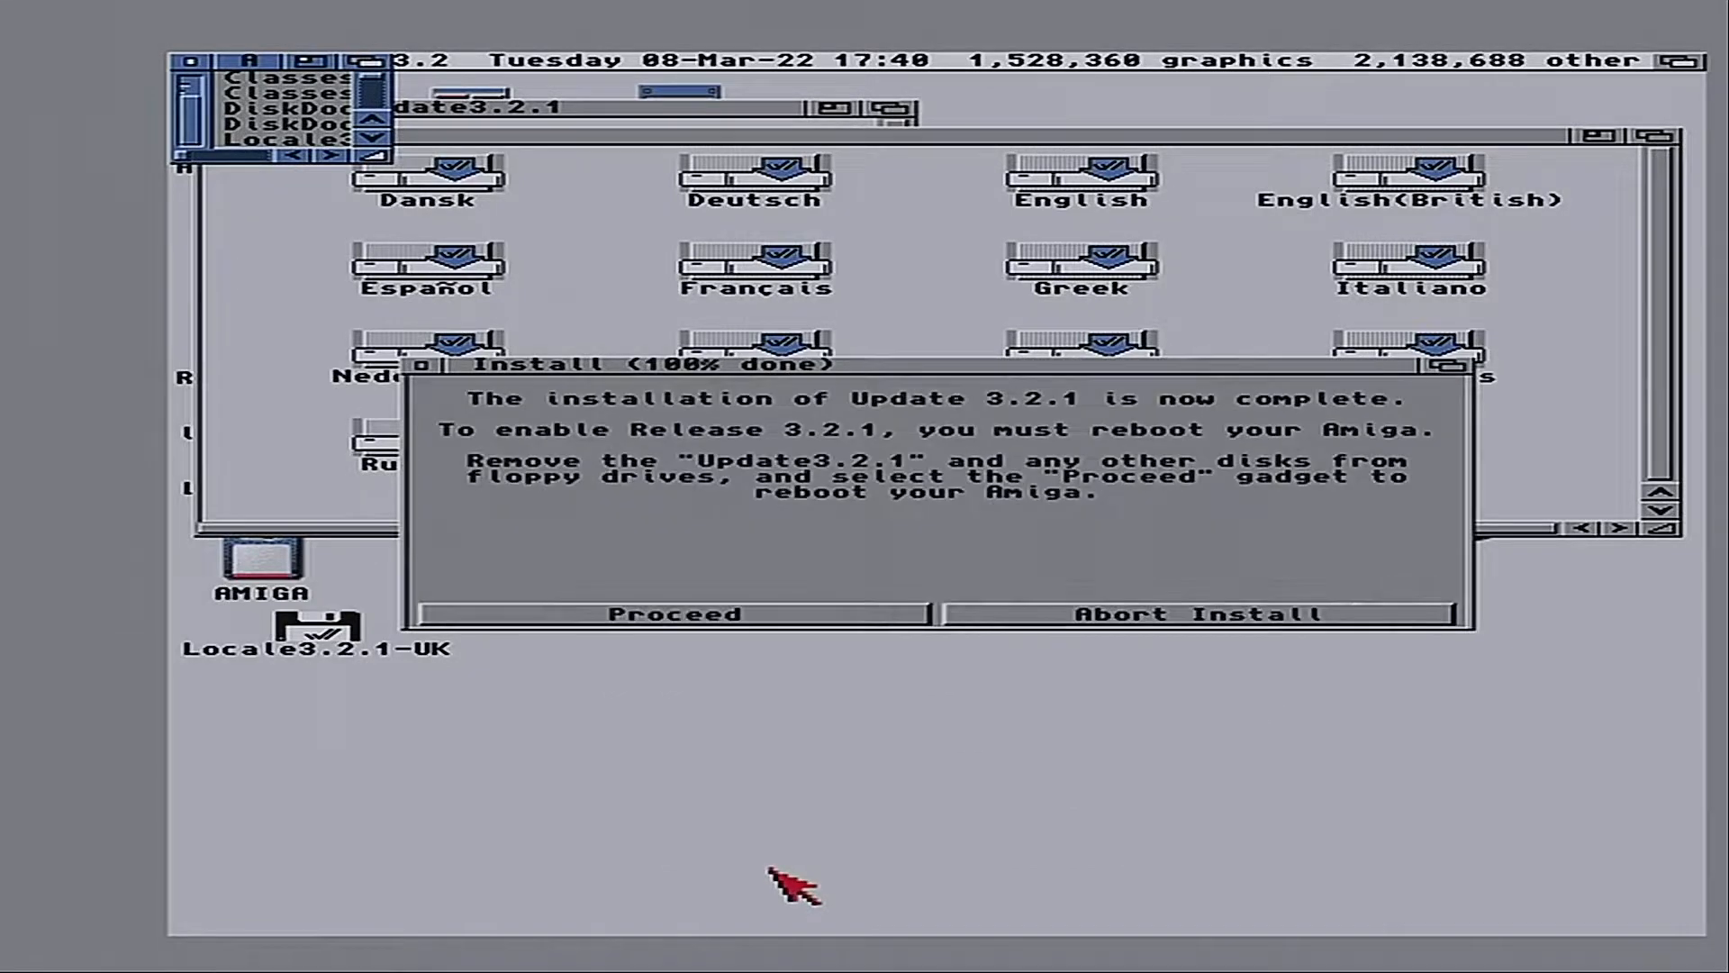
{"action": "mouse_move", "coordinate": [785, 895]}
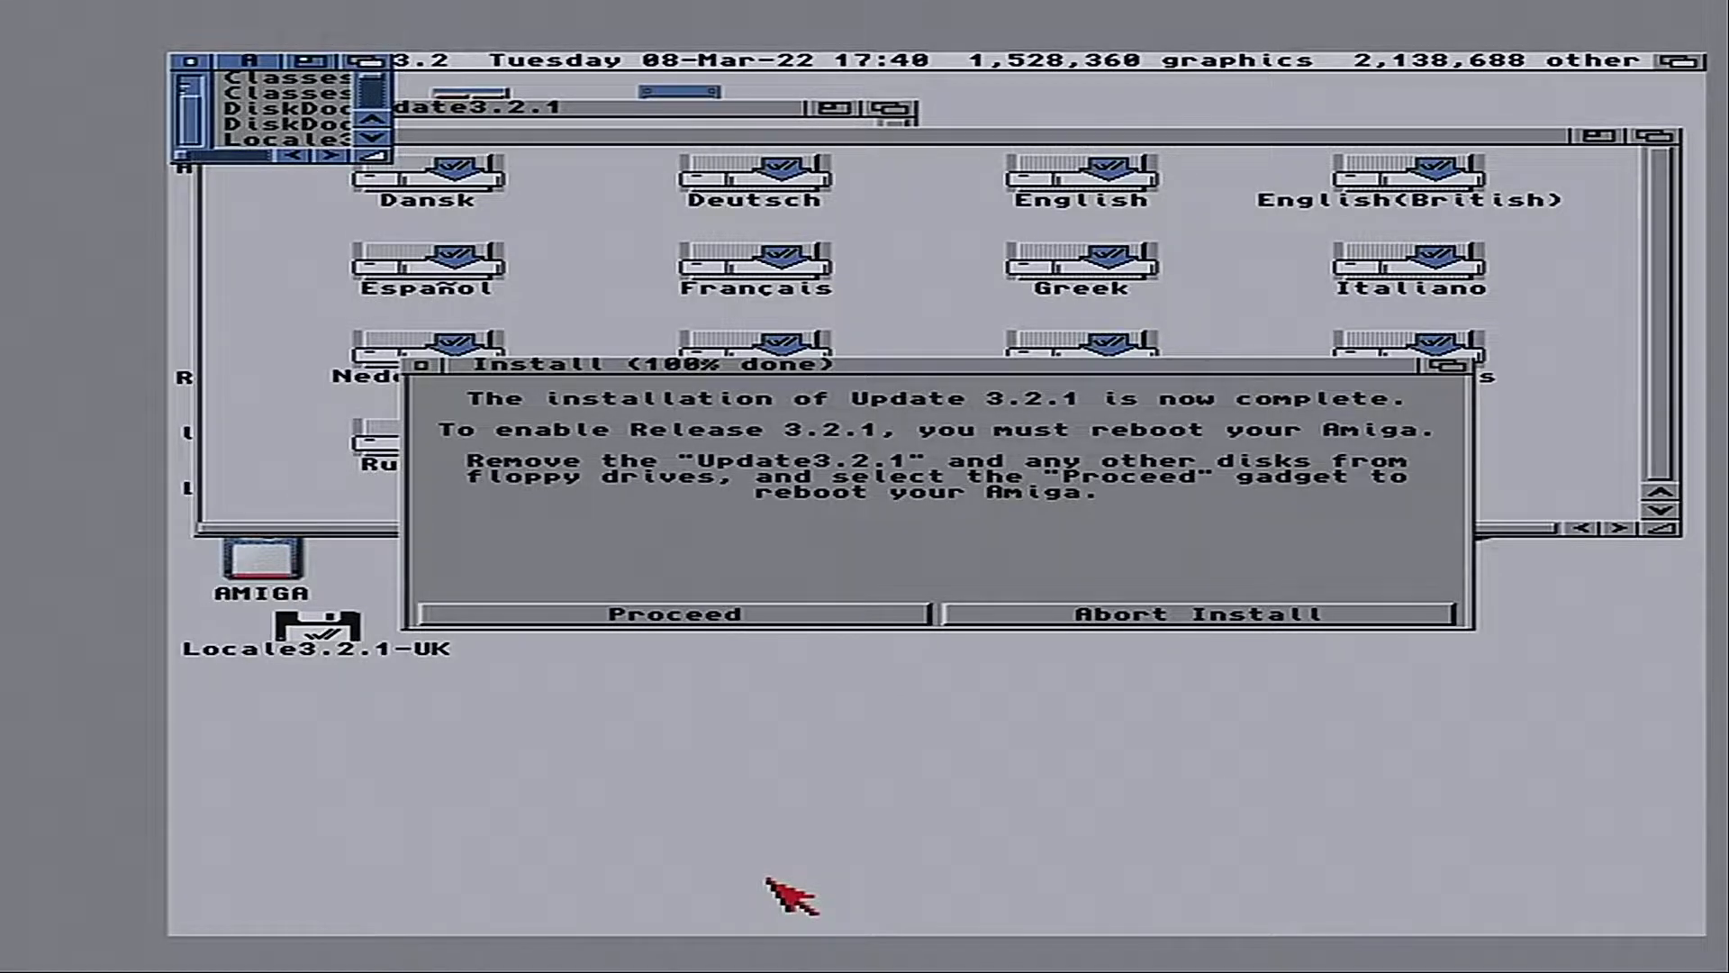
{"action": "mouse_move", "coordinate": [734, 865]}
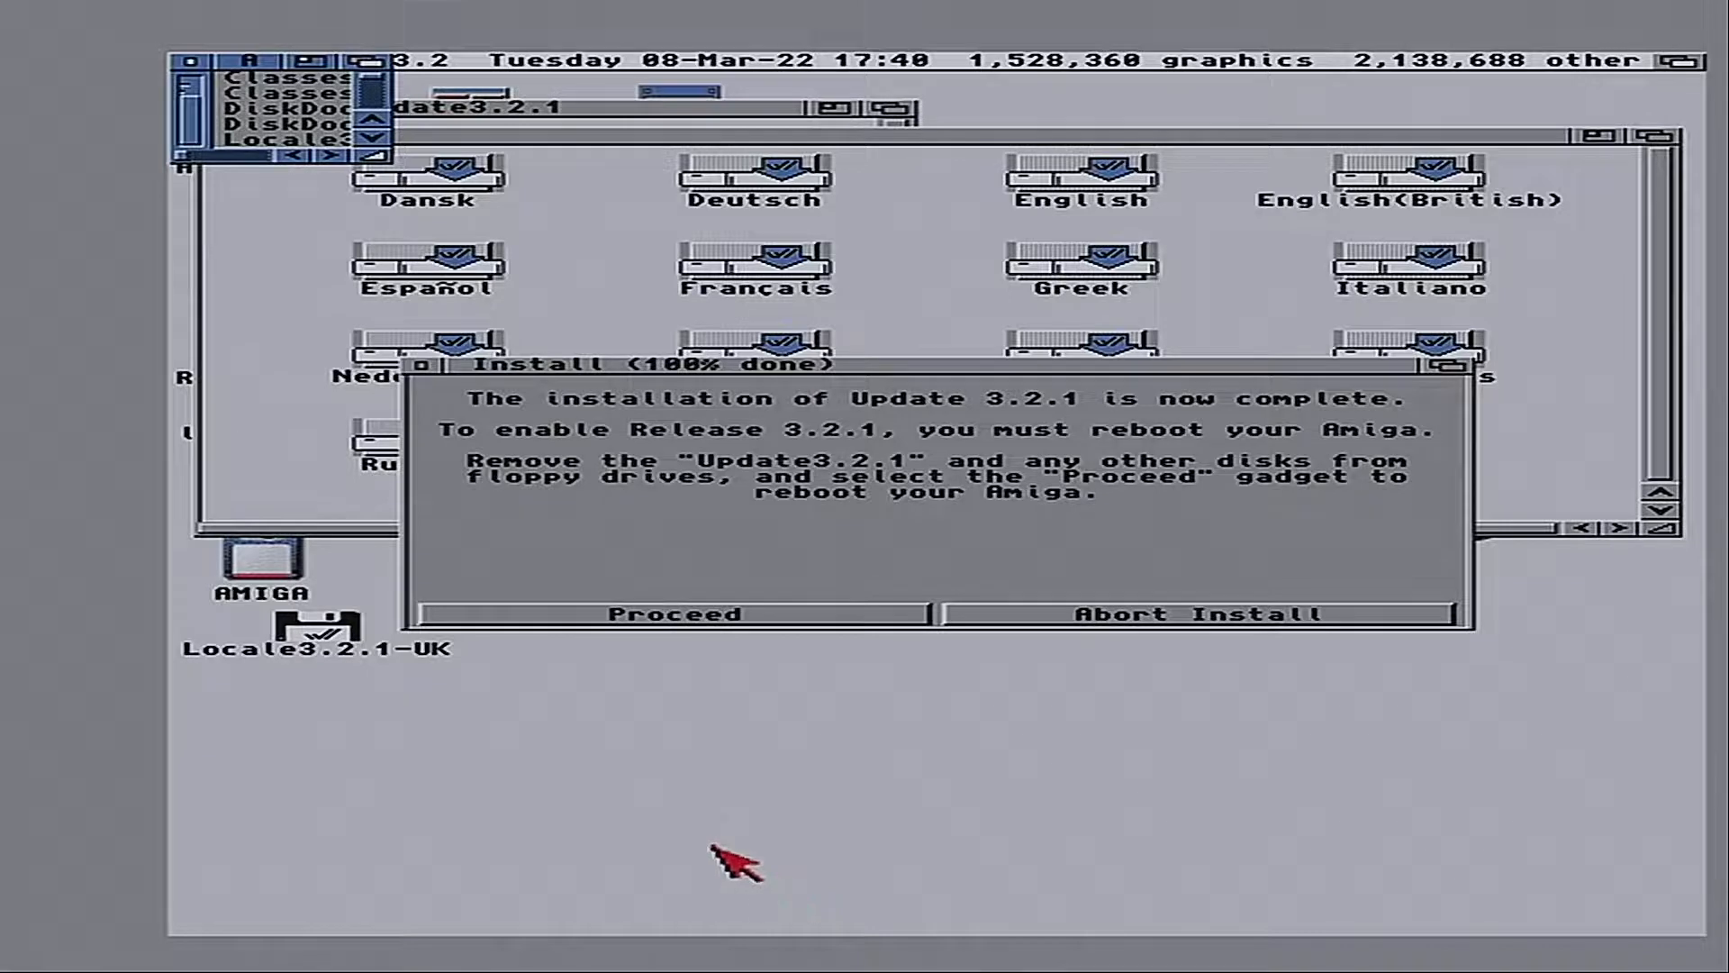
{"action": "mouse_move", "coordinate": [723, 668]}
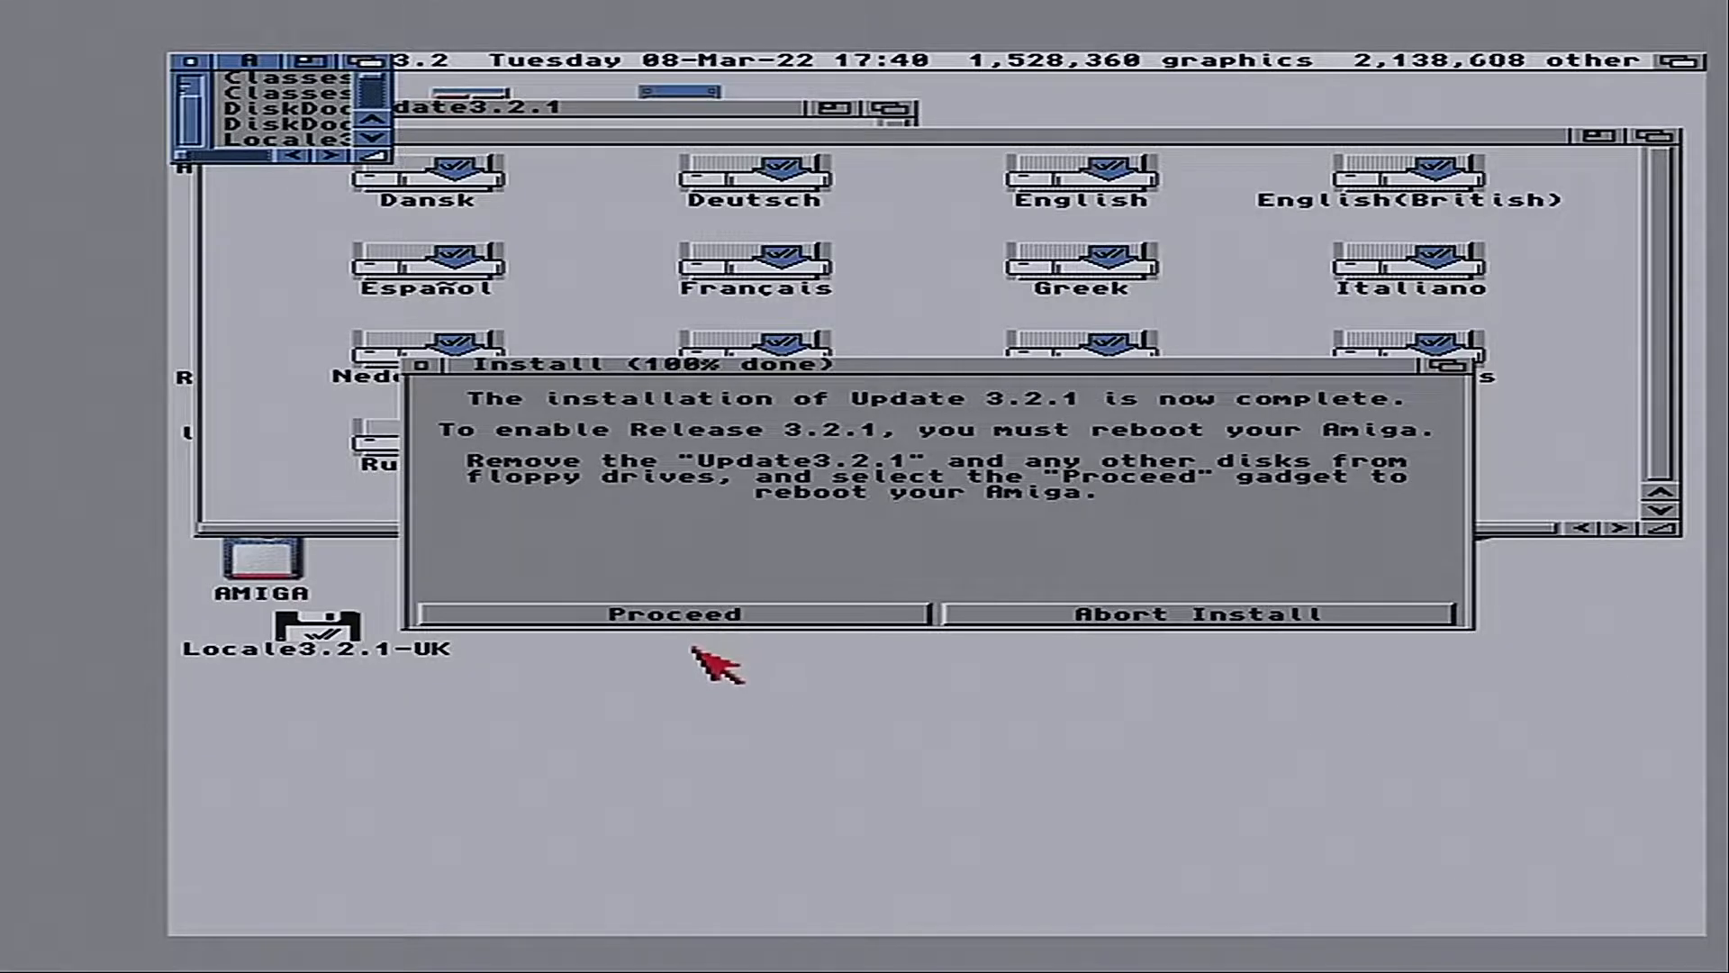
{"action": "mouse_move", "coordinate": [656, 657]}
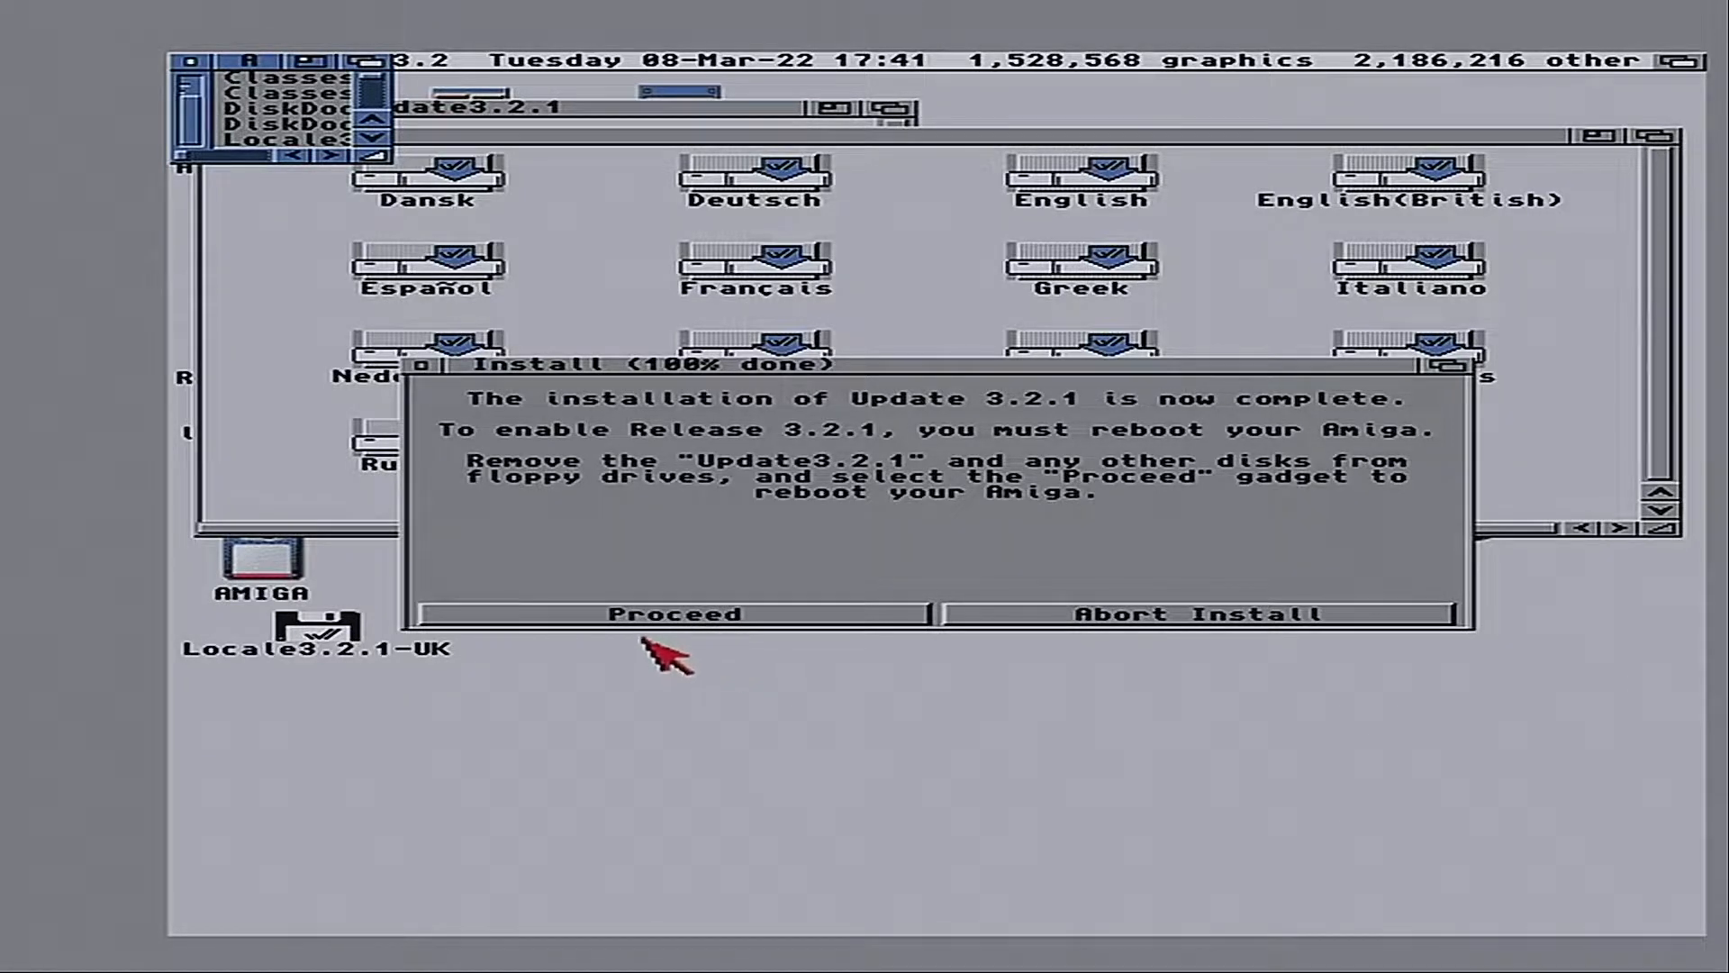
Reboot the Amiga now that the installer reports Update 3.2.1 complete
{"action": "left_click", "coordinate": [677, 613]}
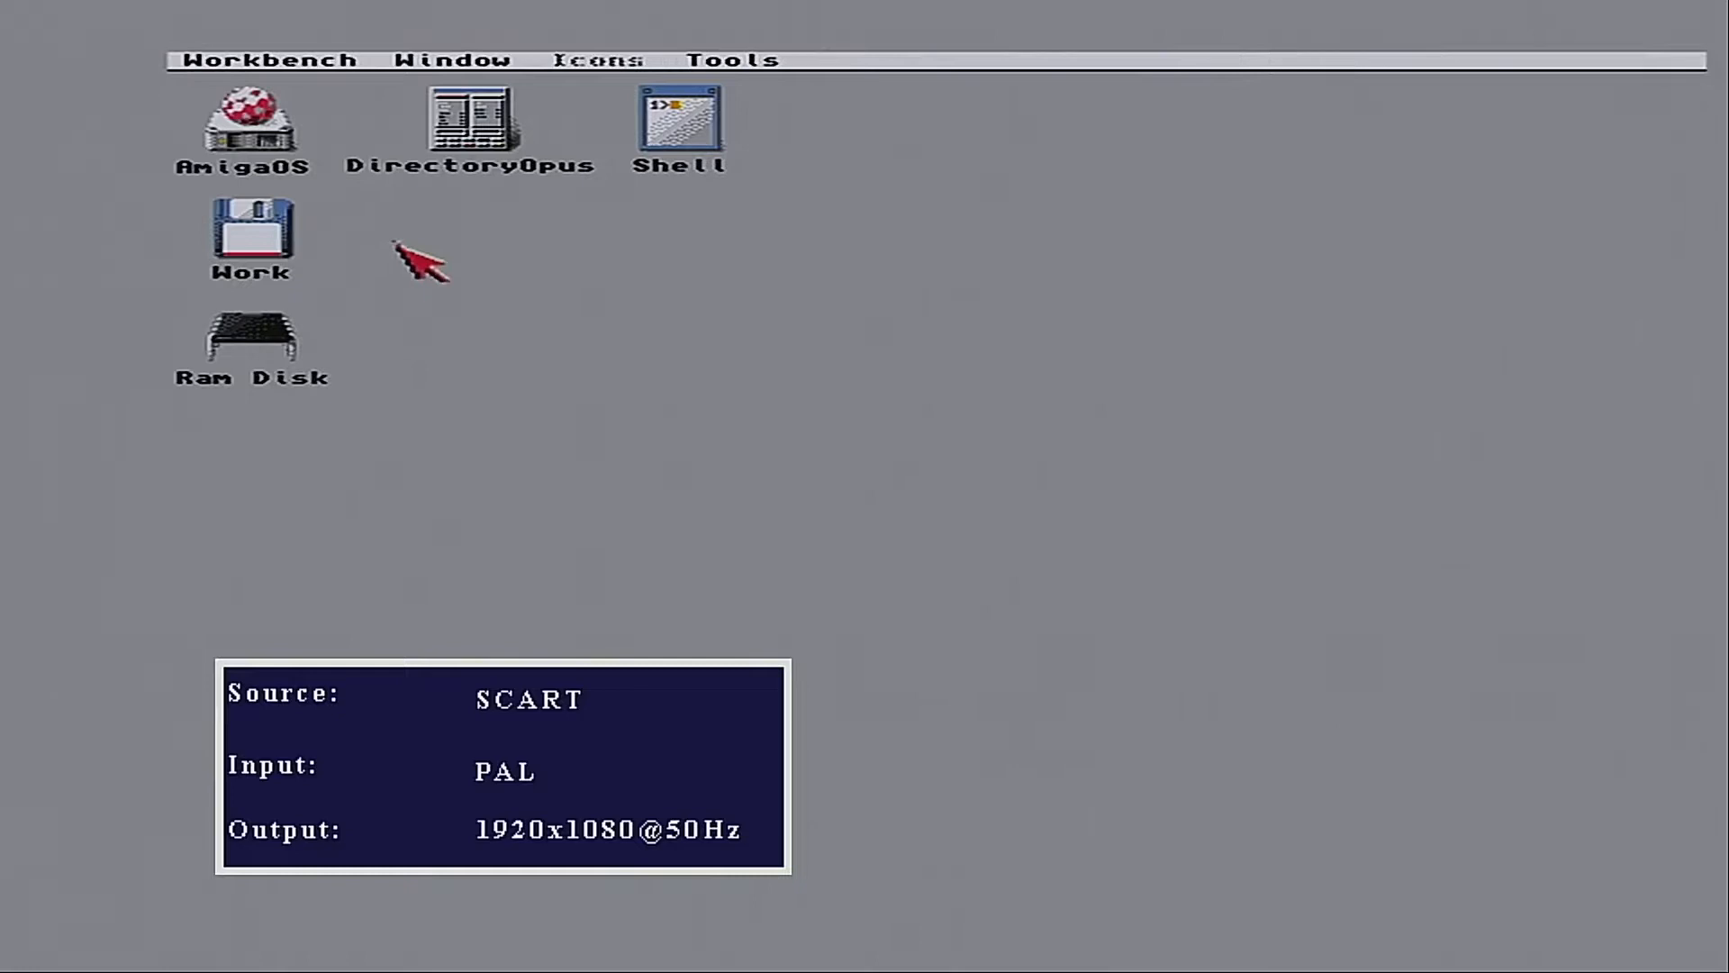
Open the Workbench About box, confirm Release 3.2.1 / Workbench 47.3, and close it
{"action": "left_click", "coordinate": [265, 59]}
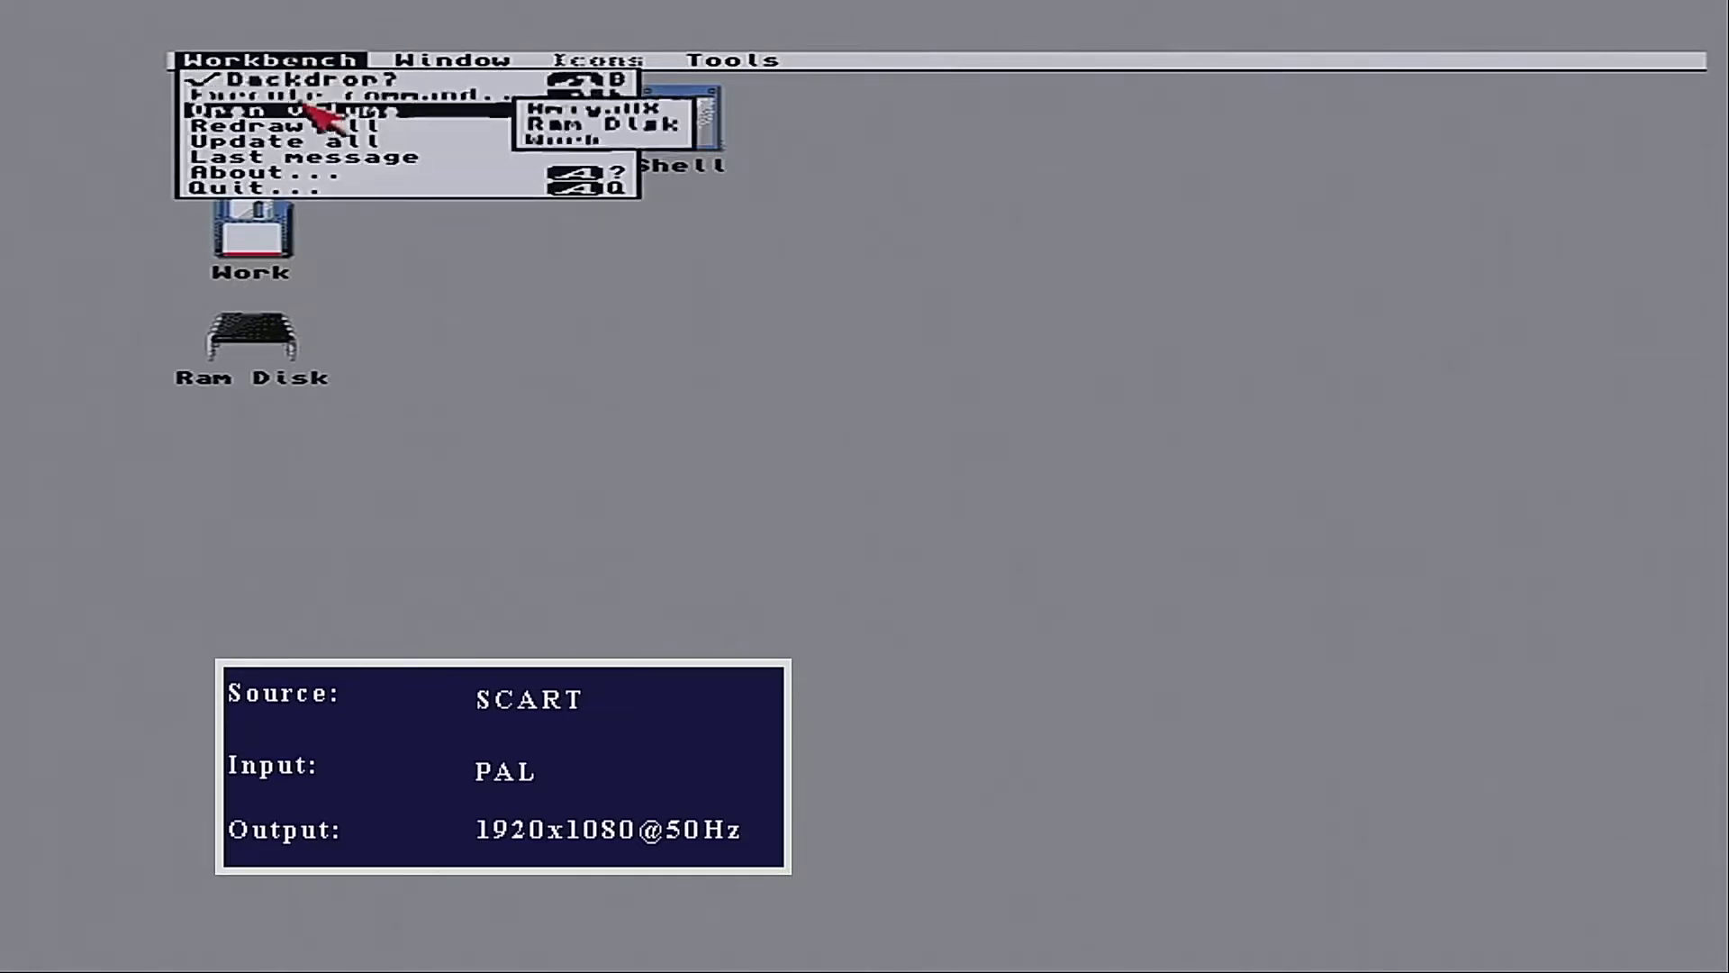
{"action": "left_click", "coordinate": [256, 173]}
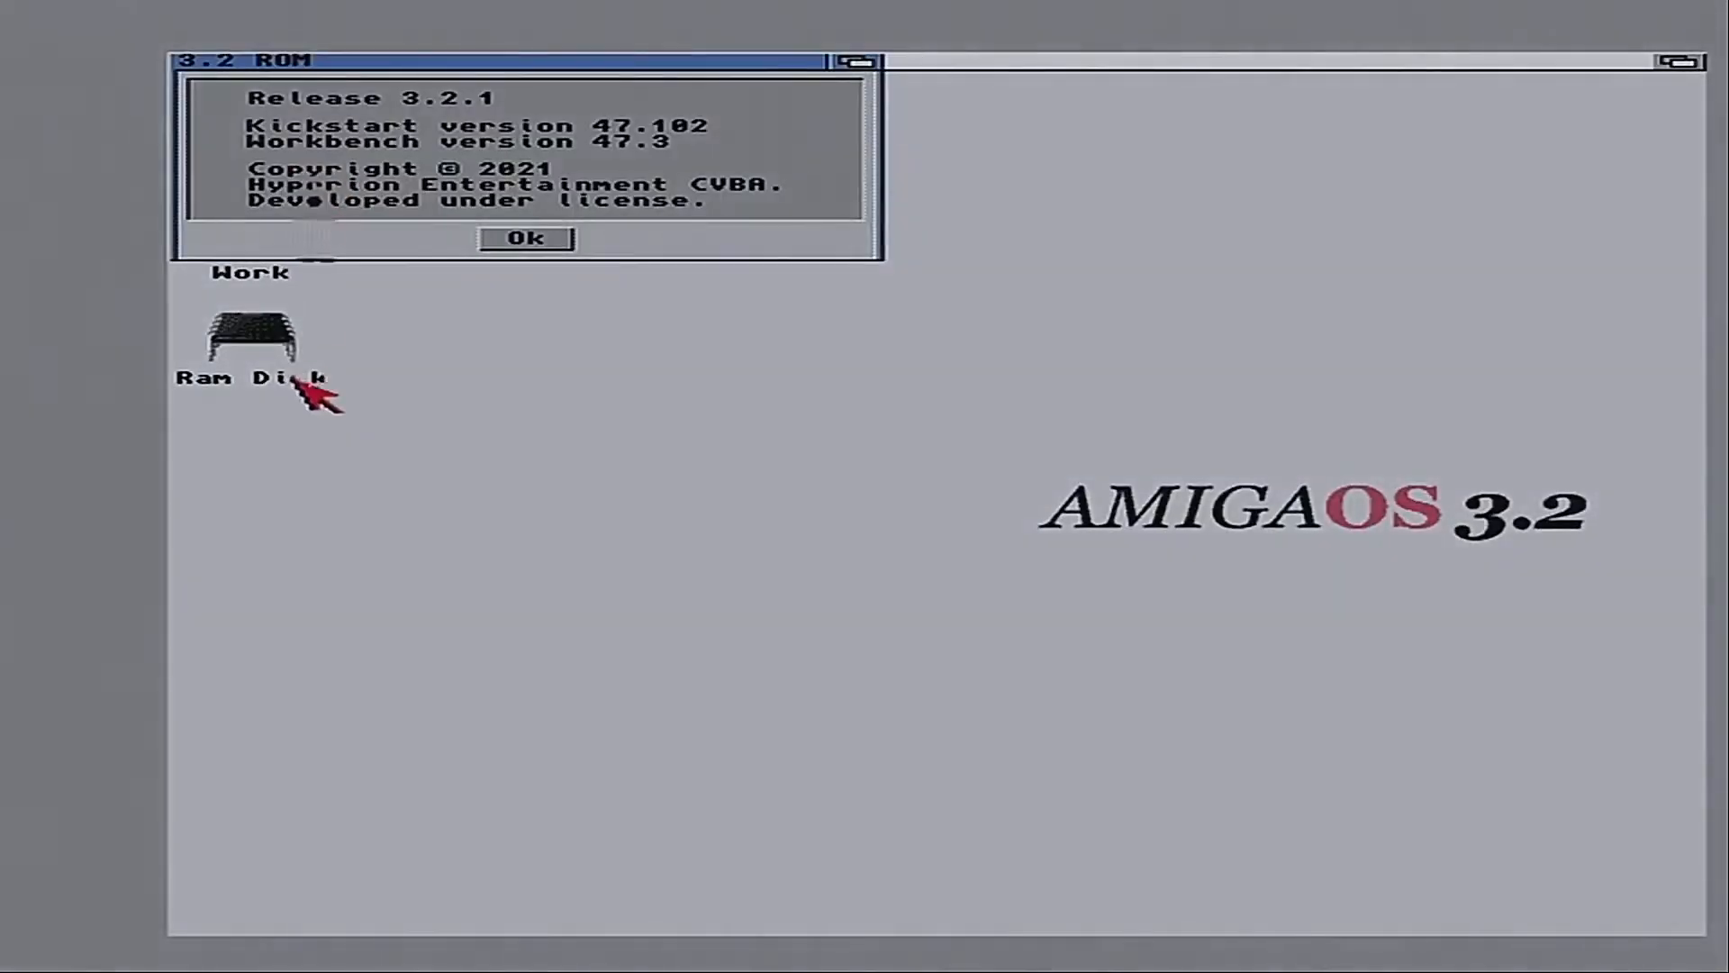
{"action": "mouse_move", "coordinate": [419, 468]}
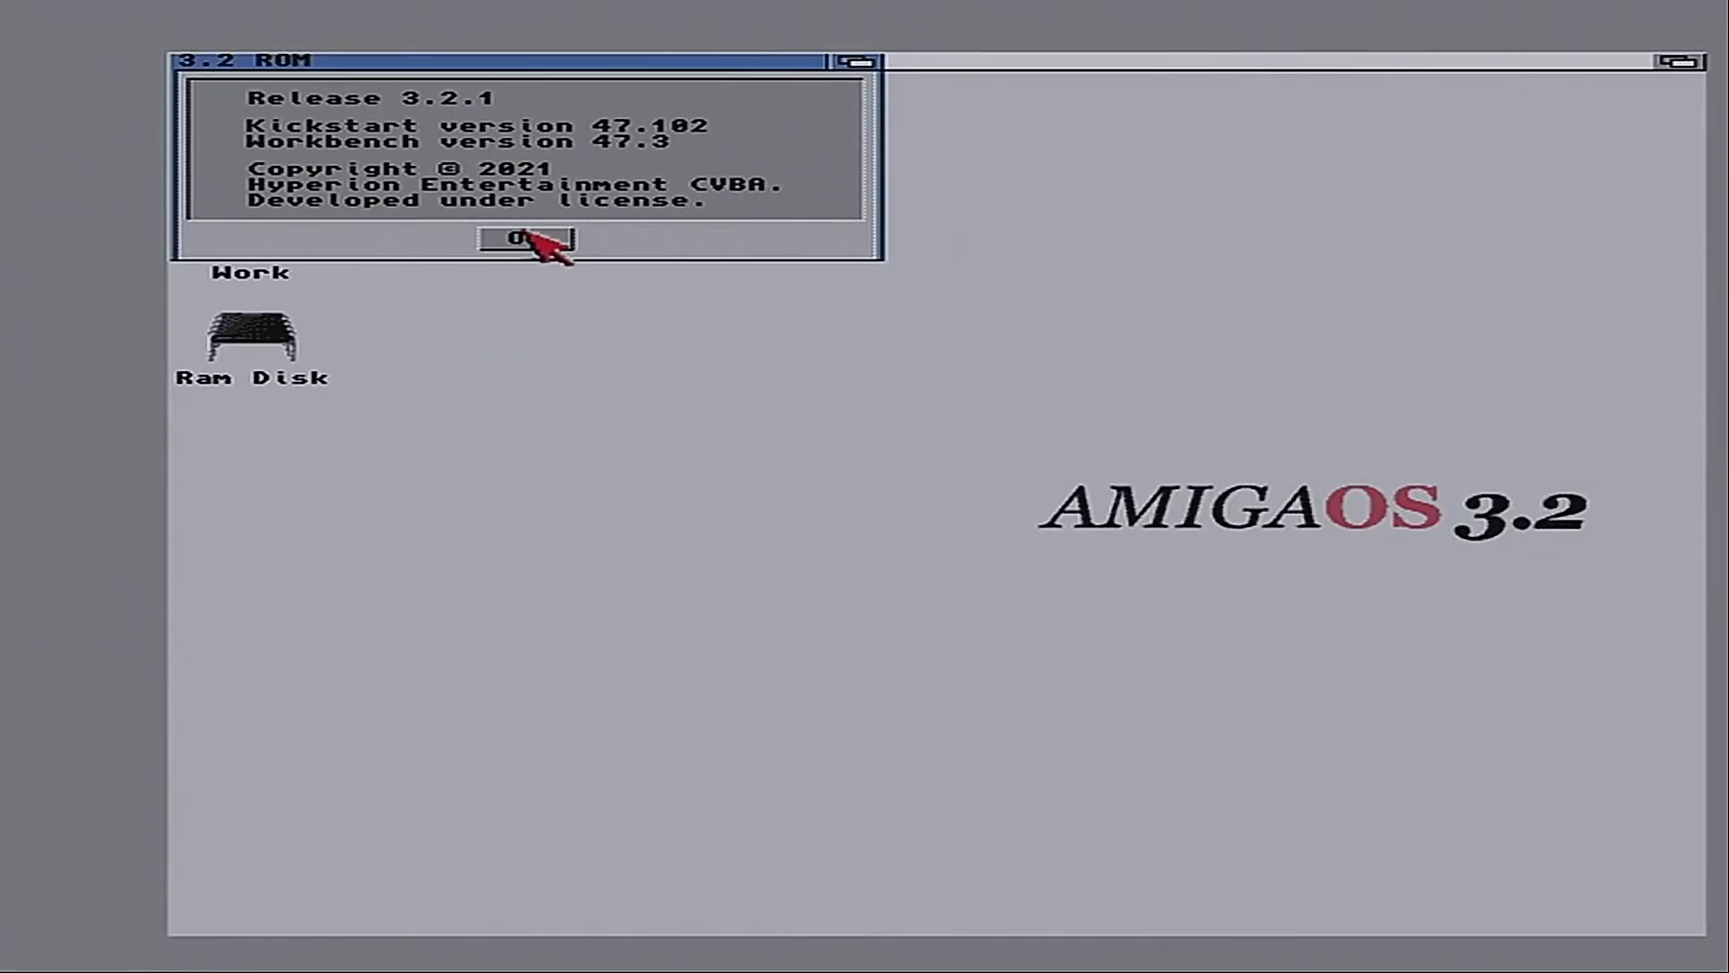
{"action": "left_click", "coordinate": [532, 238]}
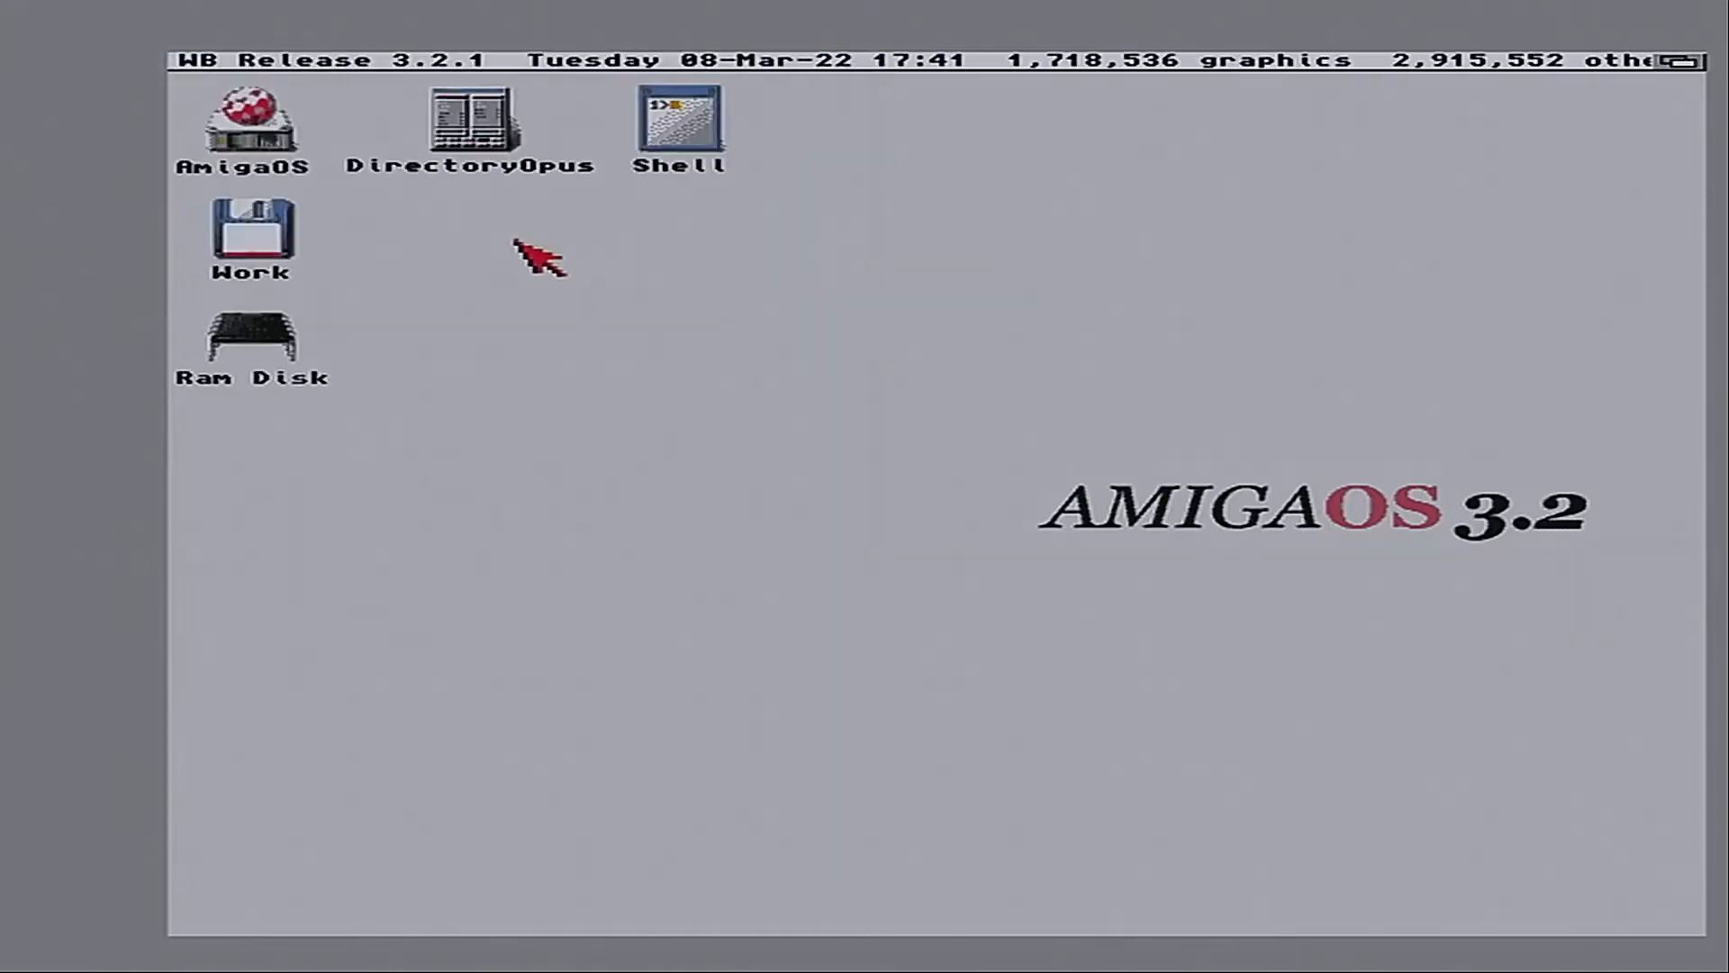